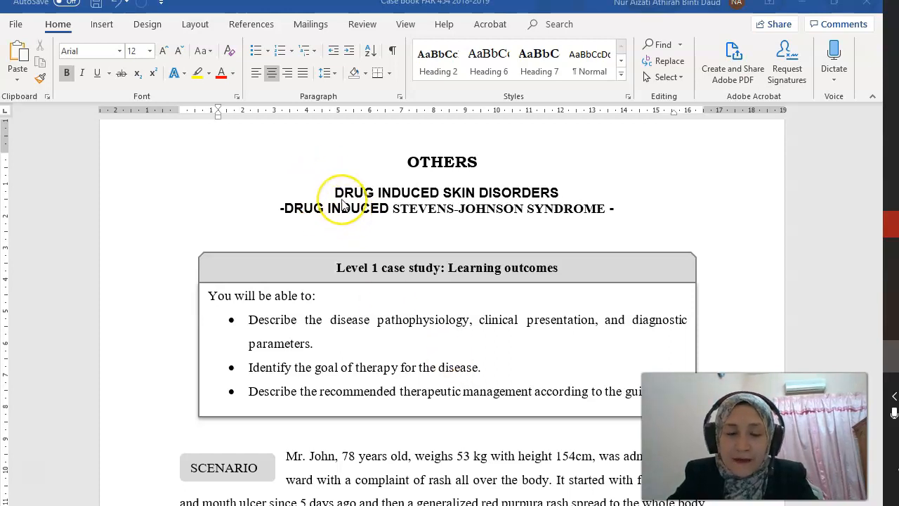
{"action": "mouse_move", "coordinate": [358, 202]}
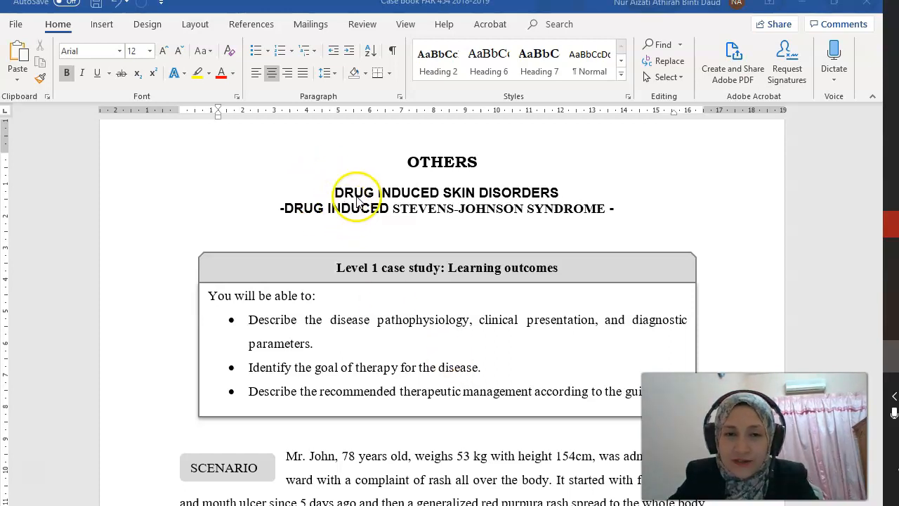
{"action": "mouse_move", "coordinate": [554, 284]}
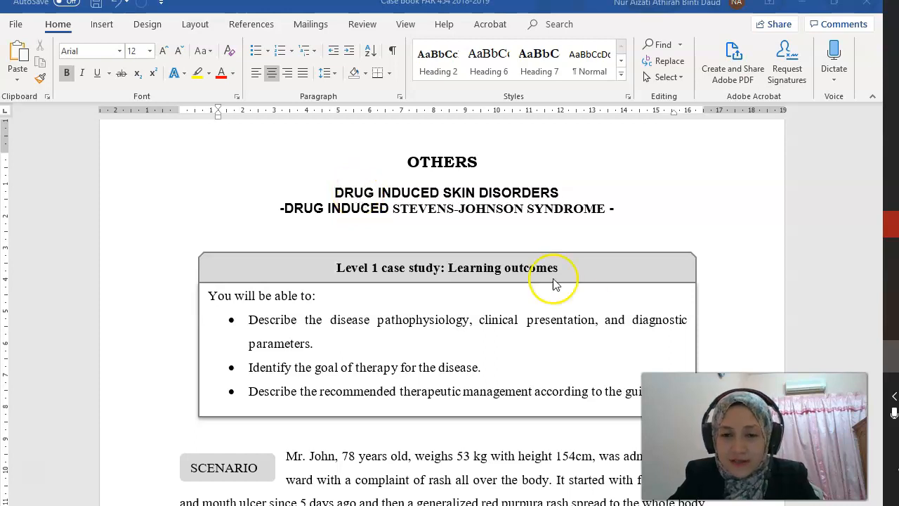
{"action": "scroll", "scroll_direction": "down", "scroll_amount": 3}
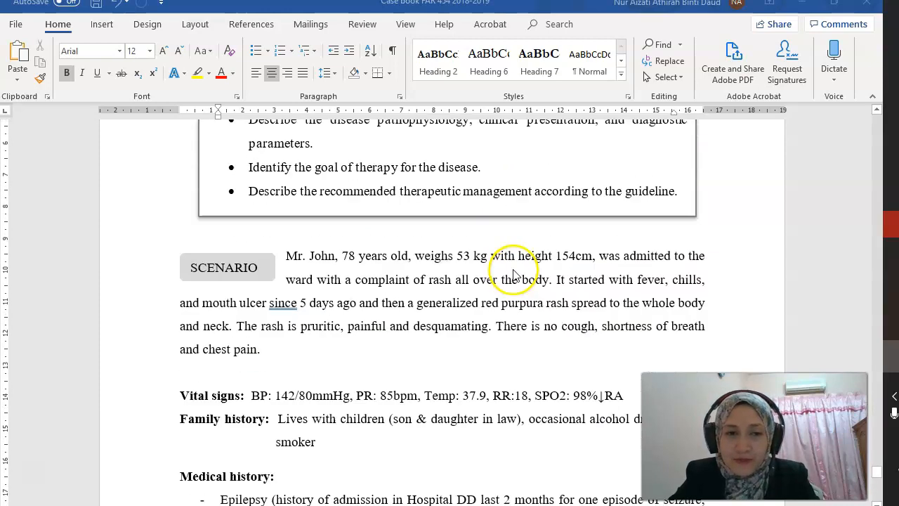
{"action": "mouse_move", "coordinate": [393, 256]}
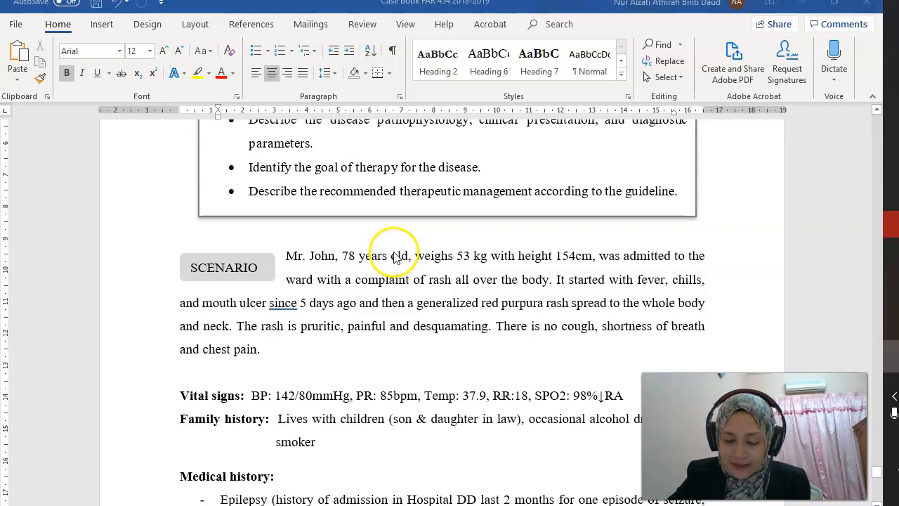
{"action": "mouse_move", "coordinate": [500, 297]}
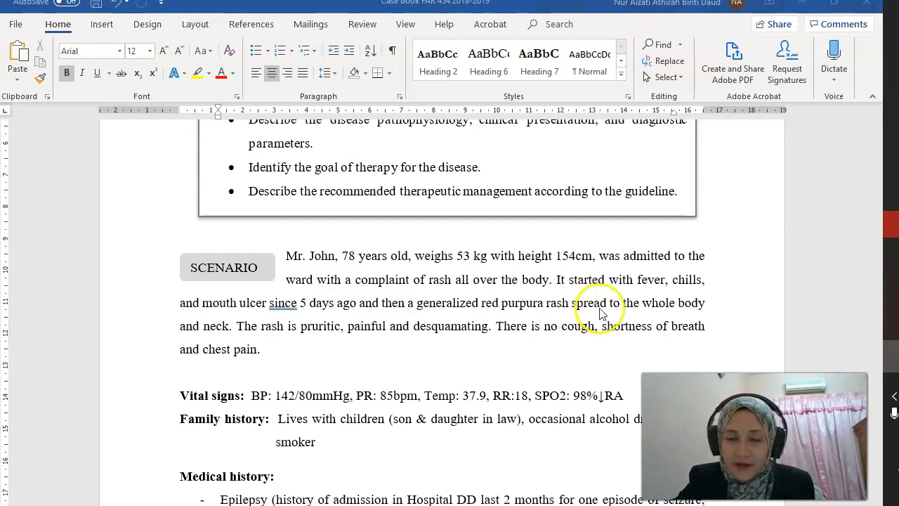
{"action": "mouse_move", "coordinate": [326, 331]}
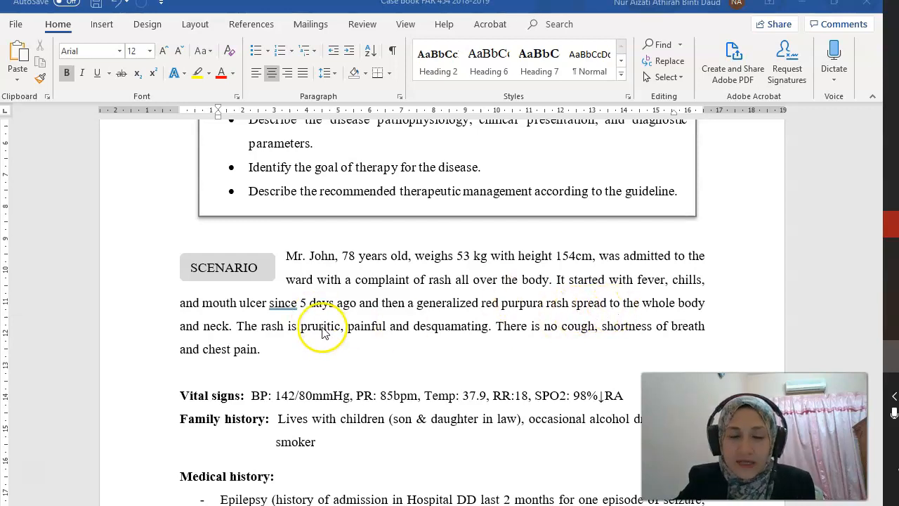
{"action": "mouse_move", "coordinate": [358, 337]}
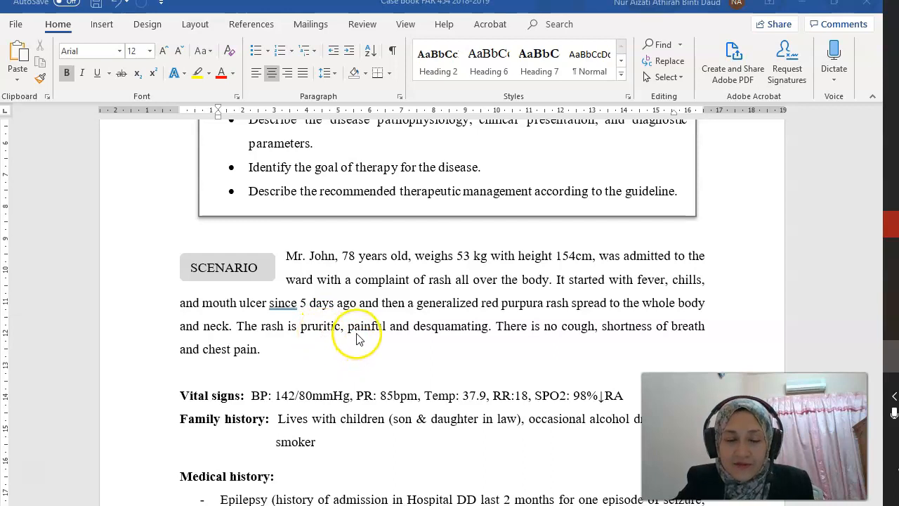
{"action": "mouse_move", "coordinate": [335, 342]}
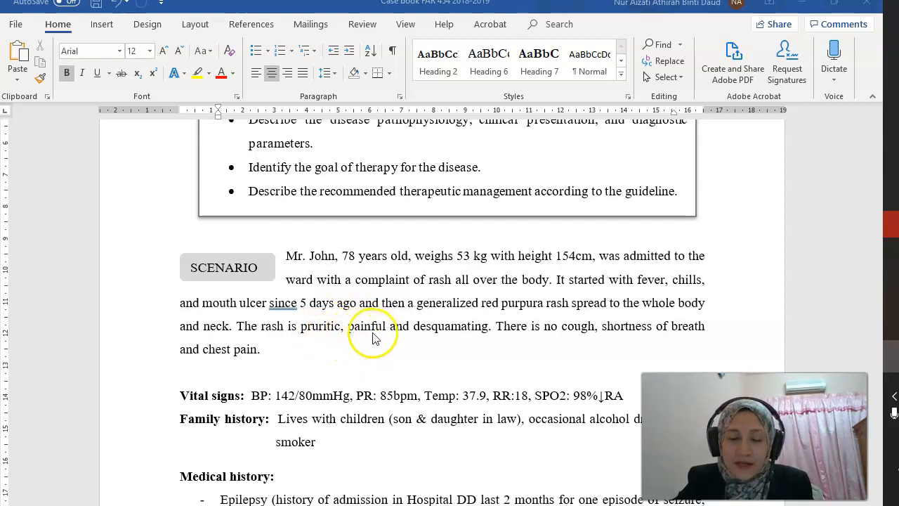
{"action": "mouse_move", "coordinate": [511, 331]}
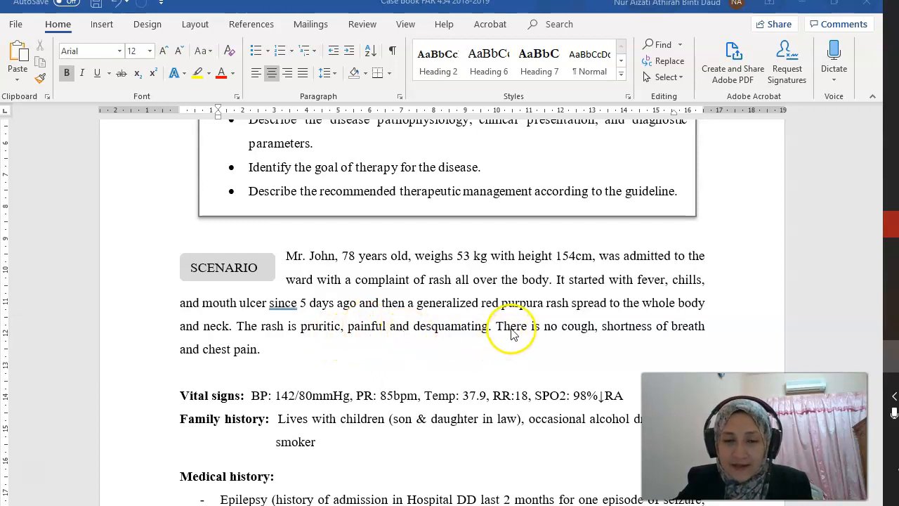
{"action": "mouse_move", "coordinate": [588, 339]}
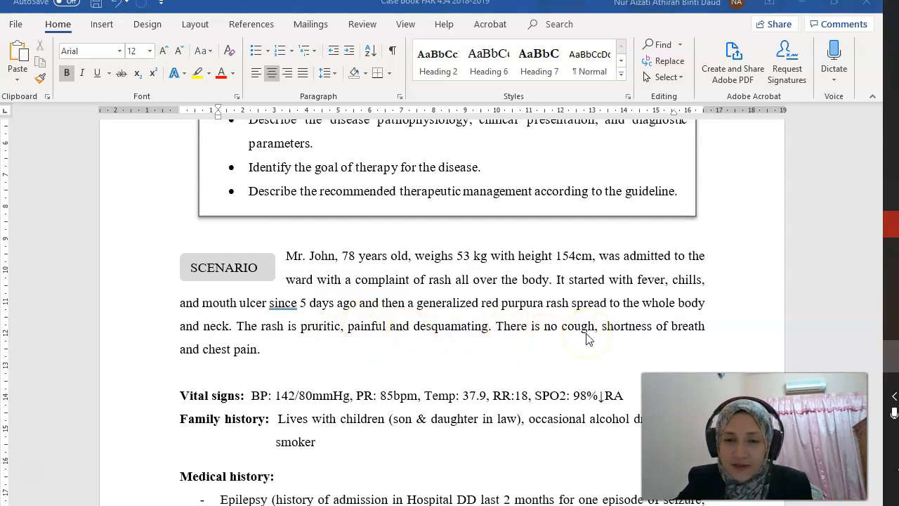
{"action": "scroll", "scroll_direction": "down", "scroll_amount": 3}
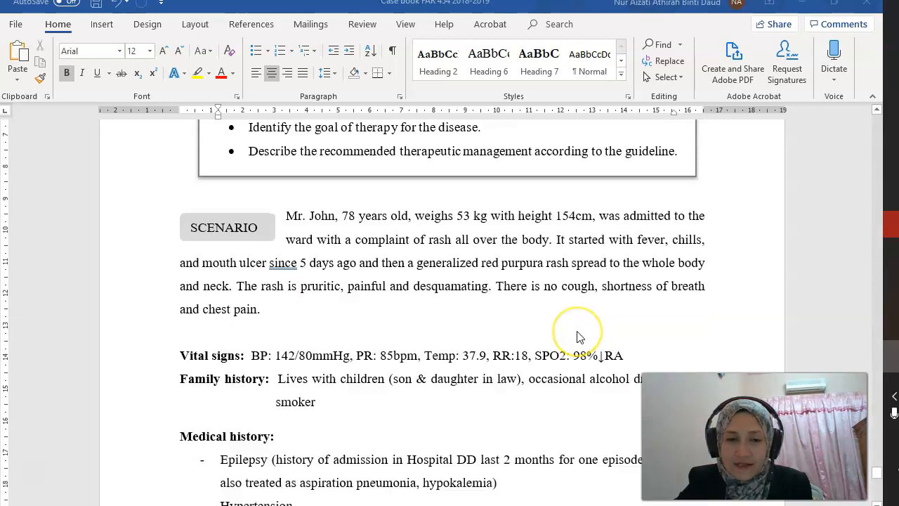
{"action": "mouse_move", "coordinate": [344, 372]}
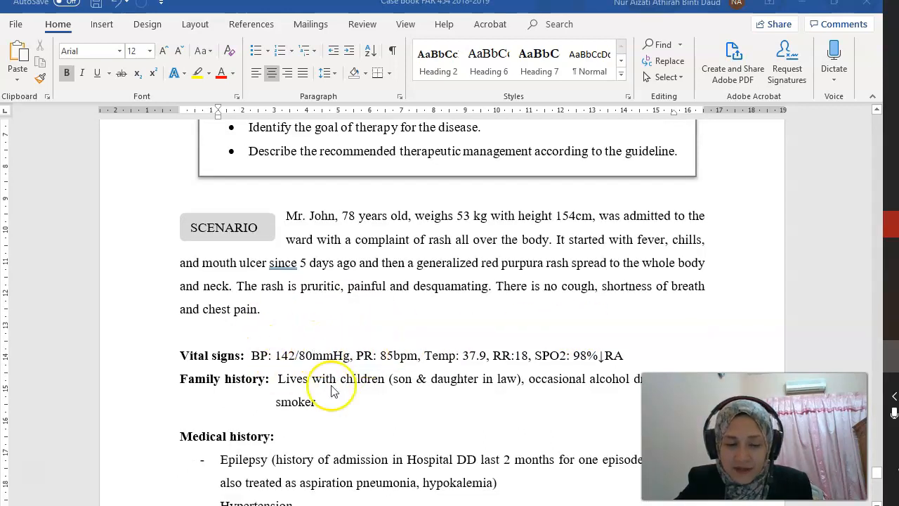
{"action": "mouse_move", "coordinate": [362, 337]}
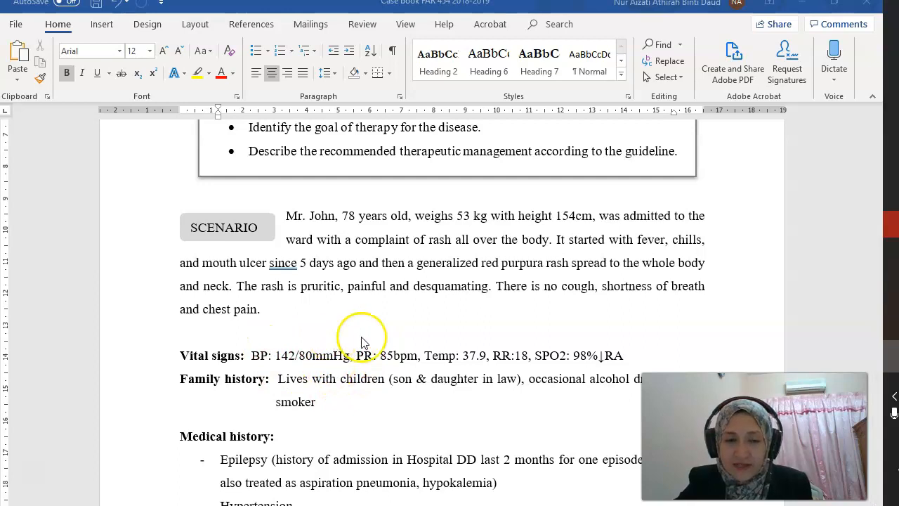
{"action": "scroll", "scroll_direction": "down", "scroll_amount": 3}
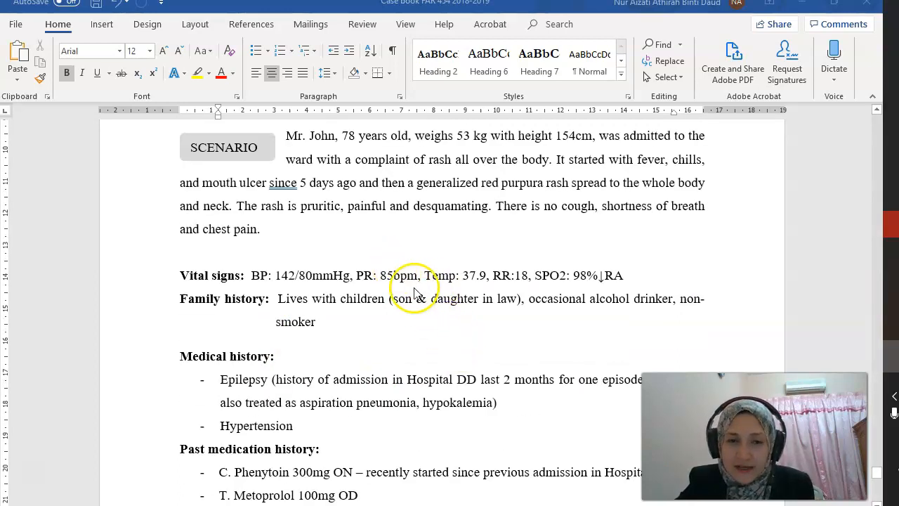
{"action": "mouse_move", "coordinate": [474, 290]}
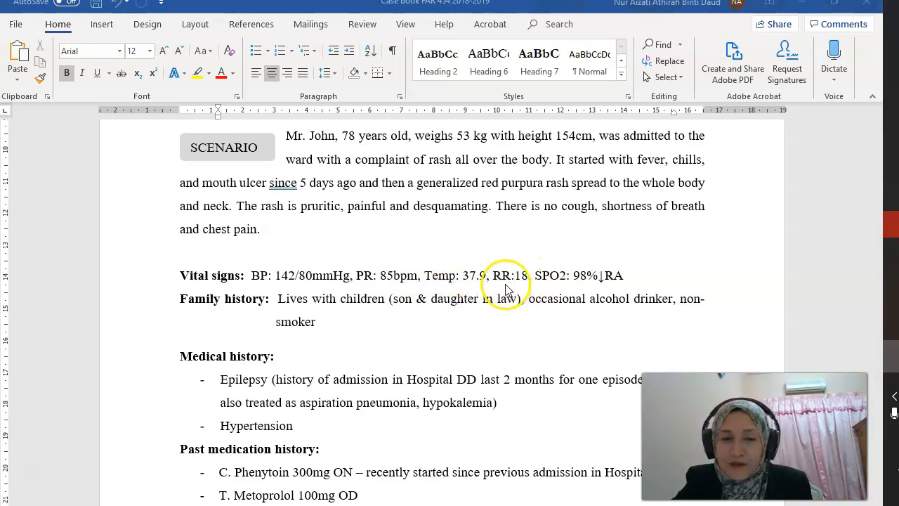
{"action": "mouse_move", "coordinate": [408, 289]}
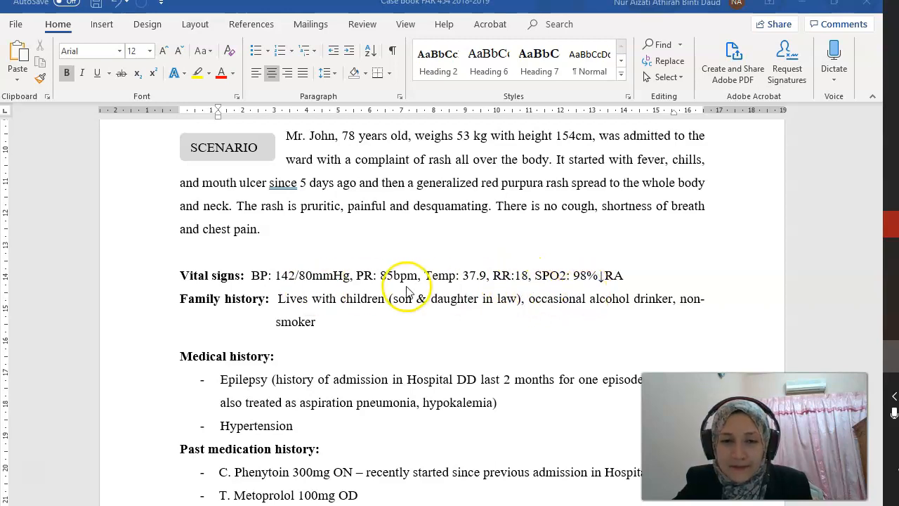
{"action": "mouse_move", "coordinate": [546, 290]}
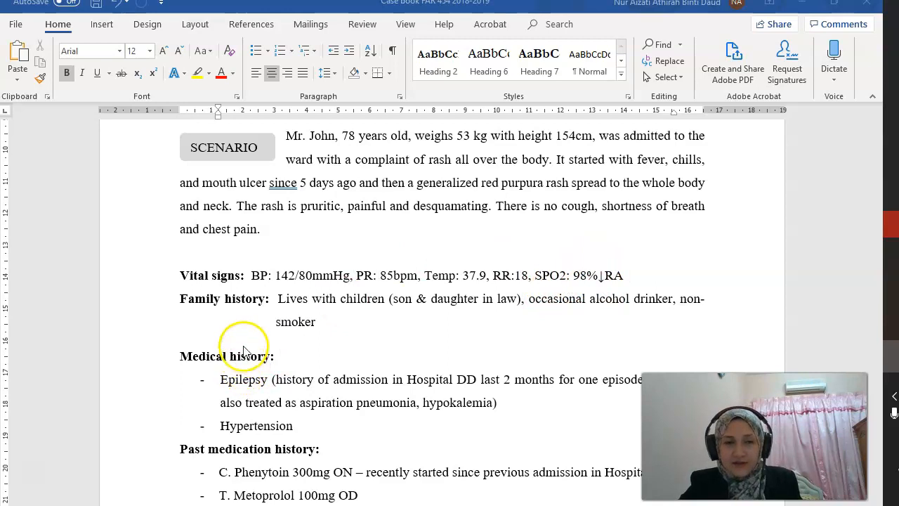
{"action": "mouse_move", "coordinate": [239, 317]}
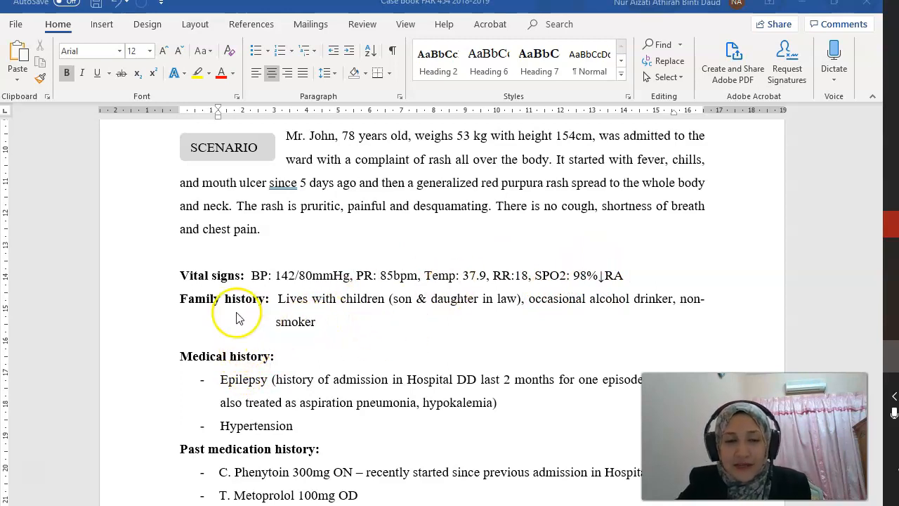
{"action": "mouse_move", "coordinate": [446, 303]}
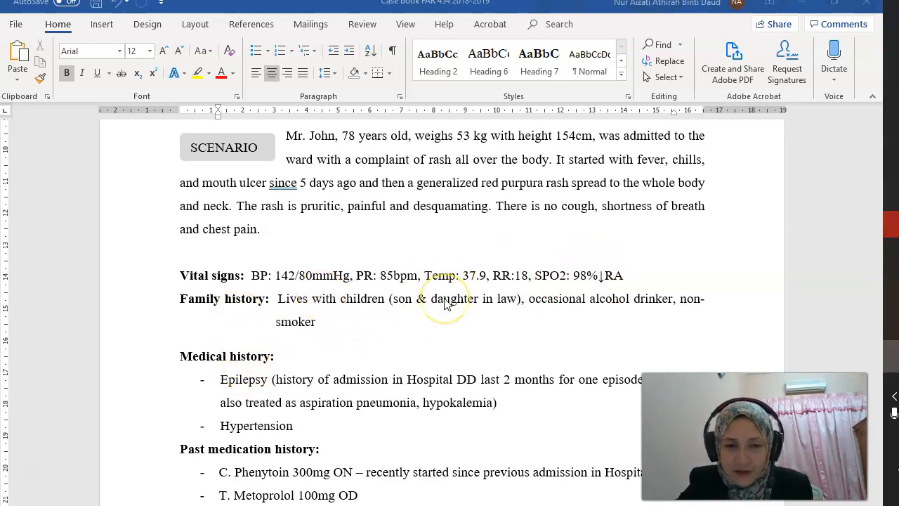
{"action": "mouse_move", "coordinate": [597, 295]}
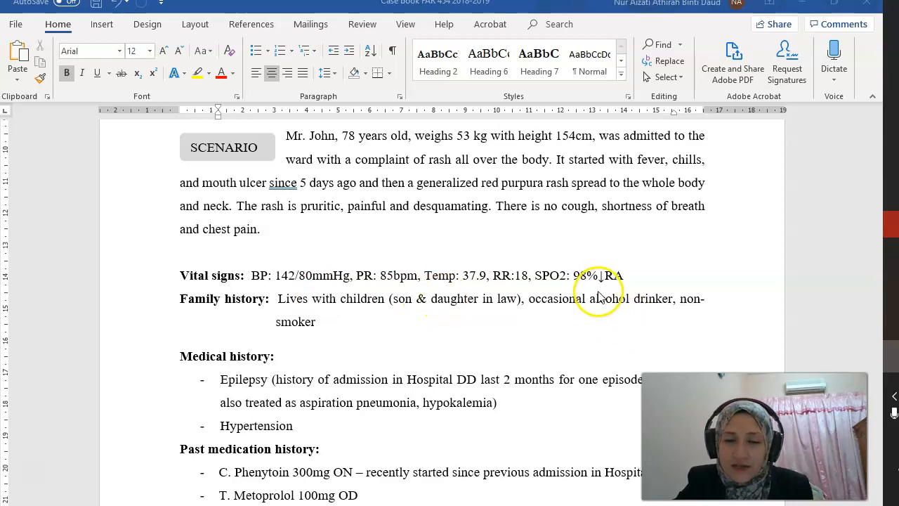
{"action": "scroll", "scroll_direction": "down", "scroll_amount": 3}
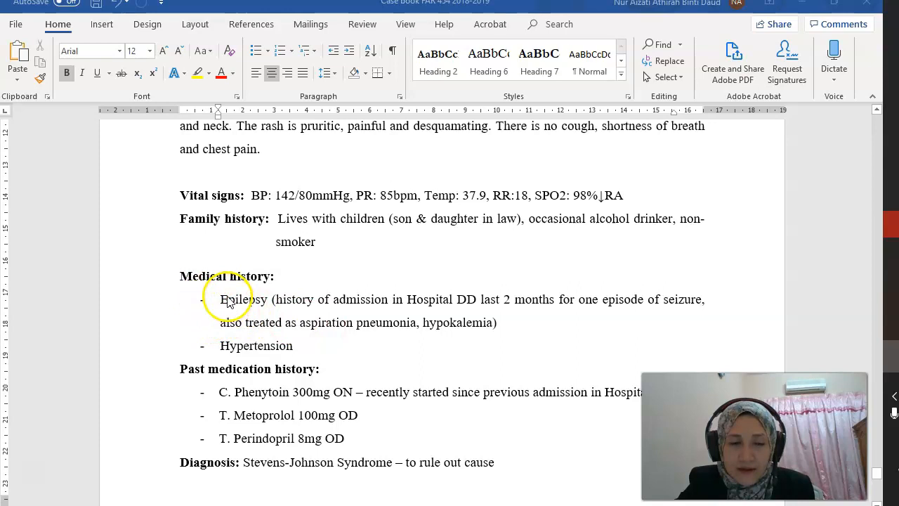
{"action": "mouse_move", "coordinate": [278, 314]}
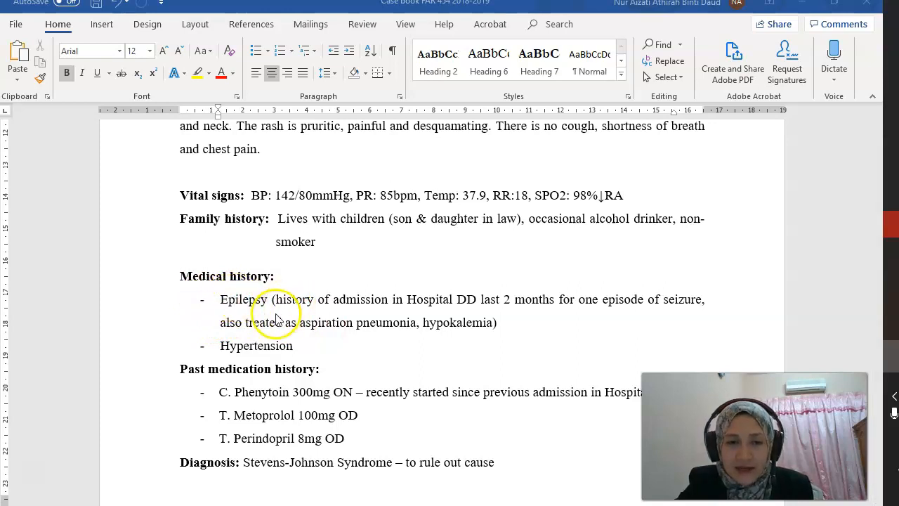
{"action": "mouse_move", "coordinate": [546, 312]}
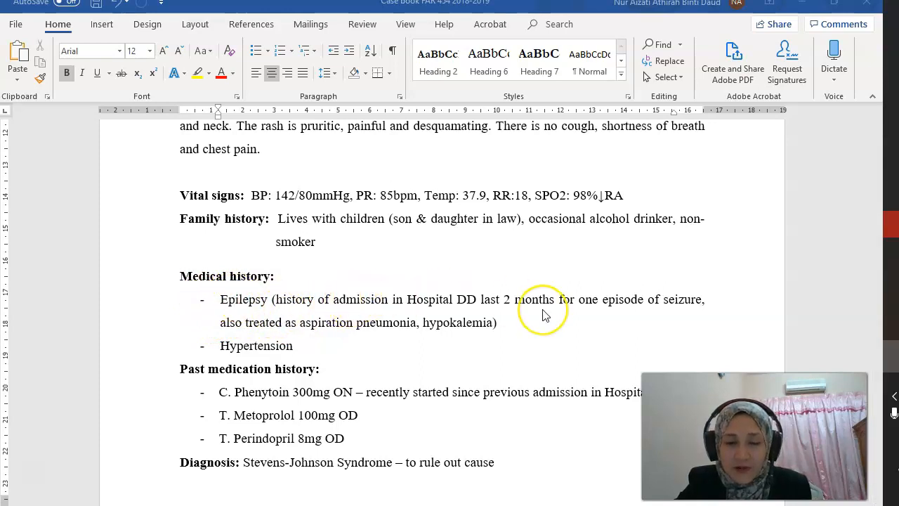
{"action": "scroll", "scroll_direction": "down", "scroll_amount": 3}
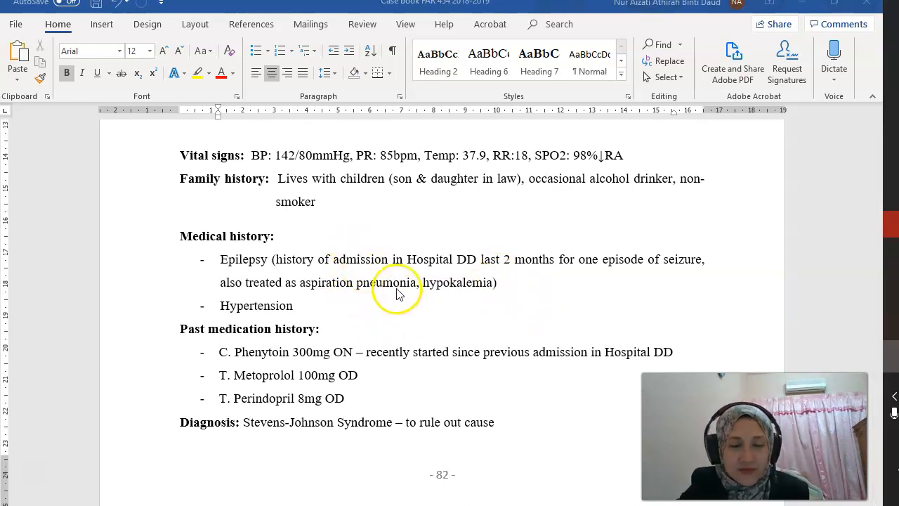
{"action": "mouse_move", "coordinate": [533, 316]}
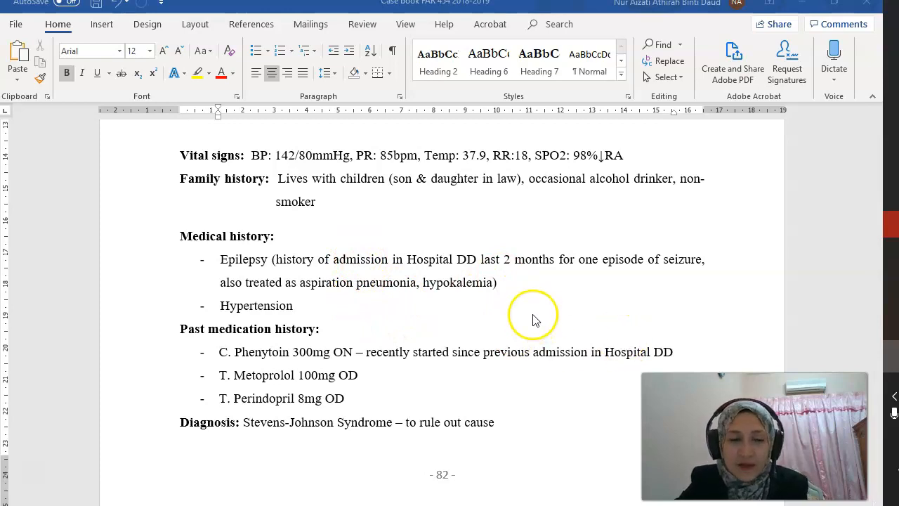
{"action": "mouse_move", "coordinate": [279, 326]}
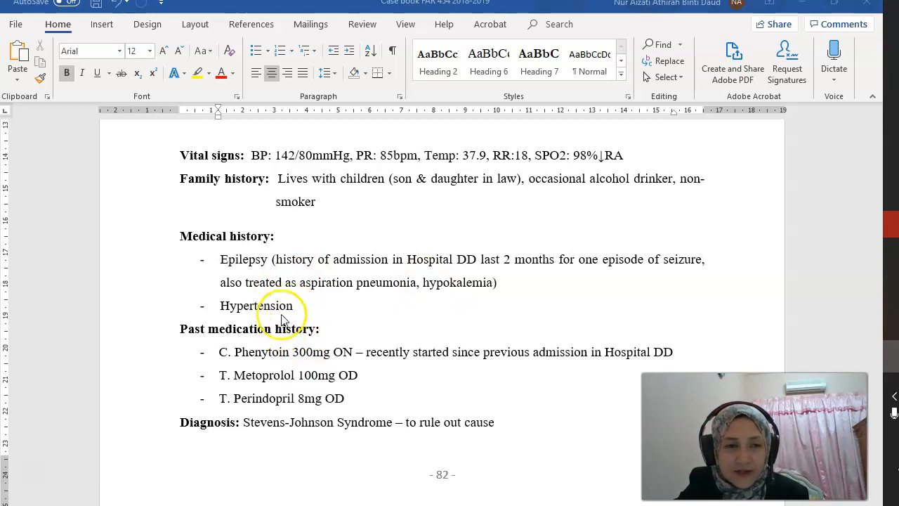
{"action": "mouse_move", "coordinate": [314, 224]}
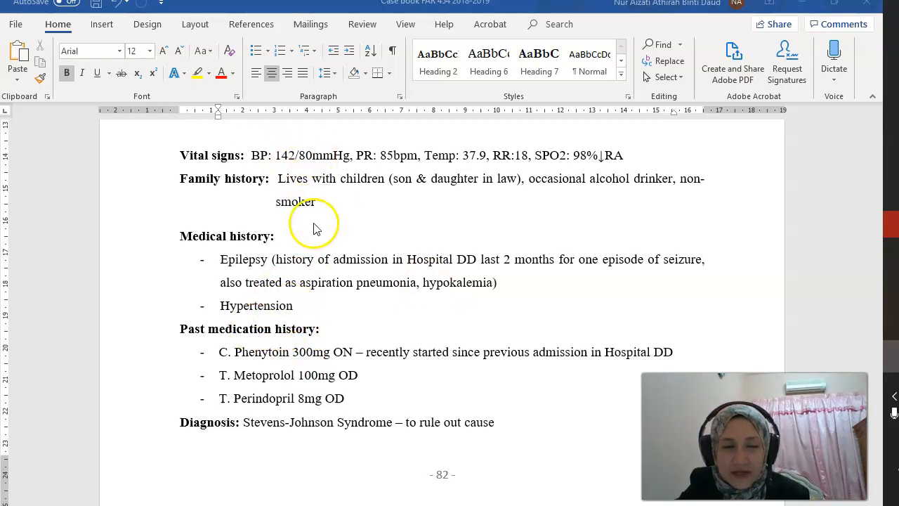
{"action": "scroll", "scroll_direction": "down", "scroll_amount": 3}
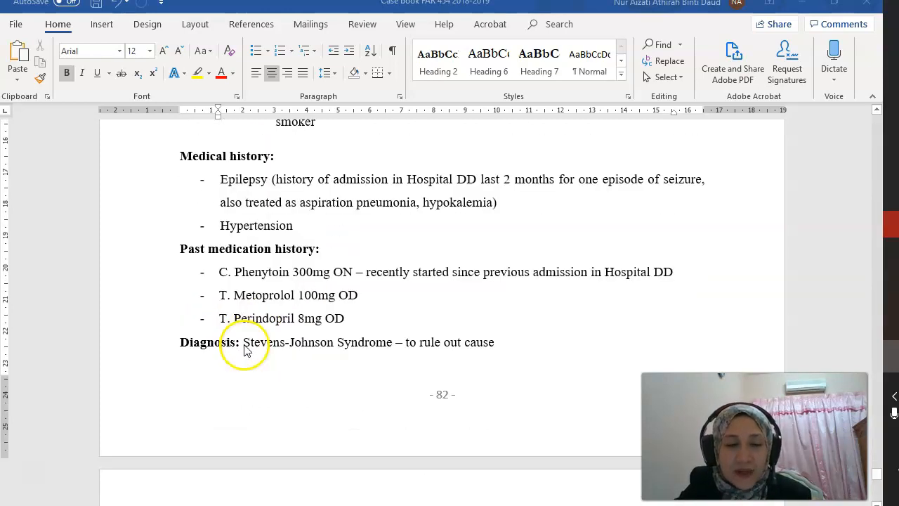
{"action": "mouse_move", "coordinate": [315, 272]}
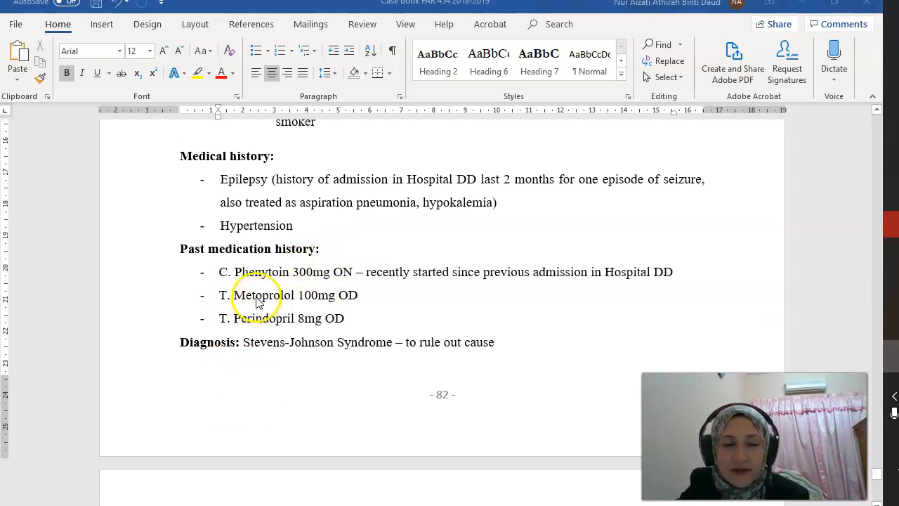
{"action": "mouse_move", "coordinate": [460, 288]}
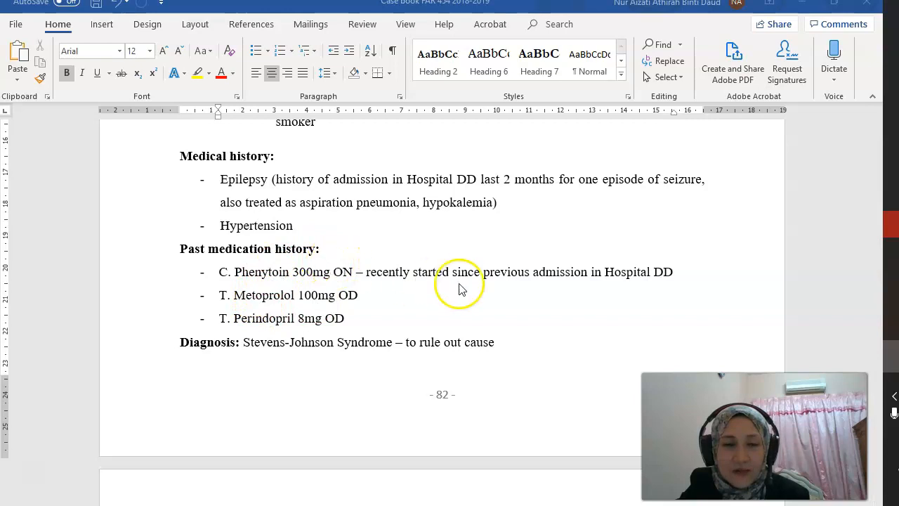
{"action": "mouse_move", "coordinate": [548, 274]}
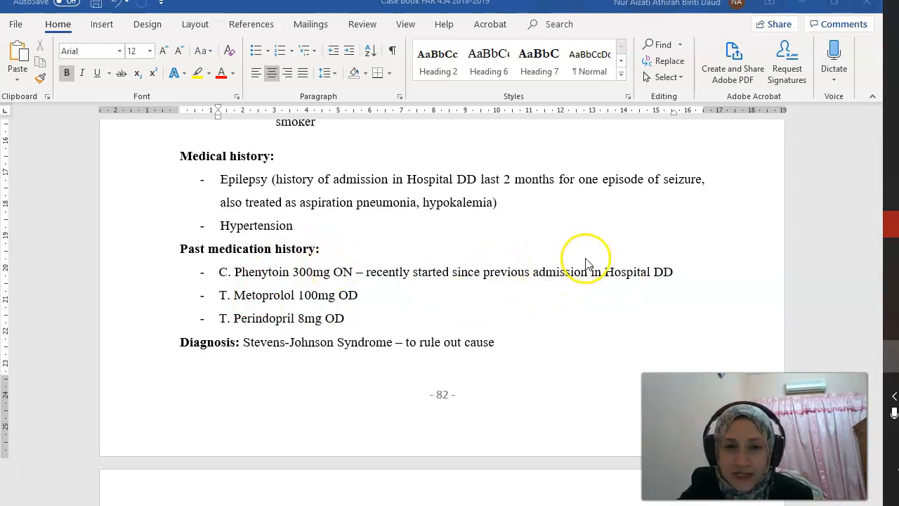
{"action": "mouse_move", "coordinate": [294, 280]}
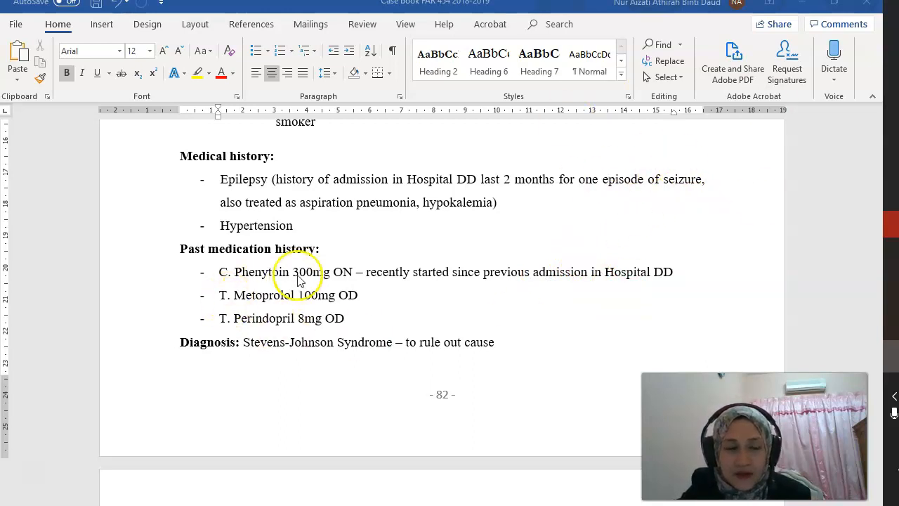
{"action": "mouse_move", "coordinate": [491, 343]}
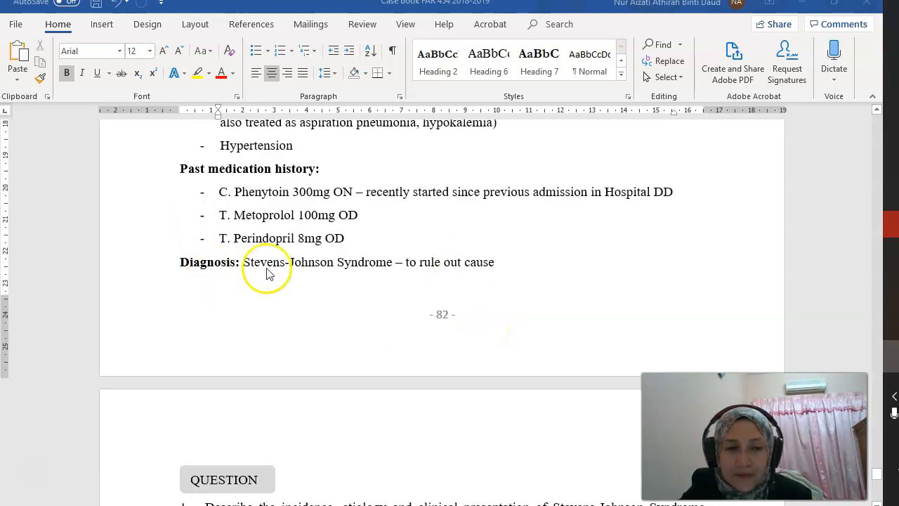
{"action": "mouse_move", "coordinate": [589, 311]}
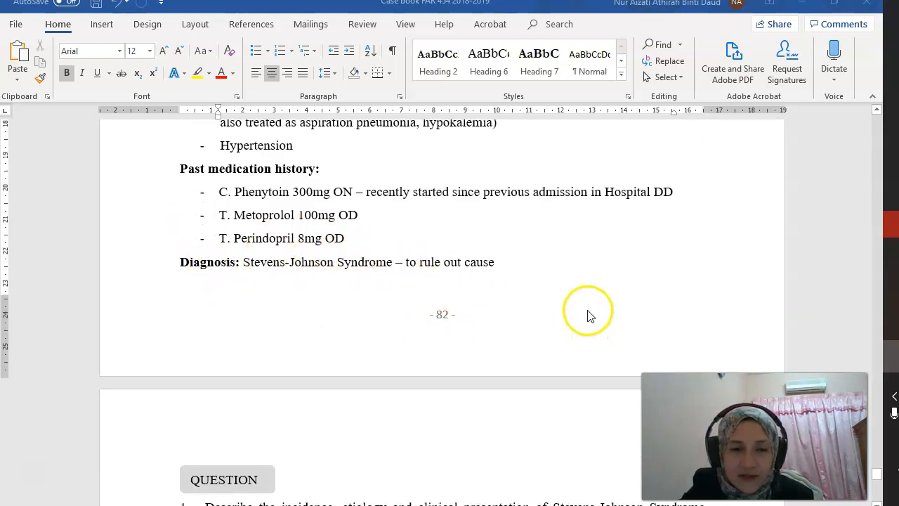
{"action": "scroll", "scroll_direction": "down", "scroll_amount": 3}
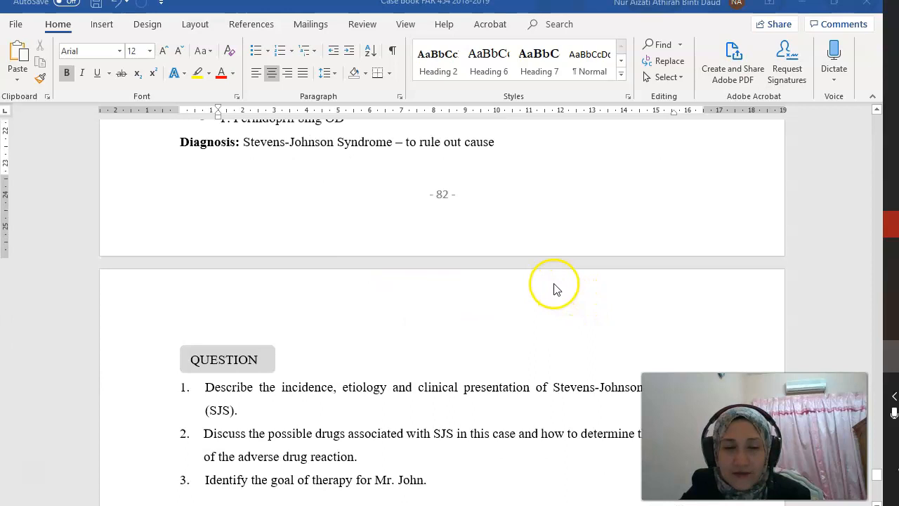
{"action": "scroll", "scroll_direction": "down", "scroll_amount": 3}
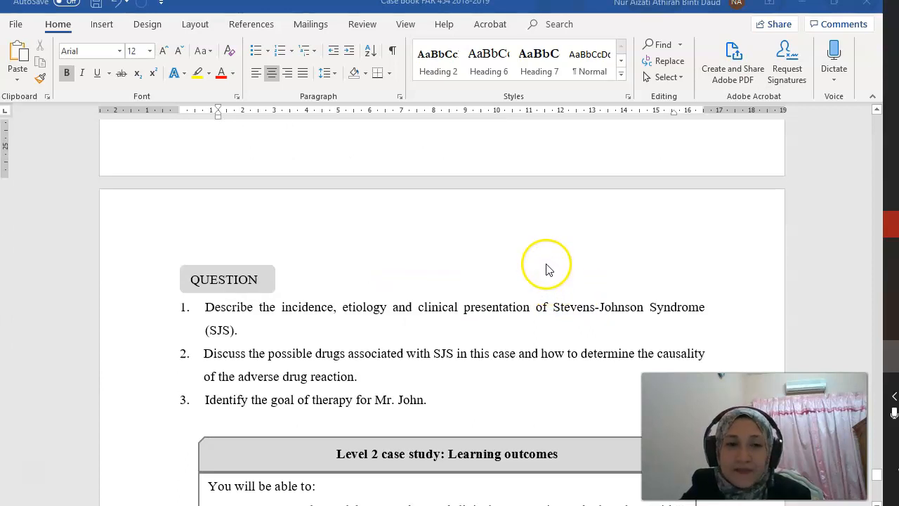
{"action": "mouse_move", "coordinate": [278, 326]}
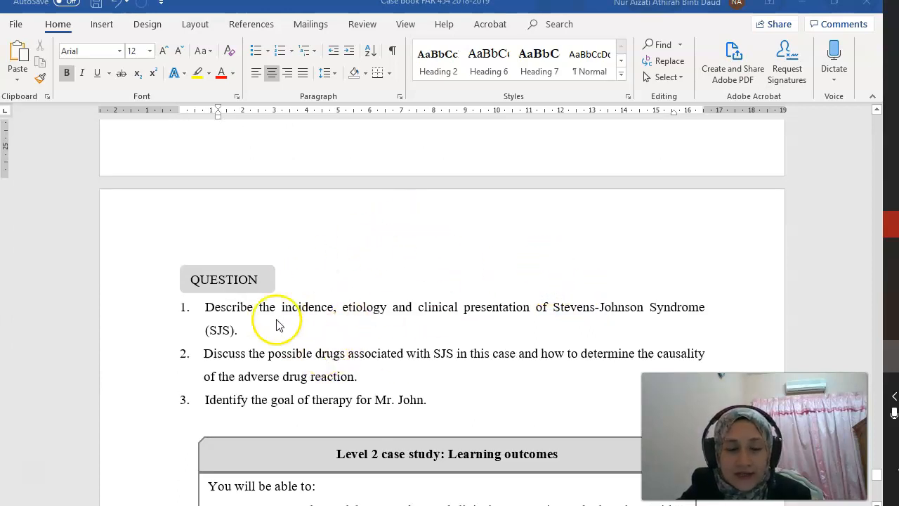
{"action": "mouse_move", "coordinate": [447, 320]}
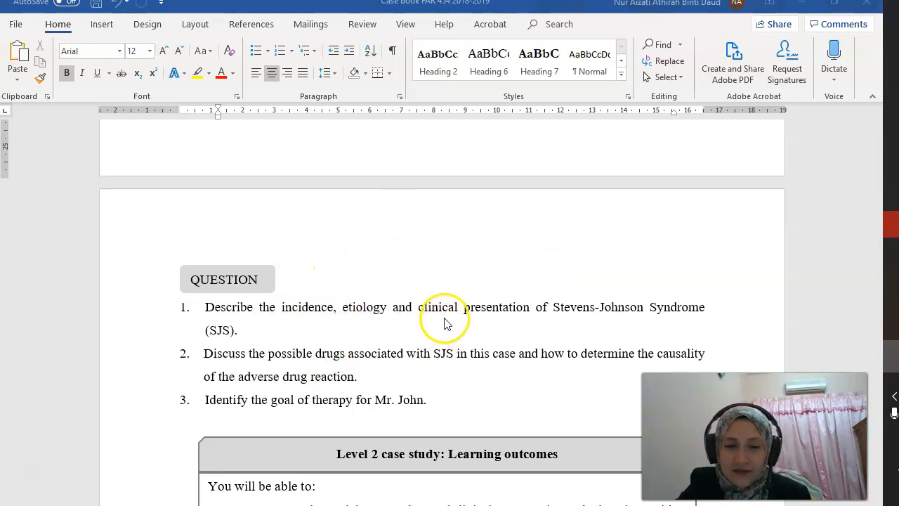
{"action": "mouse_move", "coordinate": [660, 315]}
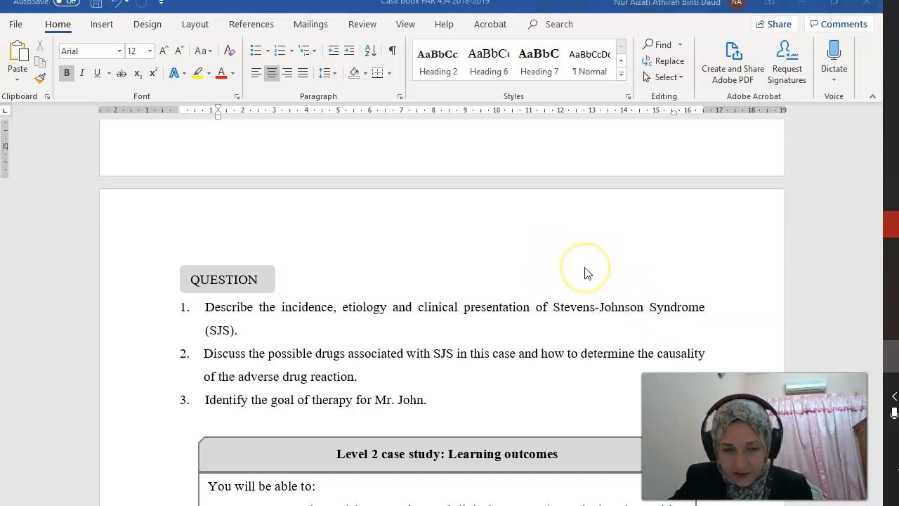
{"action": "mouse_move", "coordinate": [587, 273]}
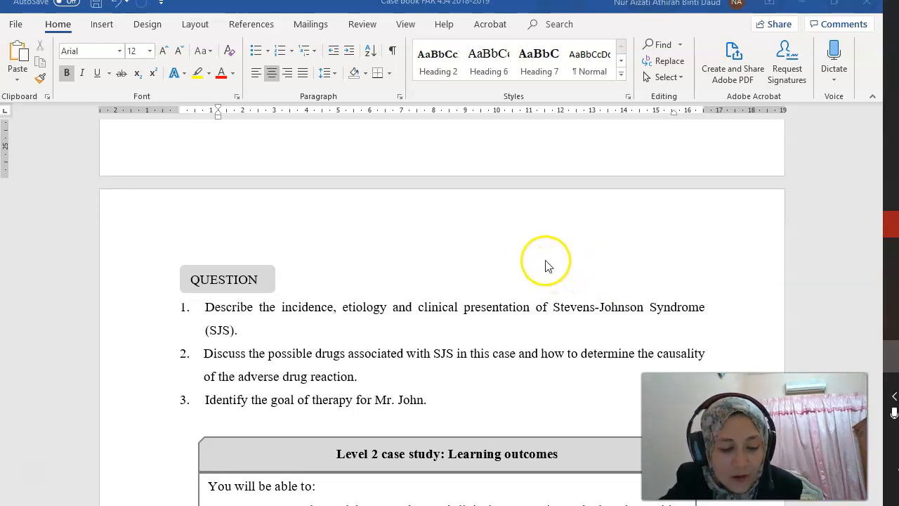
{"action": "mouse_move", "coordinate": [581, 203]}
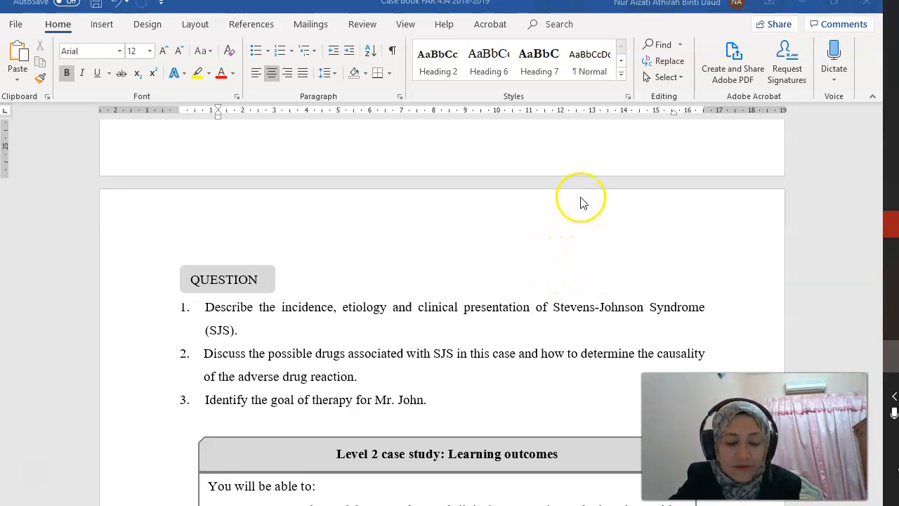
{"action": "mouse_move", "coordinate": [554, 171]}
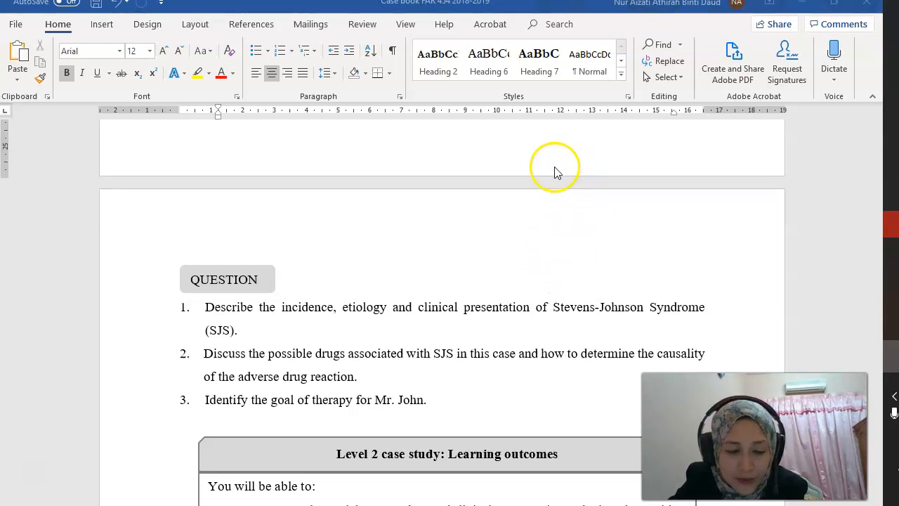
{"action": "mouse_move", "coordinate": [737, 186]}
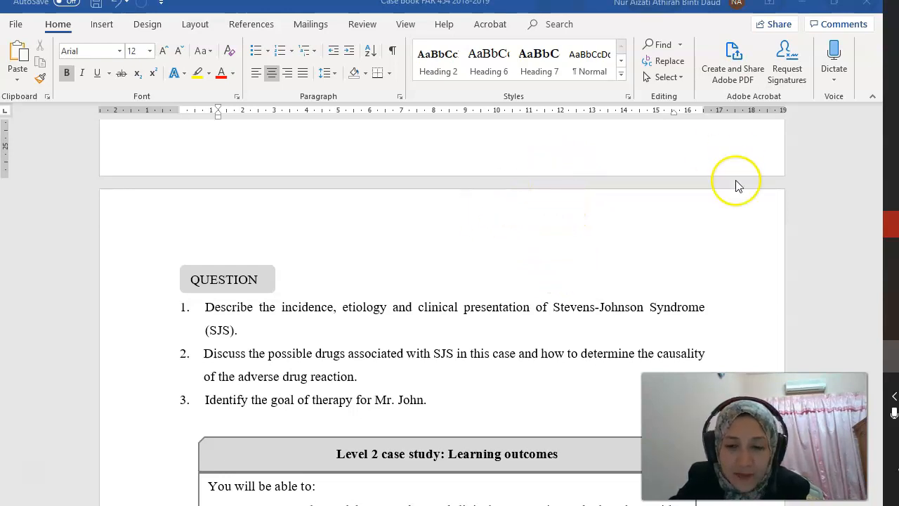
{"action": "mouse_move", "coordinate": [653, 166]}
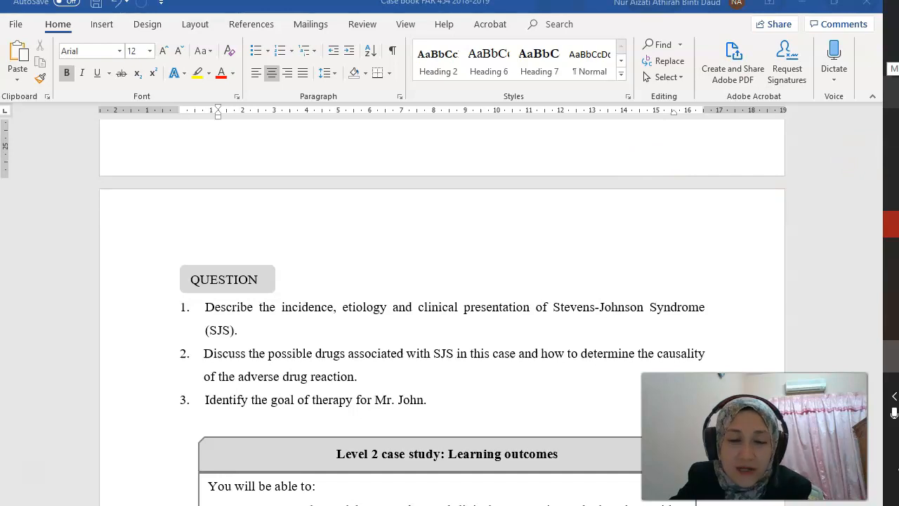
{"action": "mouse_move", "coordinate": [354, 275]}
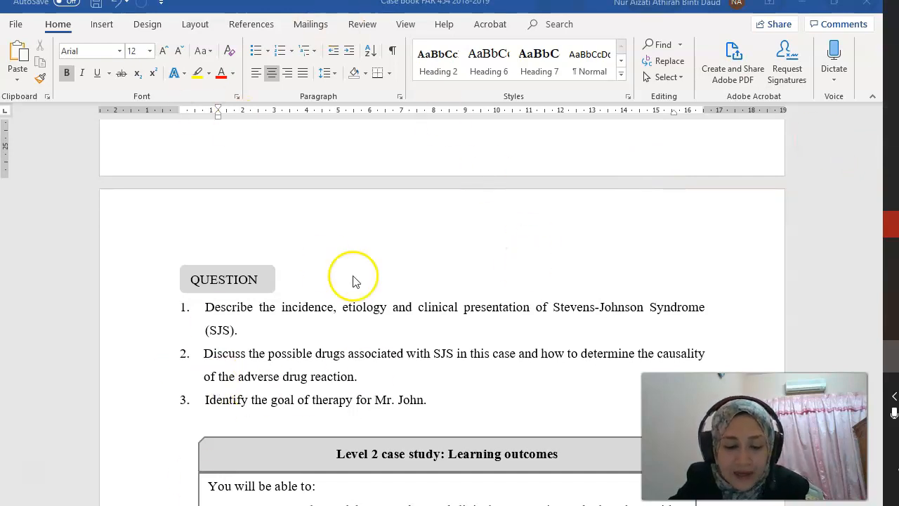
{"action": "mouse_move", "coordinate": [368, 410]}
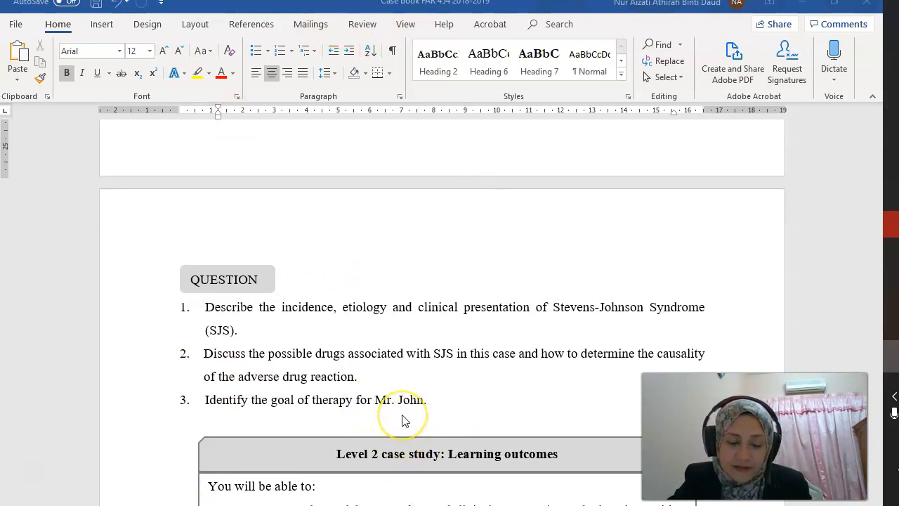
{"action": "mouse_move", "coordinate": [374, 382]}
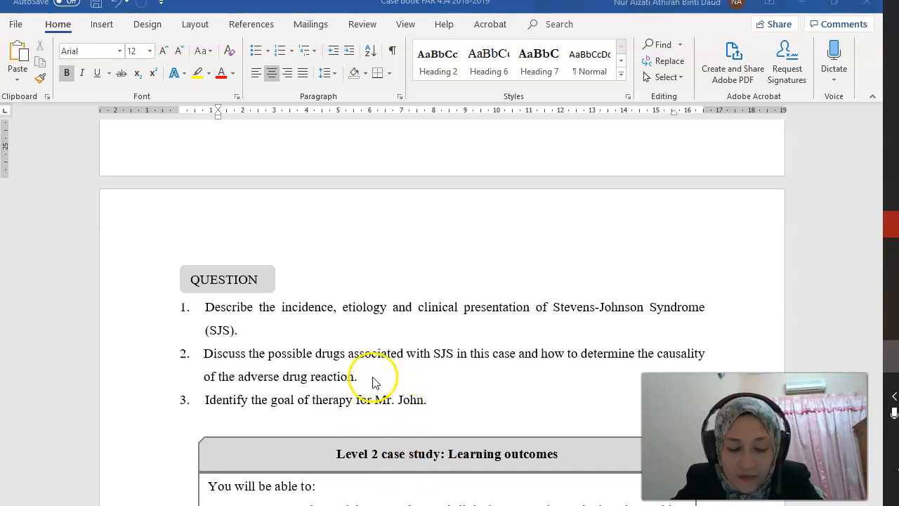
{"action": "mouse_move", "coordinate": [485, 334]}
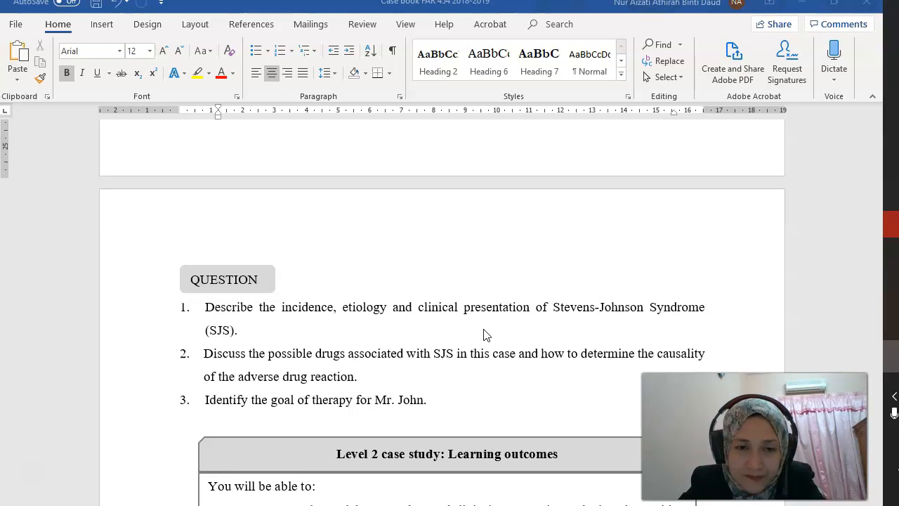
{"action": "mouse_move", "coordinate": [481, 339]}
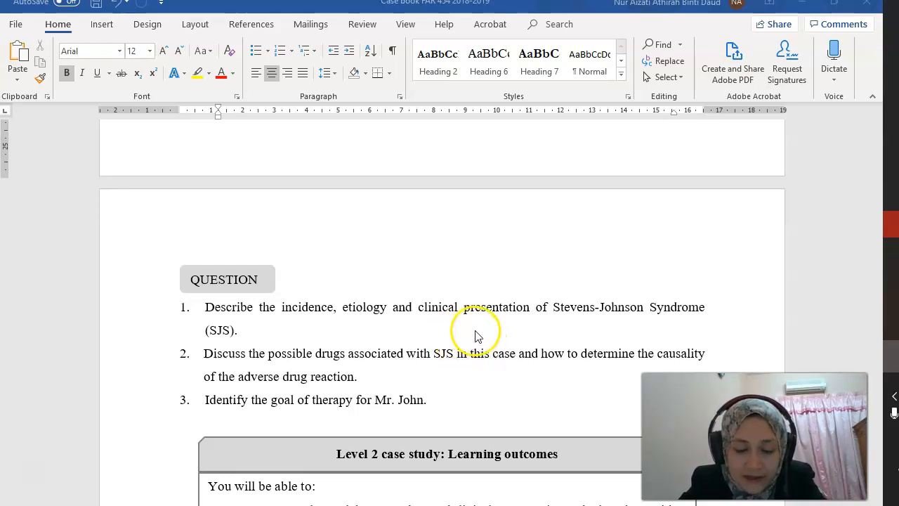
{"action": "mouse_move", "coordinate": [494, 312]}
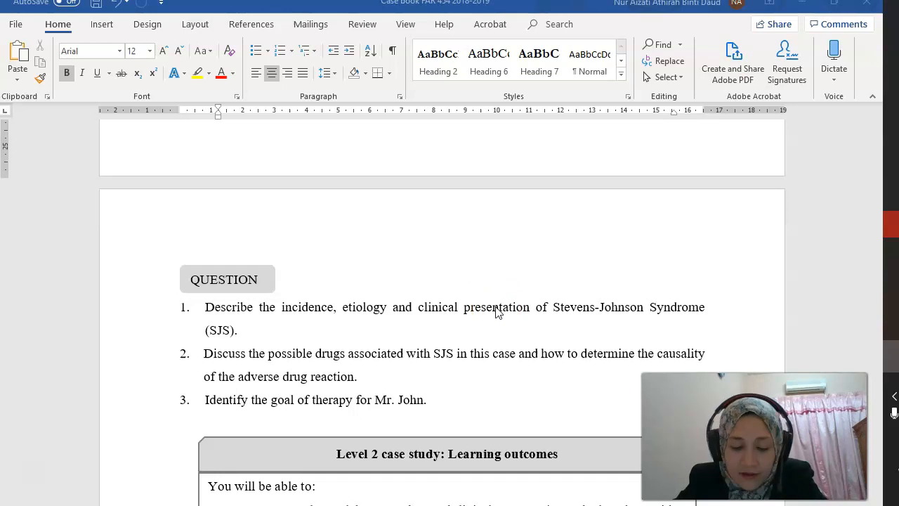
{"action": "mouse_move", "coordinate": [410, 185]}
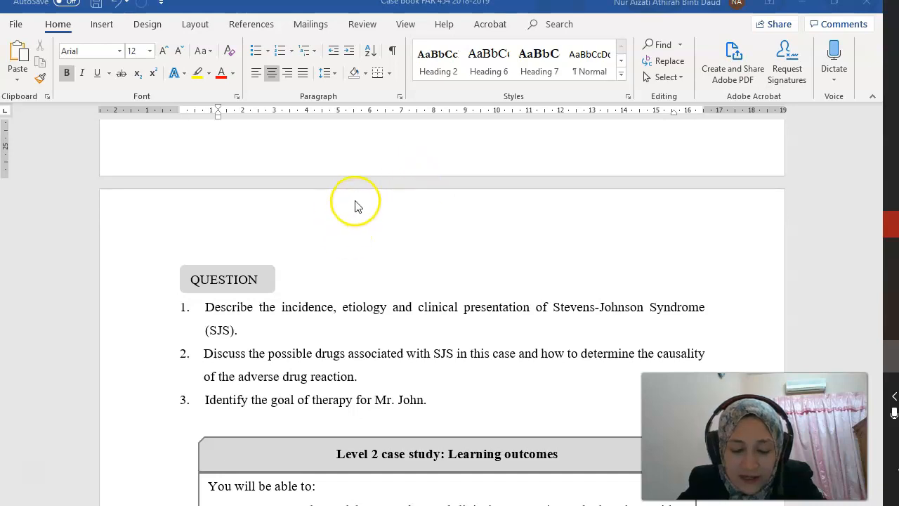
{"action": "mouse_move", "coordinate": [502, 358]}
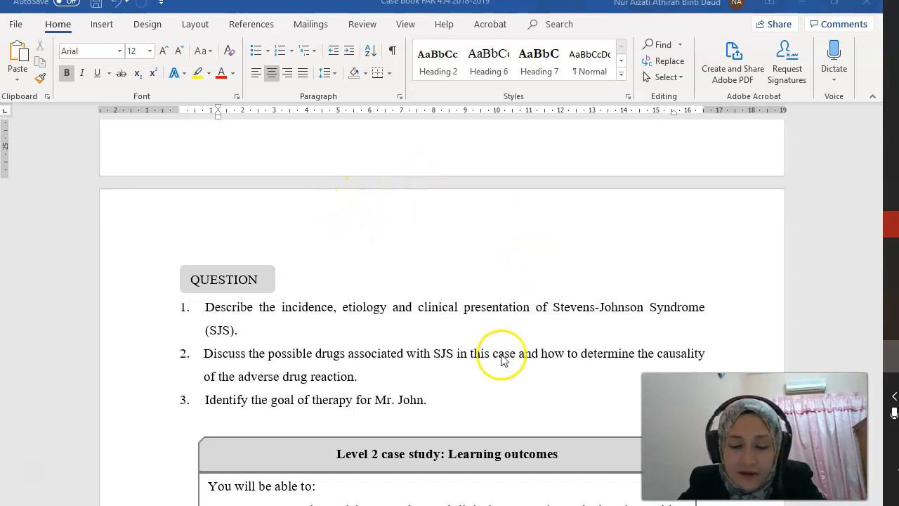
{"action": "mouse_move", "coordinate": [470, 283]}
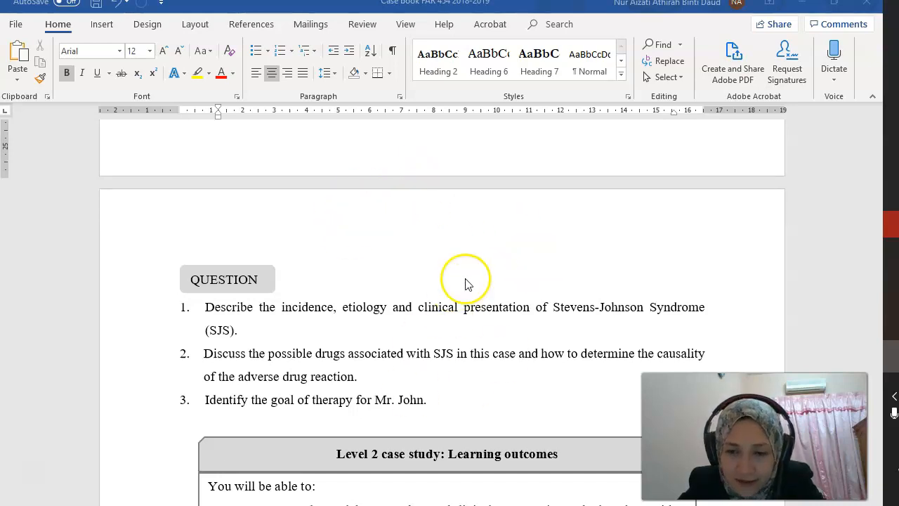
{"action": "mouse_move", "coordinate": [330, 314]}
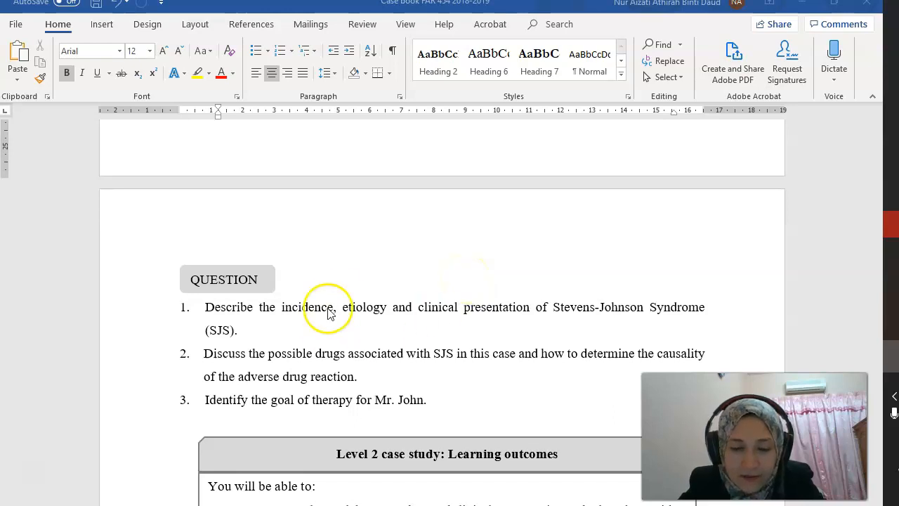
{"action": "mouse_move", "coordinate": [677, 306]}
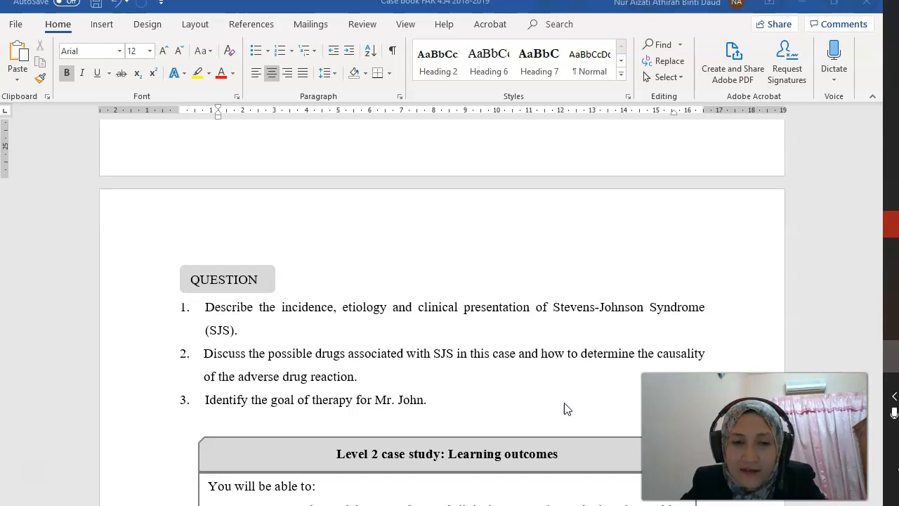
{"action": "mouse_move", "coordinate": [492, 372]}
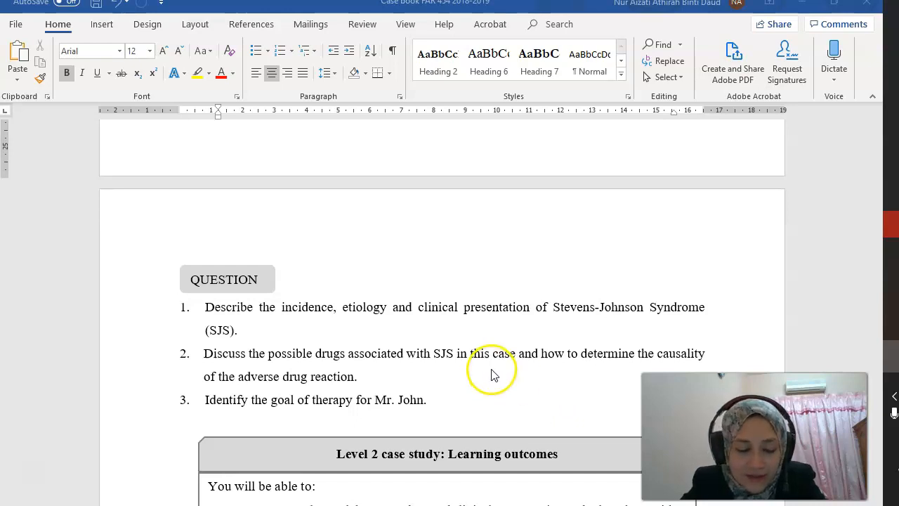
{"action": "mouse_move", "coordinate": [525, 388]}
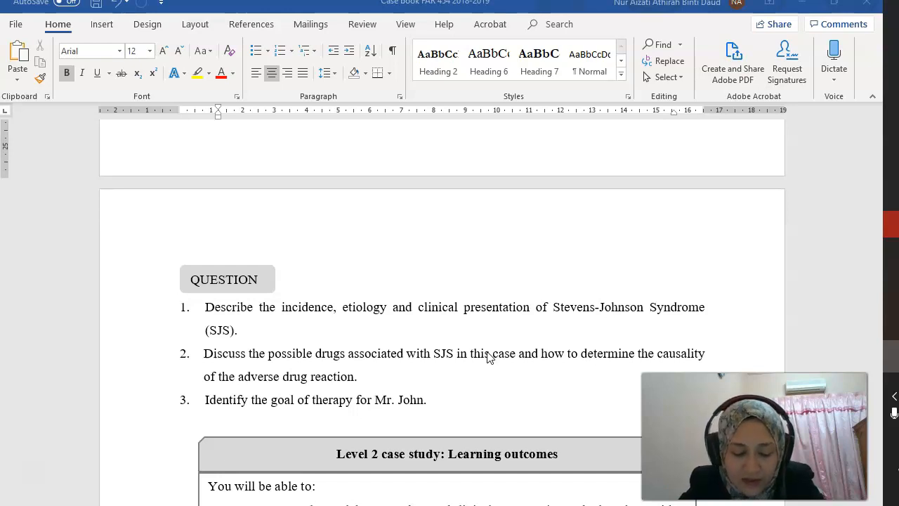
{"action": "mouse_move", "coordinate": [175, 429]}
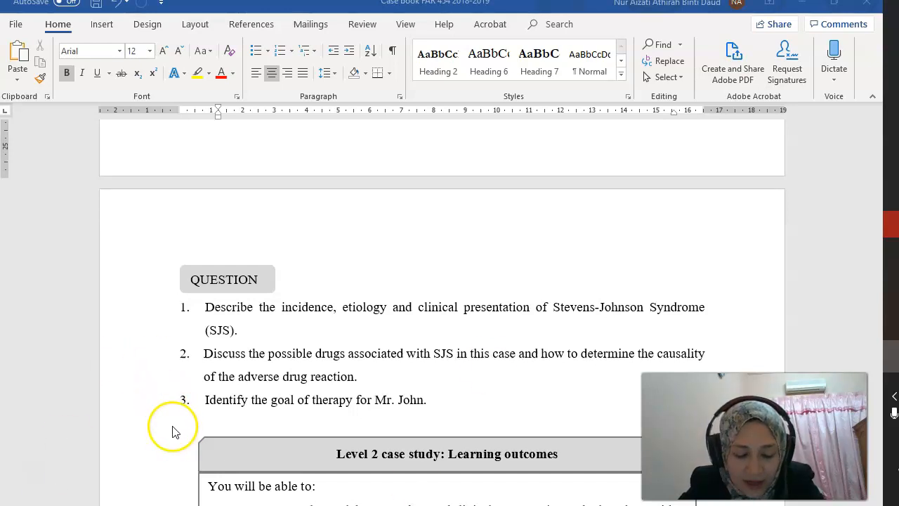
{"action": "mouse_move", "coordinate": [161, 401]}
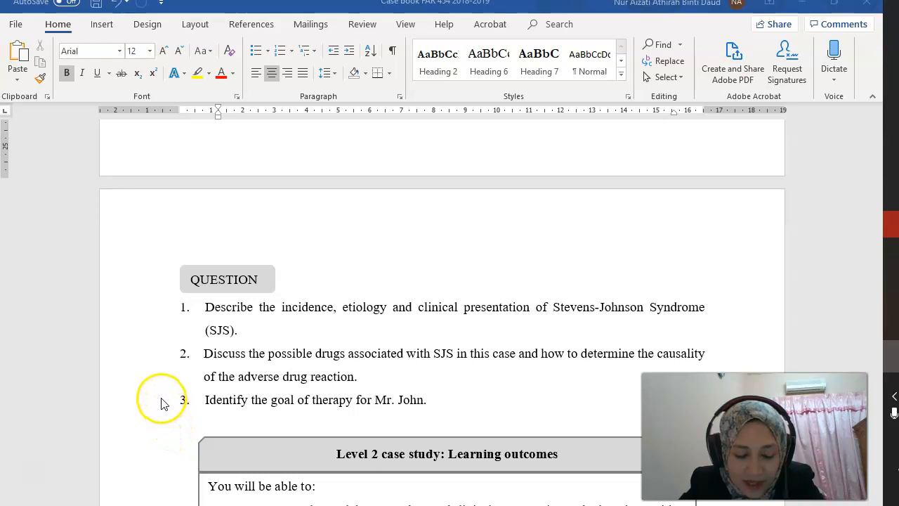
{"action": "mouse_move", "coordinate": [194, 316]}
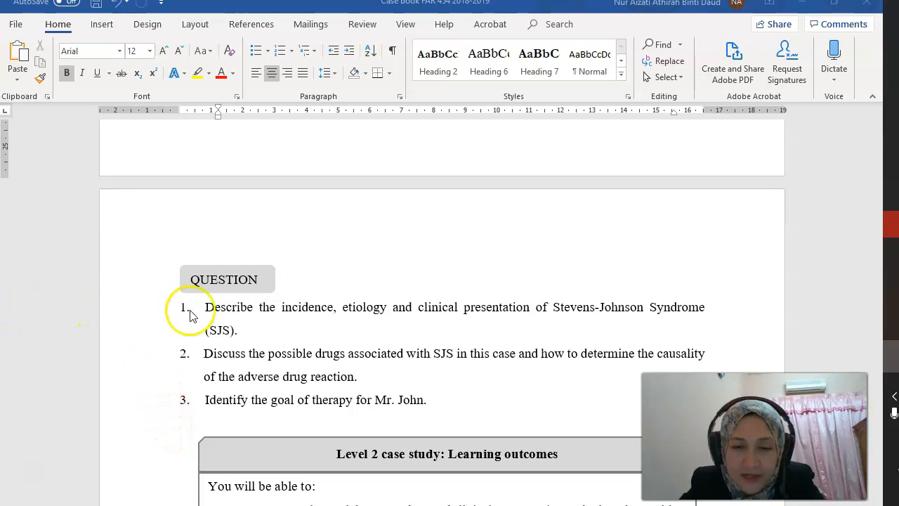
{"action": "mouse_move", "coordinate": [589, 326]}
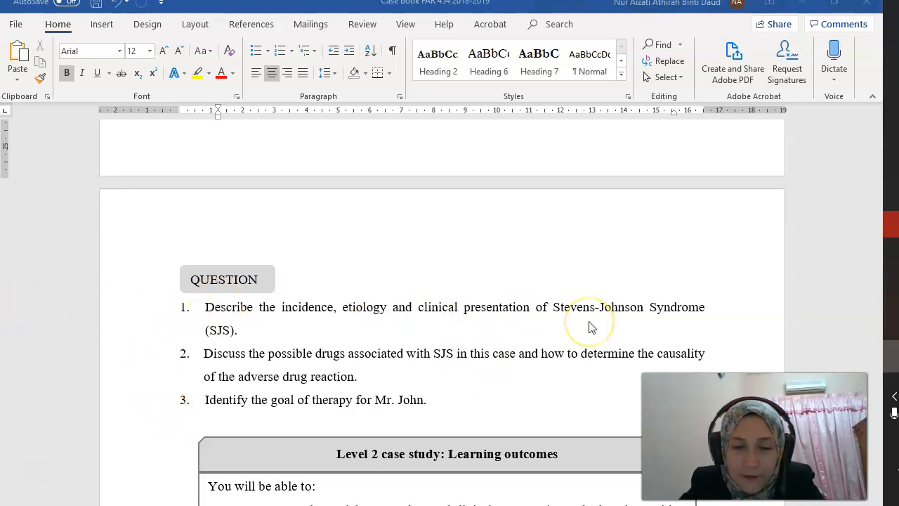
{"action": "mouse_move", "coordinate": [593, 327]}
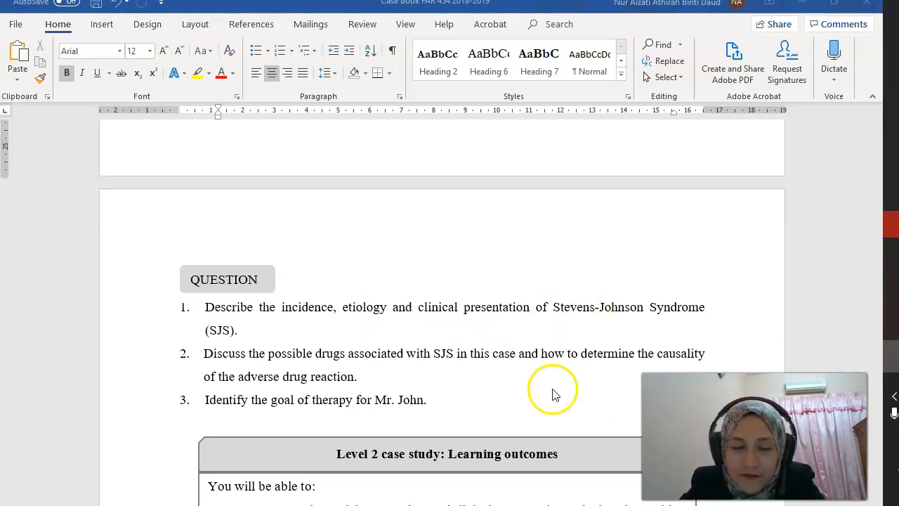
{"action": "mouse_move", "coordinate": [659, 335]}
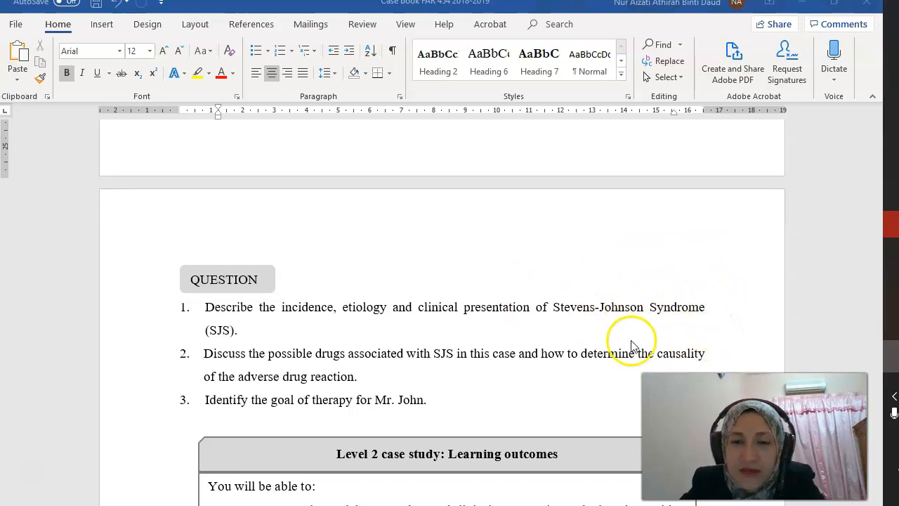
{"action": "mouse_move", "coordinate": [618, 312]}
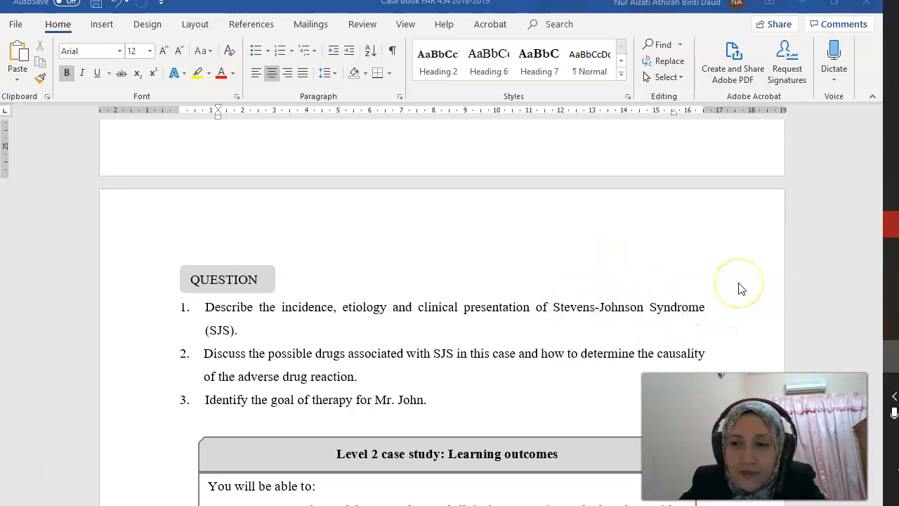
{"action": "mouse_move", "coordinate": [646, 273]}
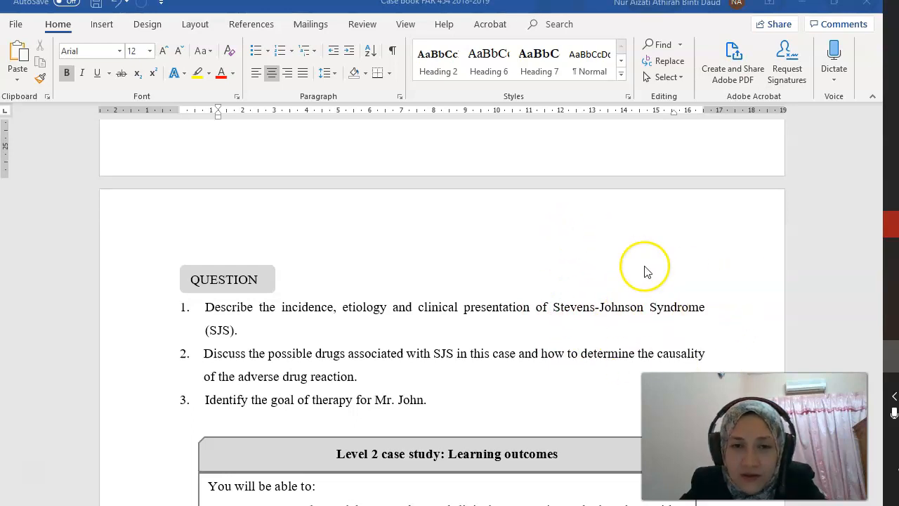
{"action": "mouse_move", "coordinate": [676, 298]}
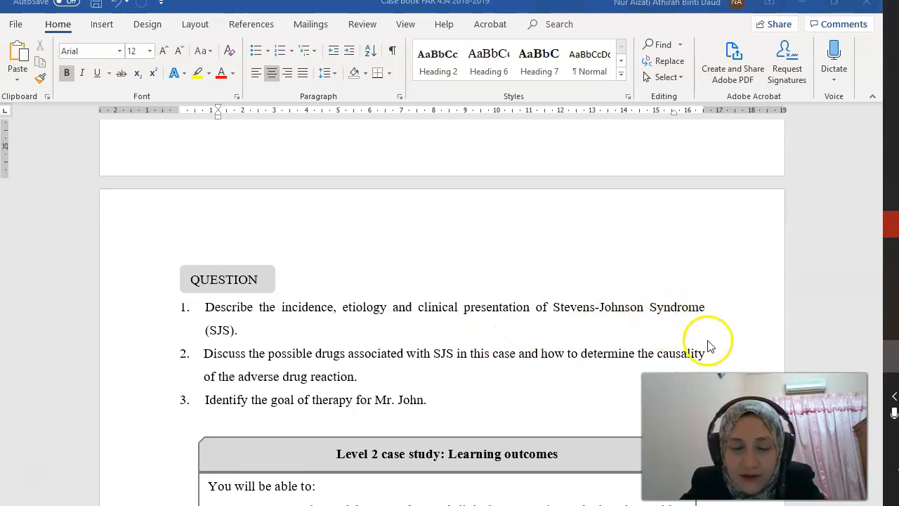
{"action": "mouse_move", "coordinate": [598, 330]}
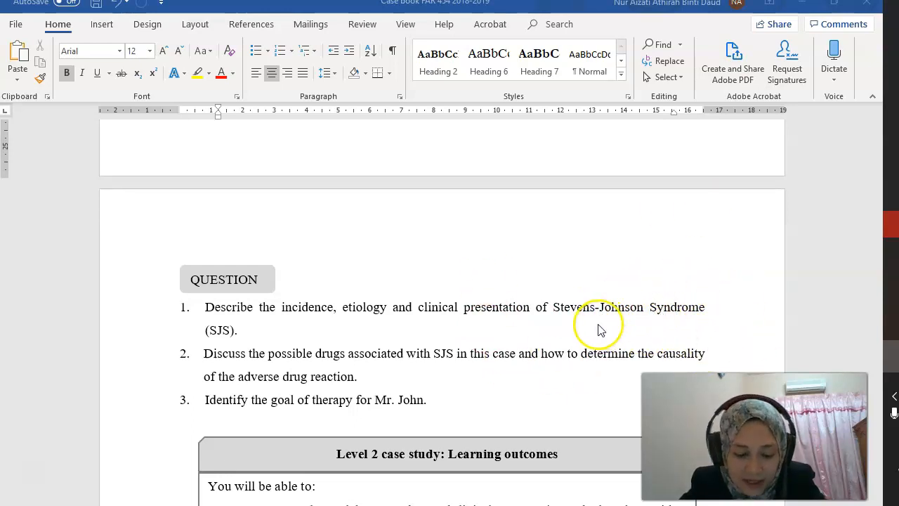
{"action": "scroll", "scroll_direction": "down", "scroll_amount": 3}
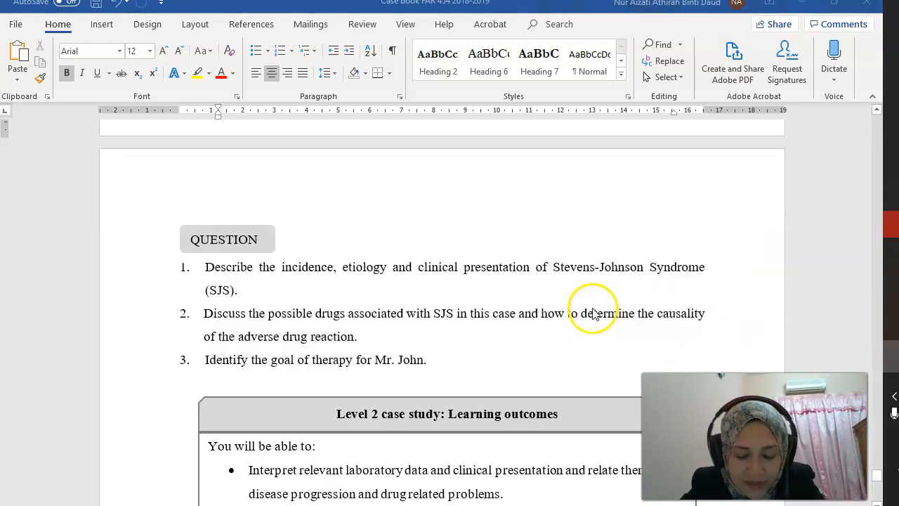
{"action": "mouse_move", "coordinate": [593, 303]}
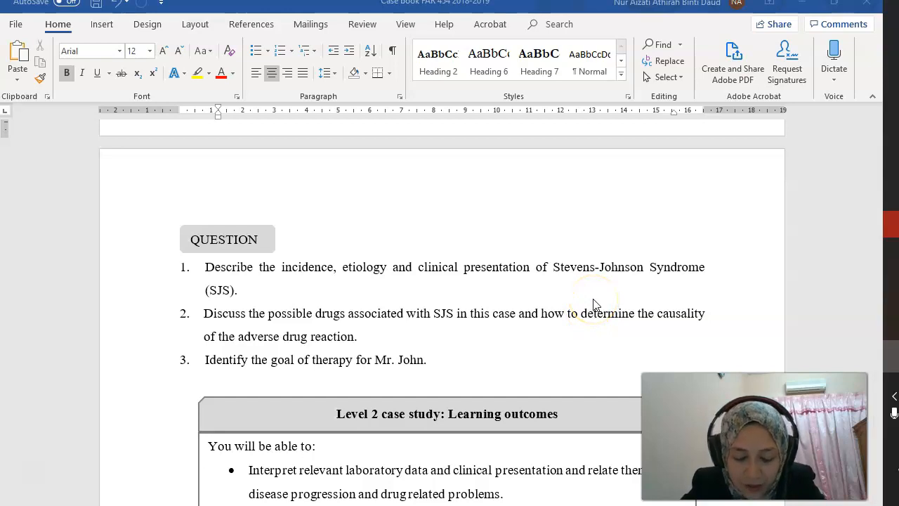
{"action": "mouse_move", "coordinate": [597, 303]}
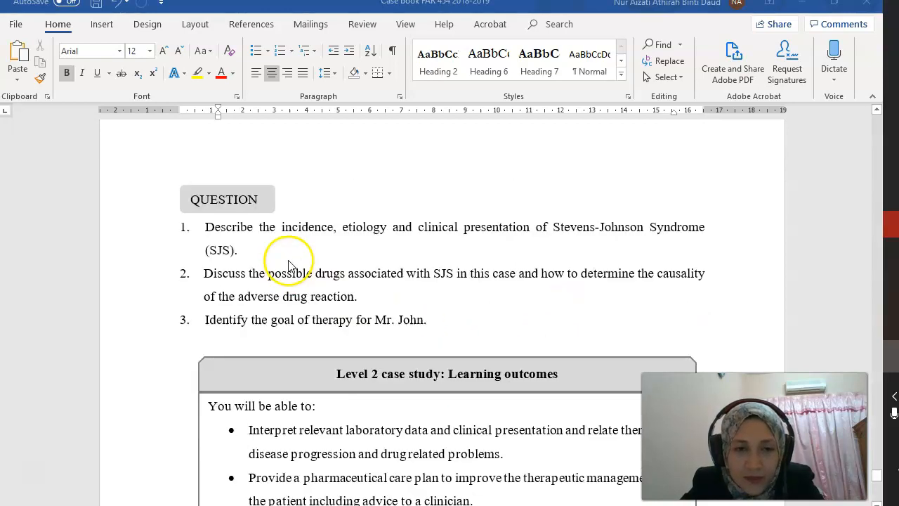
{"action": "scroll", "scroll_direction": "down", "scroll_amount": 3}
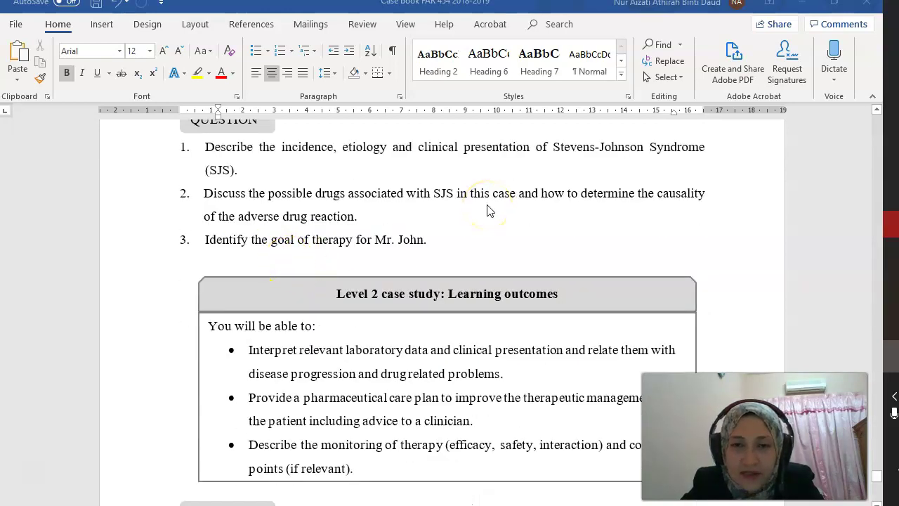
{"action": "mouse_move", "coordinate": [418, 218]}
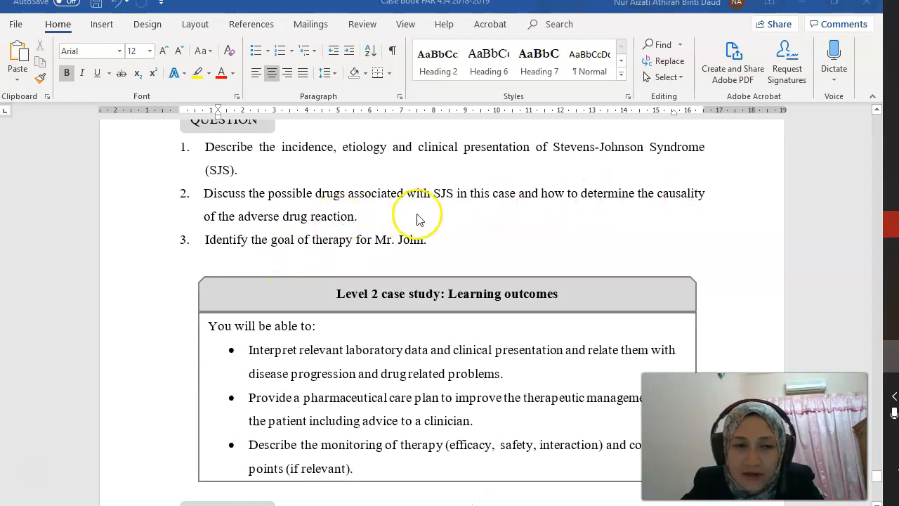
{"action": "scroll", "scroll_direction": "down", "scroll_amount": 3}
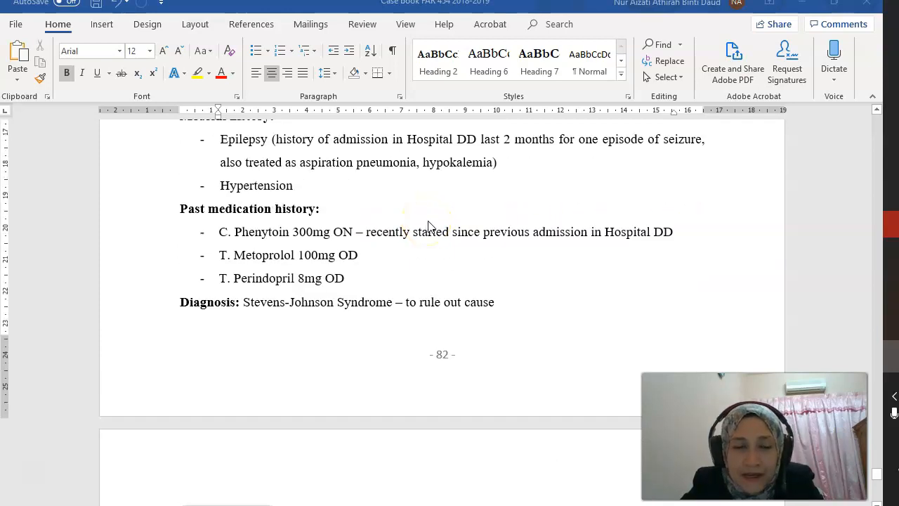
{"action": "scroll", "scroll_direction": "up", "scroll_amount": 3}
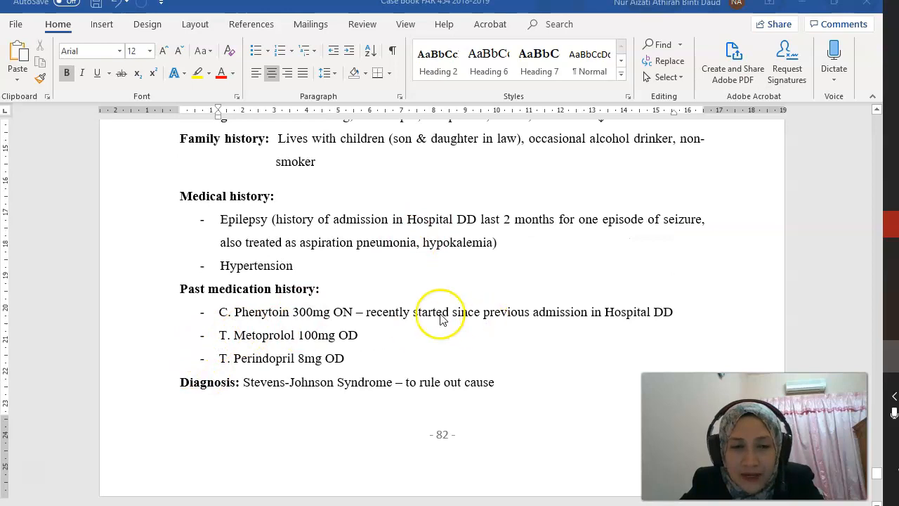
{"action": "mouse_move", "coordinate": [321, 312]}
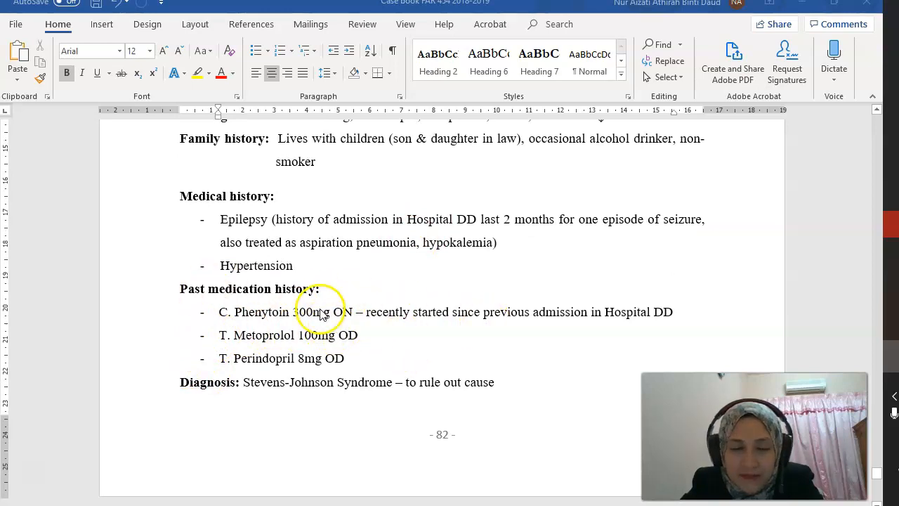
{"action": "mouse_move", "coordinate": [421, 344]}
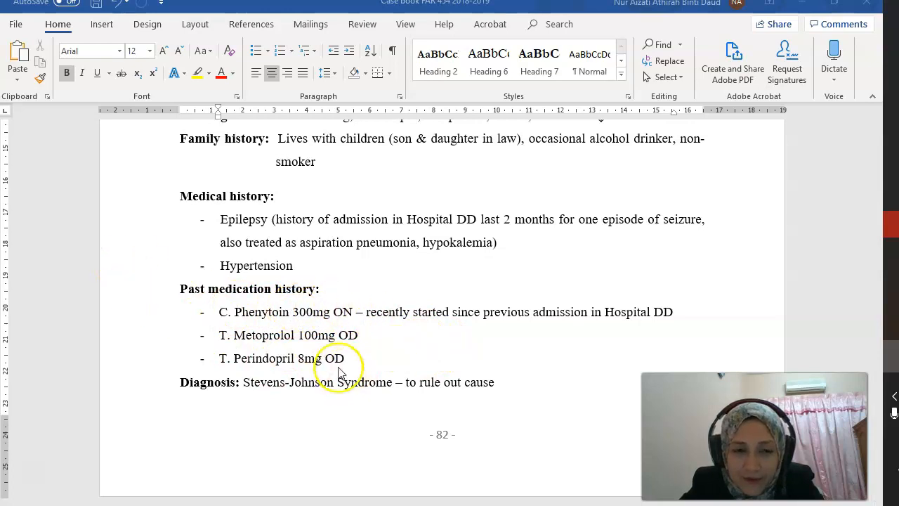
{"action": "mouse_move", "coordinate": [278, 328]}
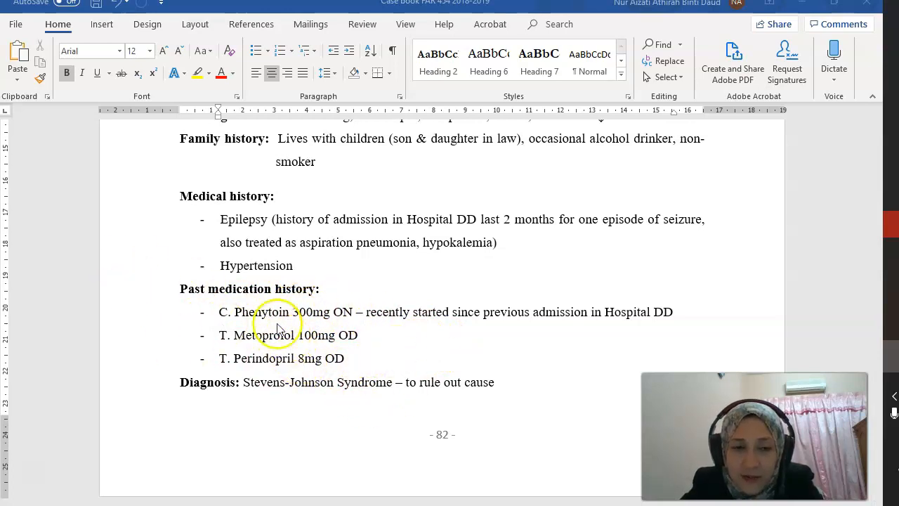
{"action": "mouse_move", "coordinate": [239, 330]}
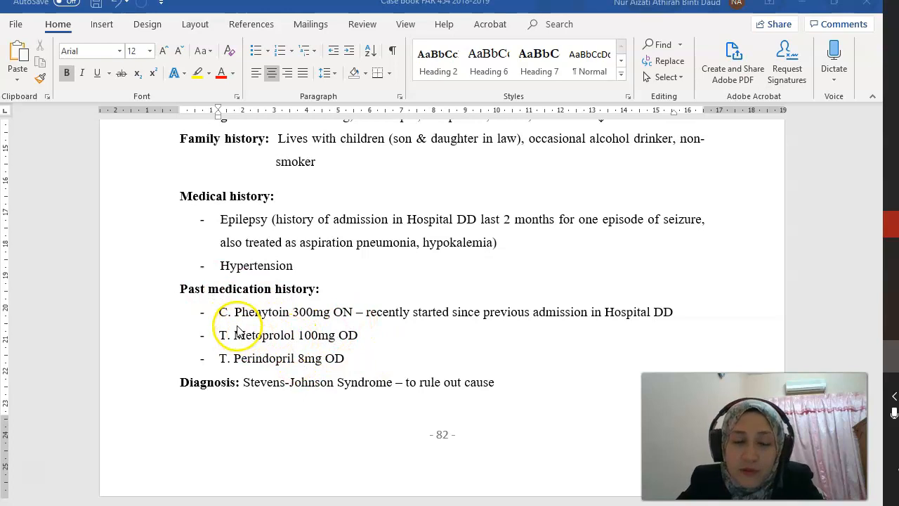
{"action": "mouse_move", "coordinate": [309, 321]}
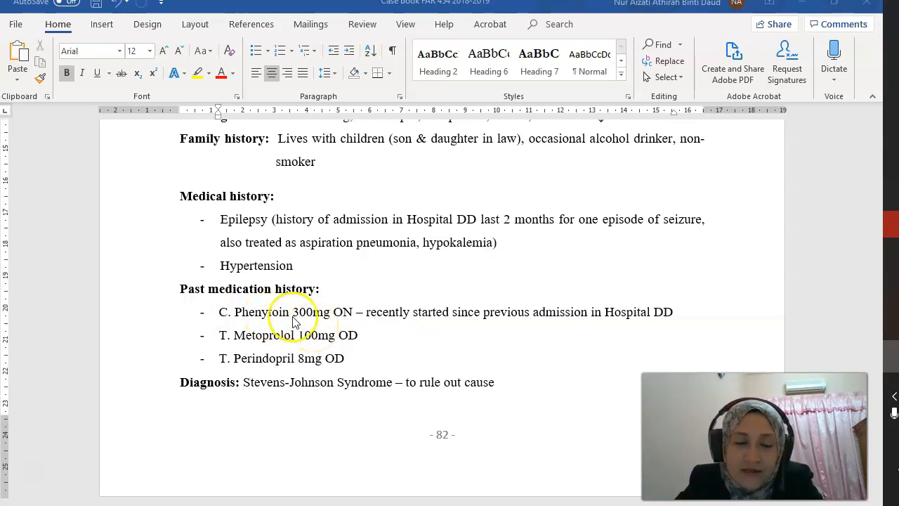
{"action": "mouse_move", "coordinate": [432, 334]}
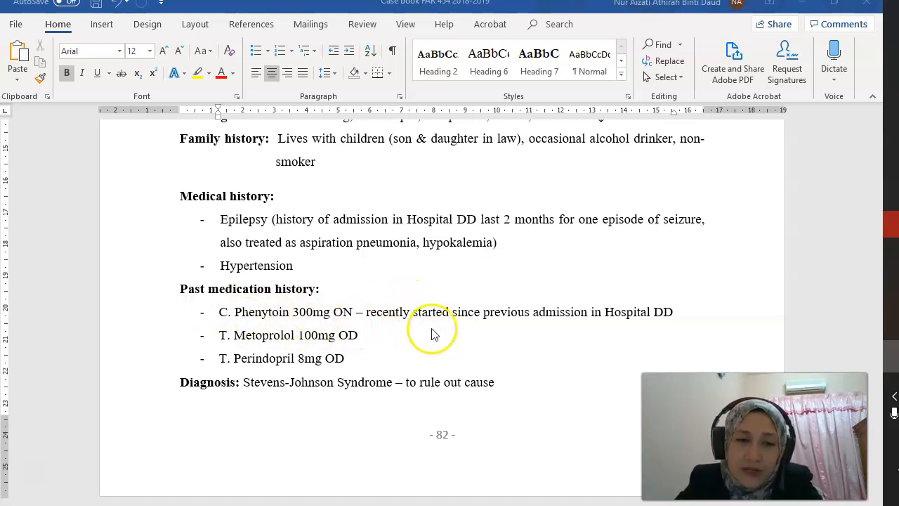
{"action": "mouse_move", "coordinate": [434, 334]}
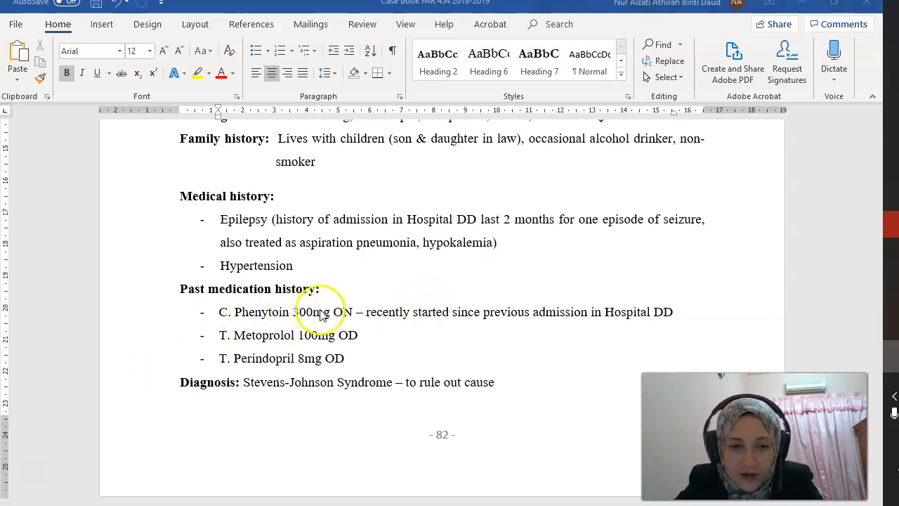
{"action": "mouse_move", "coordinate": [607, 287]}
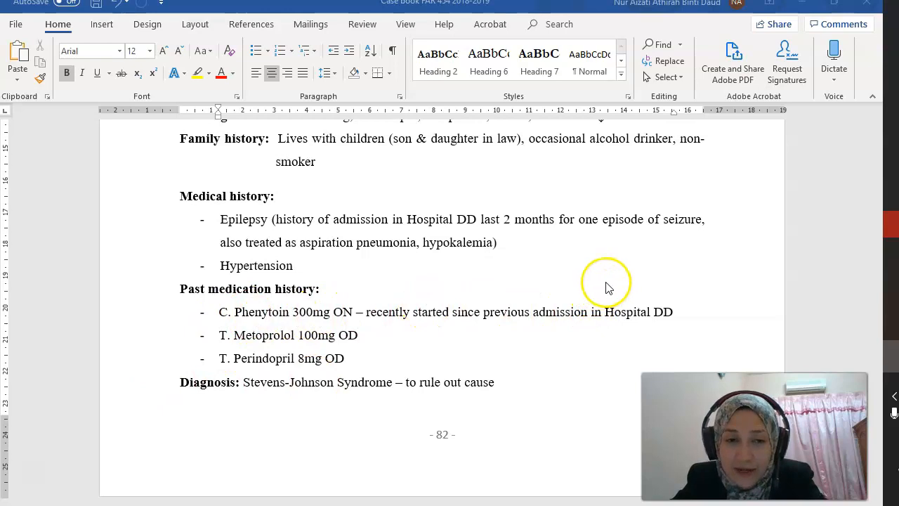
{"action": "mouse_move", "coordinate": [685, 306]}
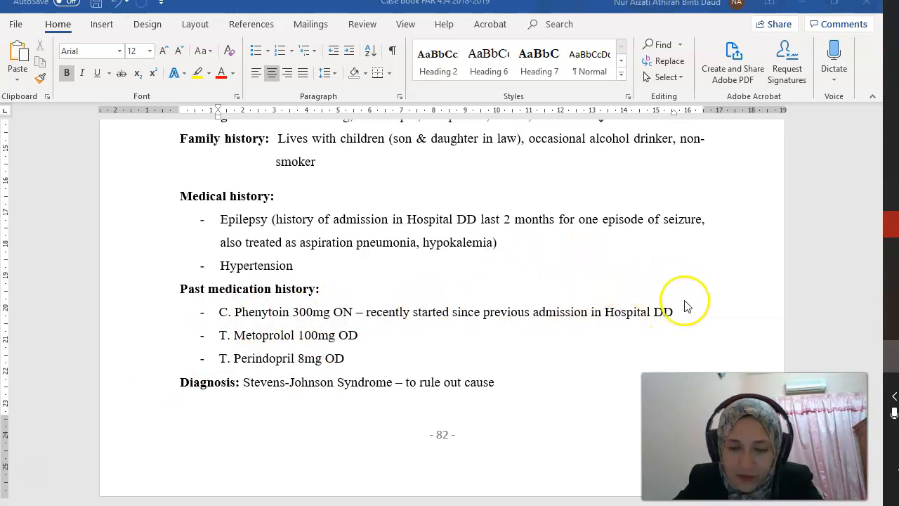
{"action": "mouse_move", "coordinate": [546, 335]}
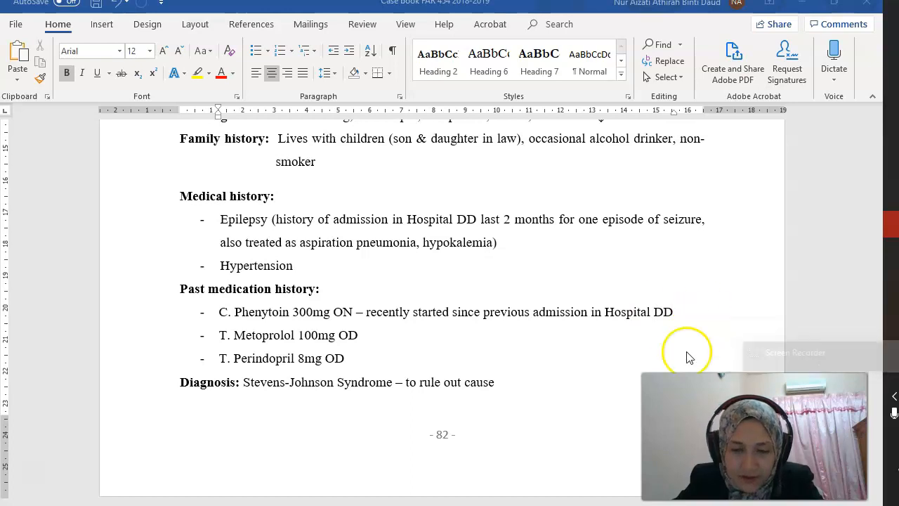
{"action": "mouse_move", "coordinate": [601, 250]}
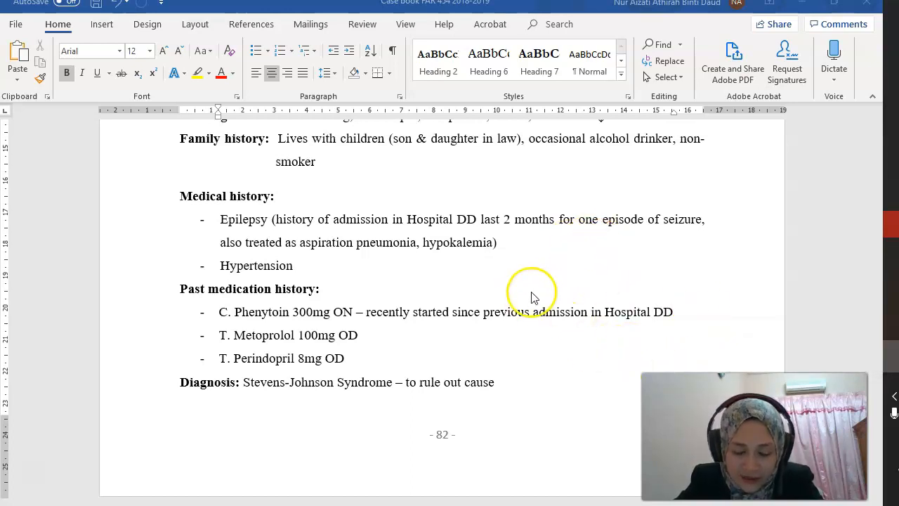
{"action": "mouse_move", "coordinate": [525, 294]}
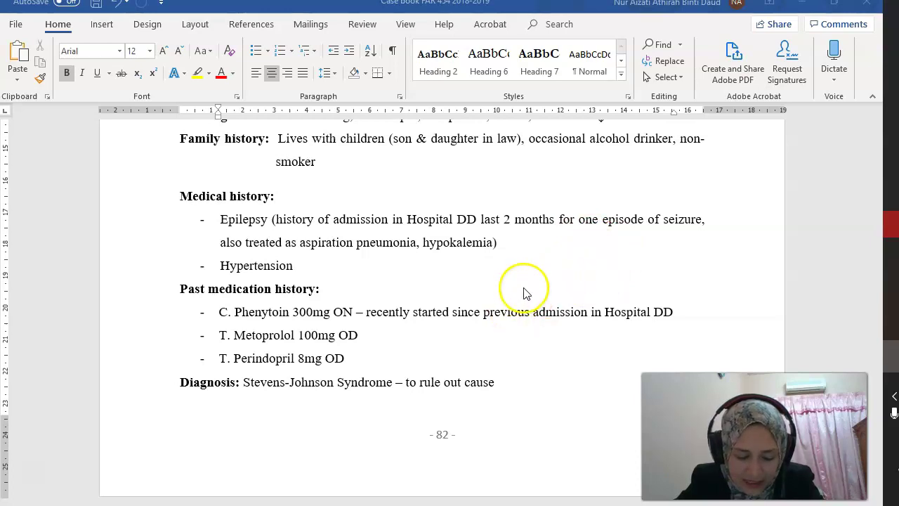
{"action": "mouse_move", "coordinate": [410, 302]}
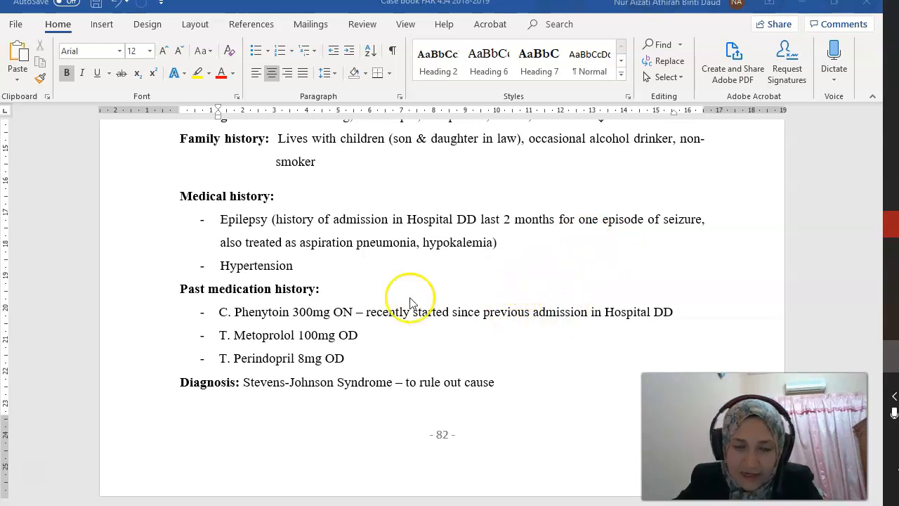
{"action": "mouse_move", "coordinate": [323, 343]}
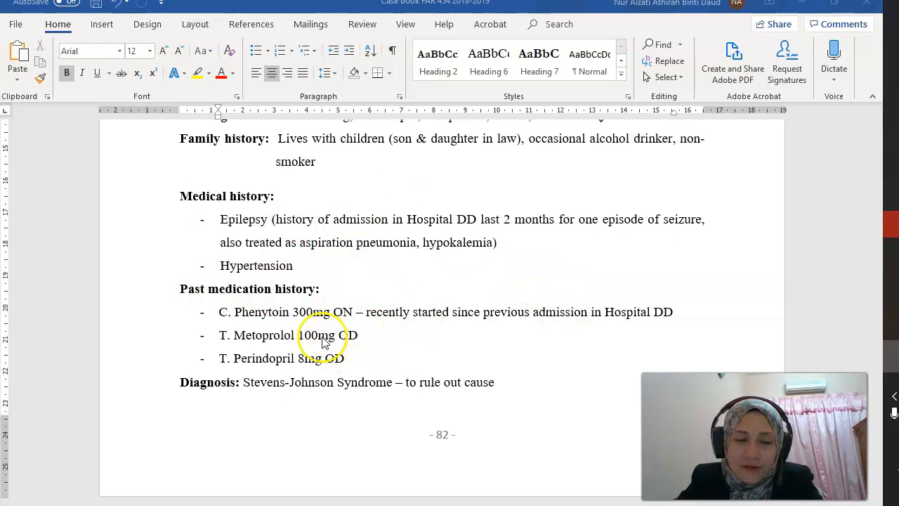
{"action": "mouse_move", "coordinate": [404, 330]}
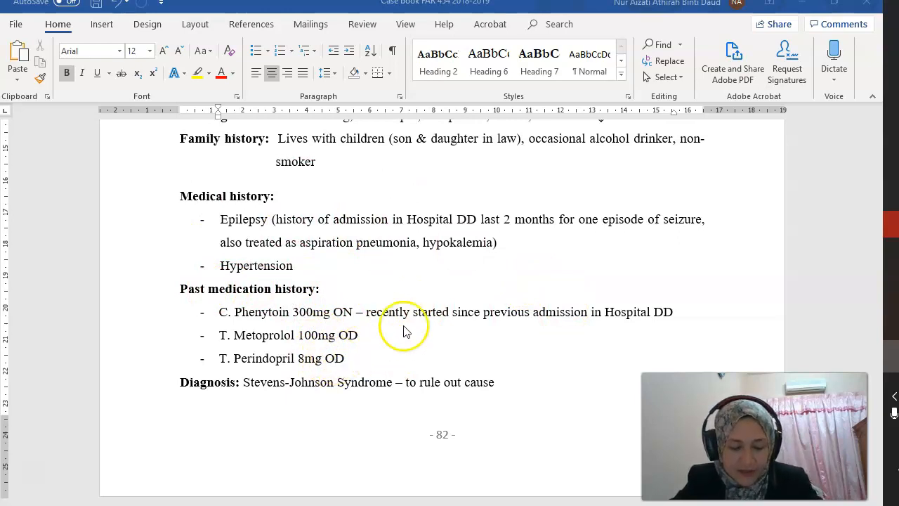
{"action": "scroll", "scroll_direction": "down", "scroll_amount": 3}
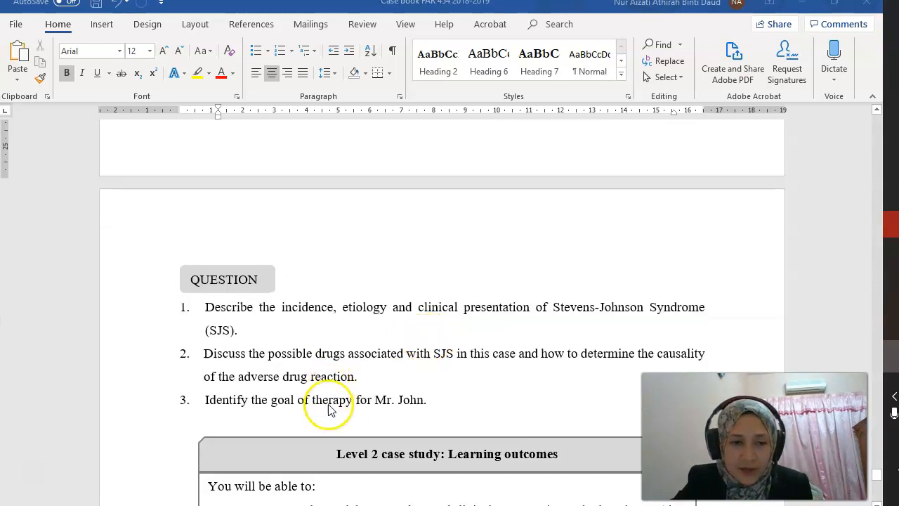
{"action": "mouse_move", "coordinate": [351, 418]}
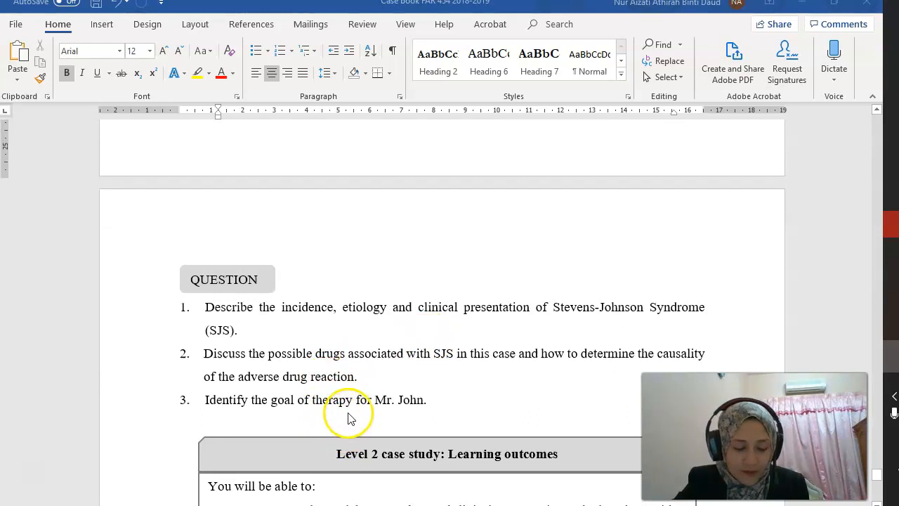
{"action": "mouse_move", "coordinate": [436, 303]}
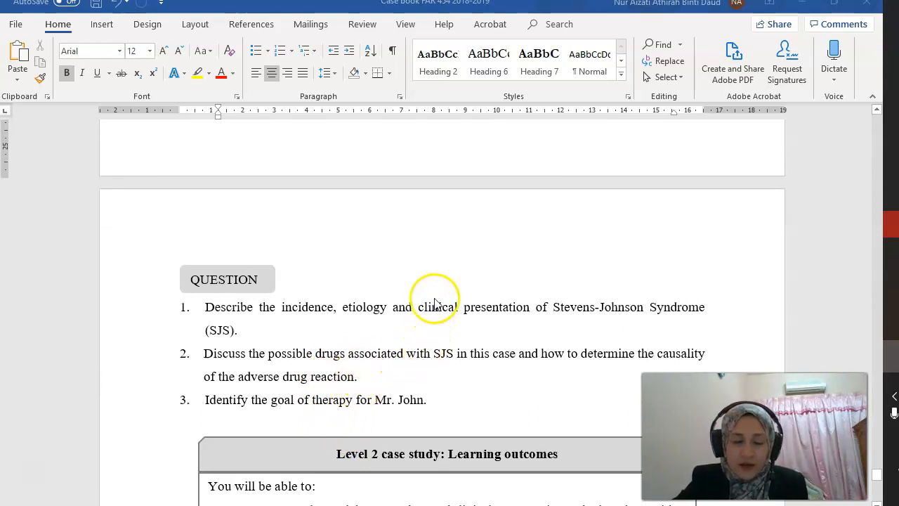
{"action": "mouse_move", "coordinate": [452, 303]}
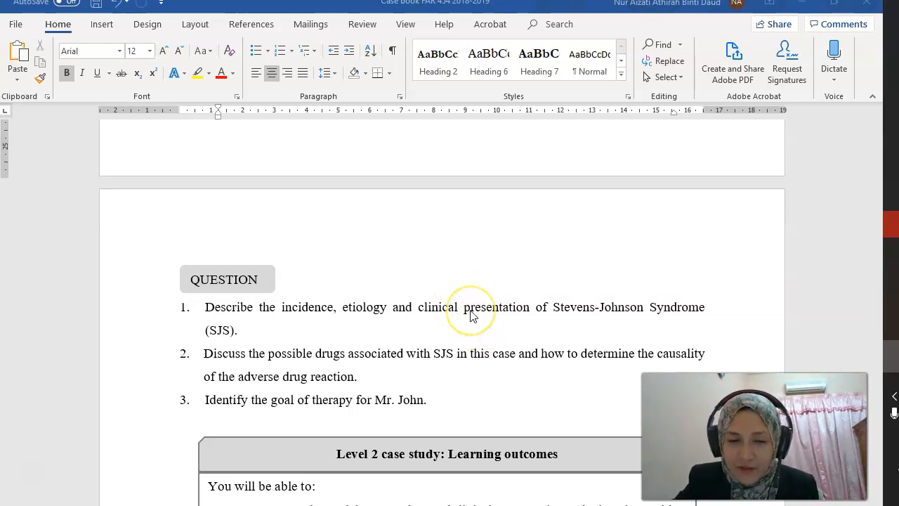
{"action": "mouse_move", "coordinate": [471, 314]}
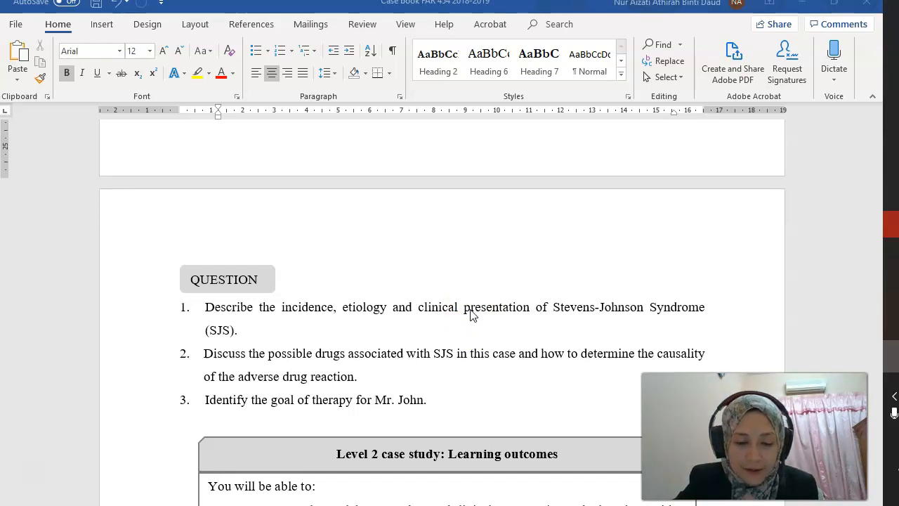
{"action": "mouse_move", "coordinate": [469, 306]}
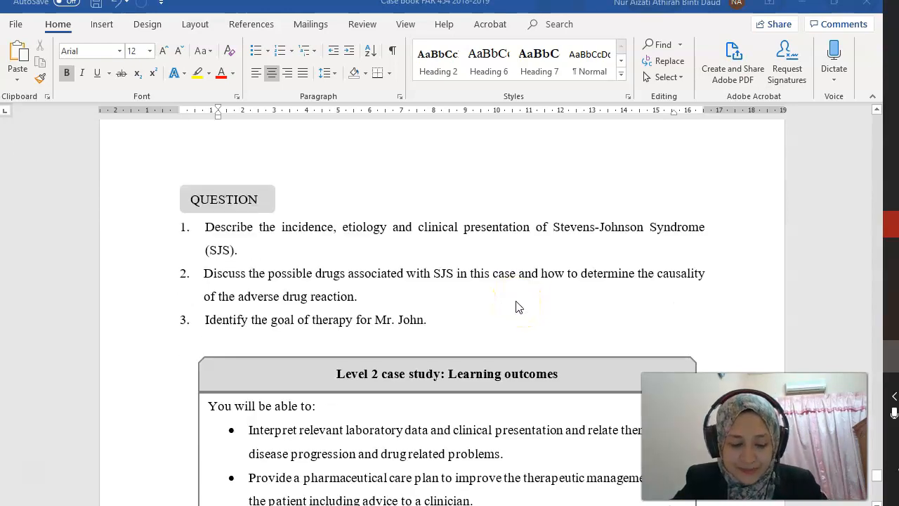
{"action": "scroll", "scroll_direction": "down", "scroll_amount": 3}
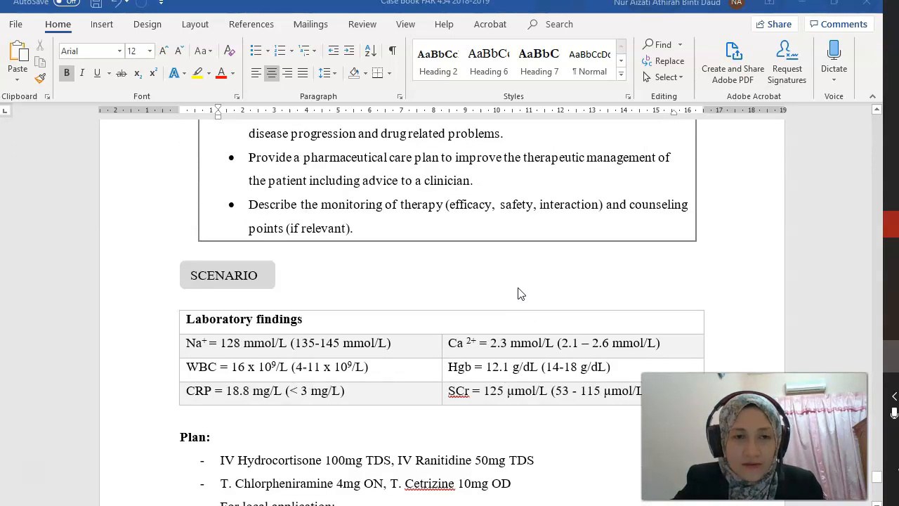
{"action": "scroll", "scroll_direction": "down", "scroll_amount": 3}
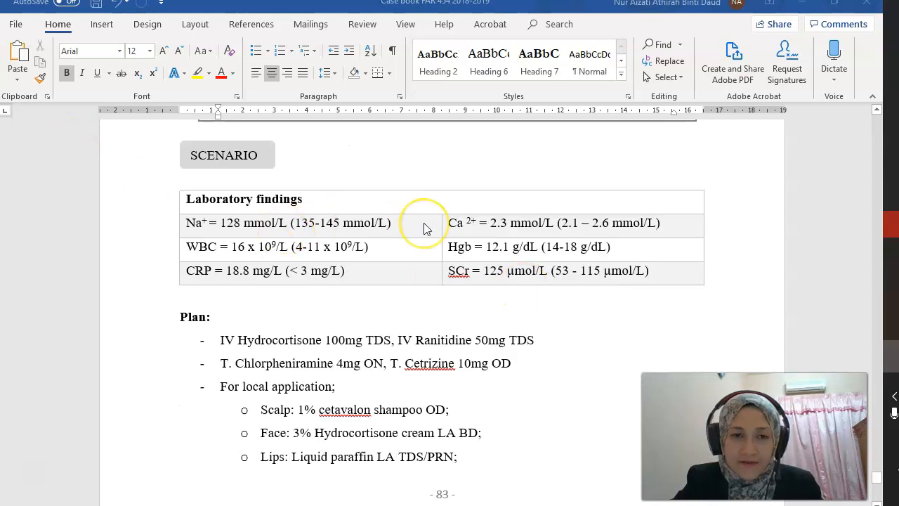
{"action": "mouse_move", "coordinate": [227, 325]}
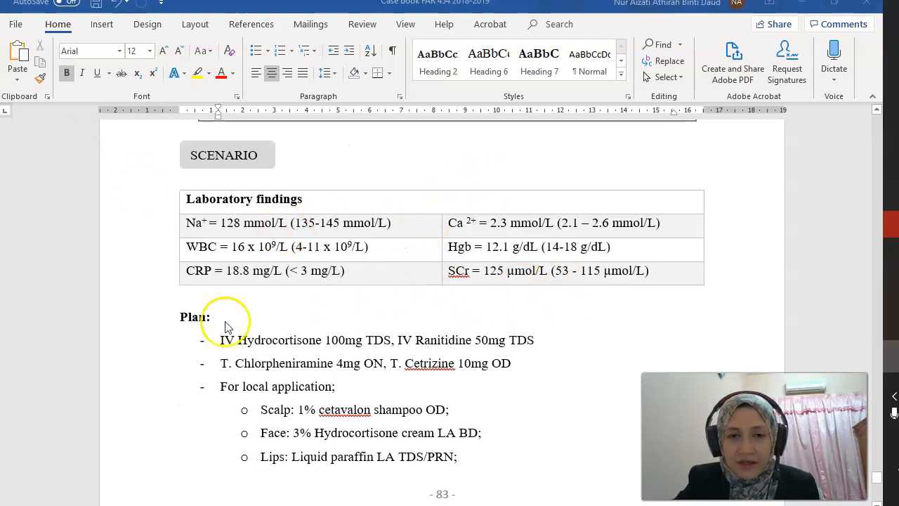
{"action": "mouse_move", "coordinate": [223, 269]}
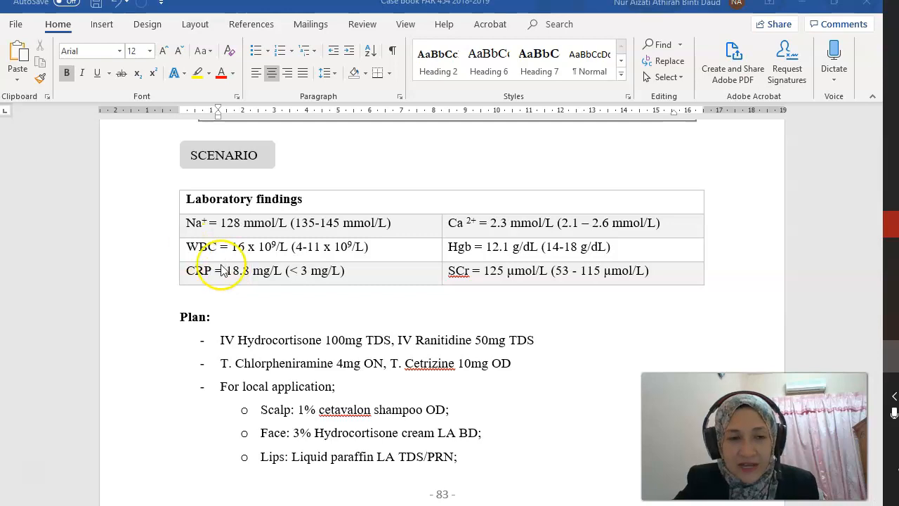
{"action": "mouse_move", "coordinate": [390, 246]}
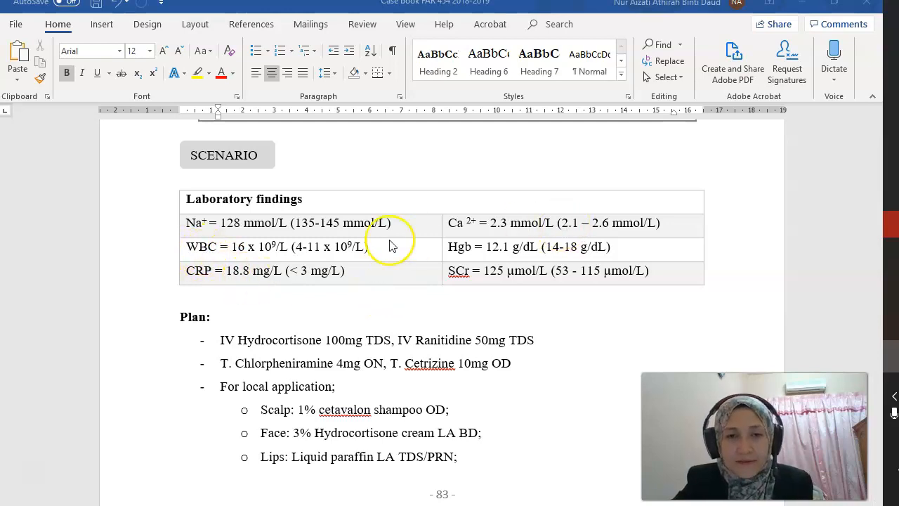
{"action": "mouse_move", "coordinate": [236, 223]}
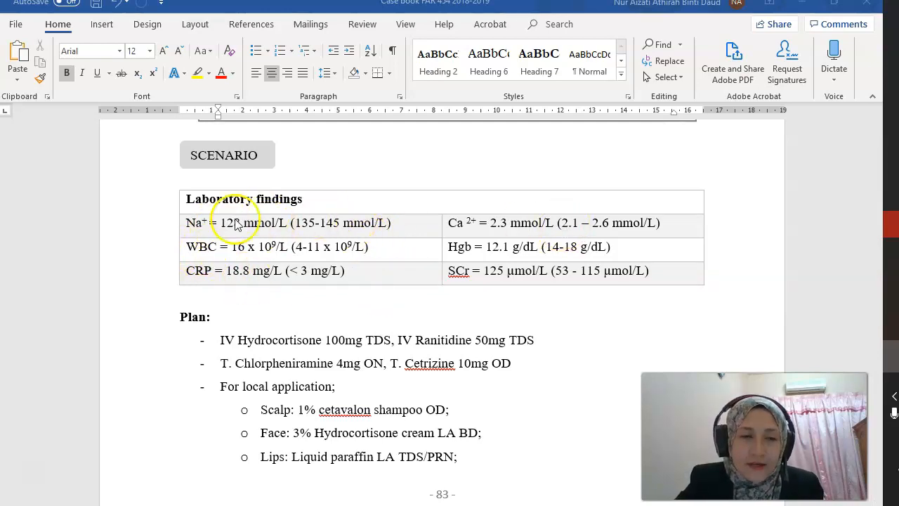
{"action": "mouse_move", "coordinate": [436, 161]}
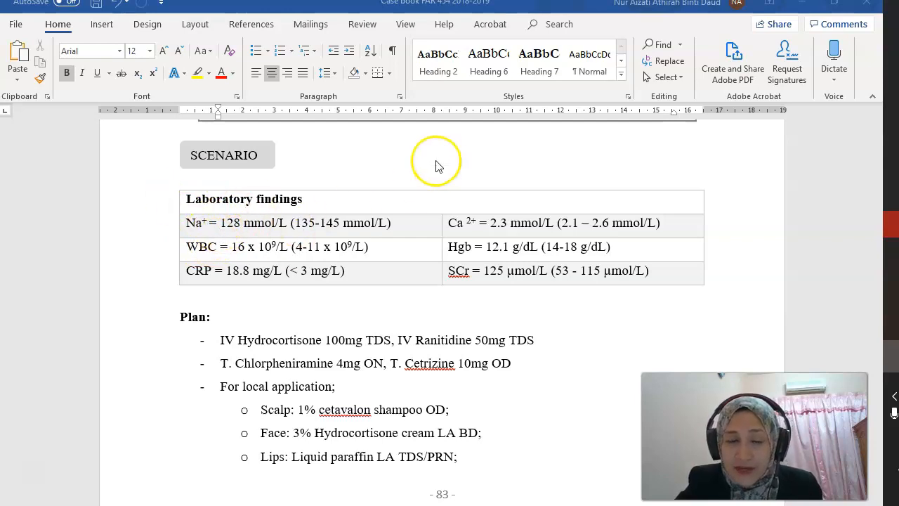
{"action": "mouse_move", "coordinate": [476, 213]}
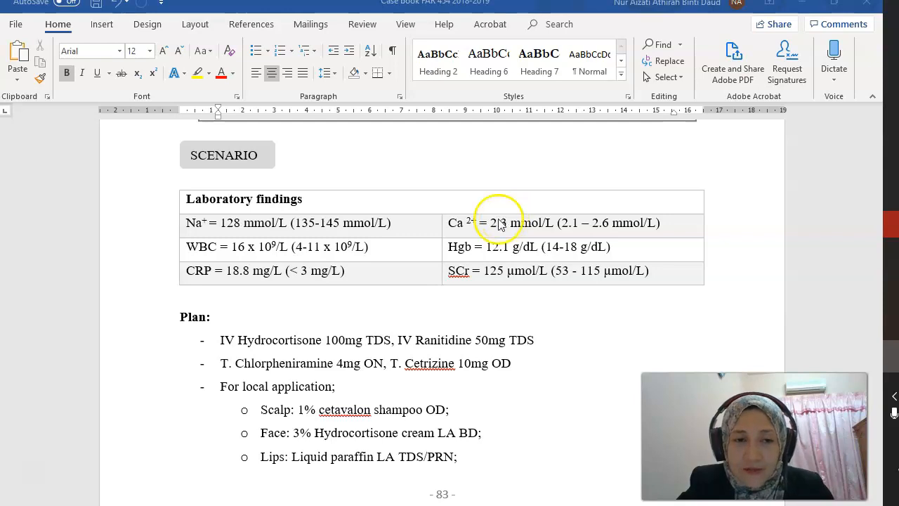
{"action": "mouse_move", "coordinate": [435, 236]}
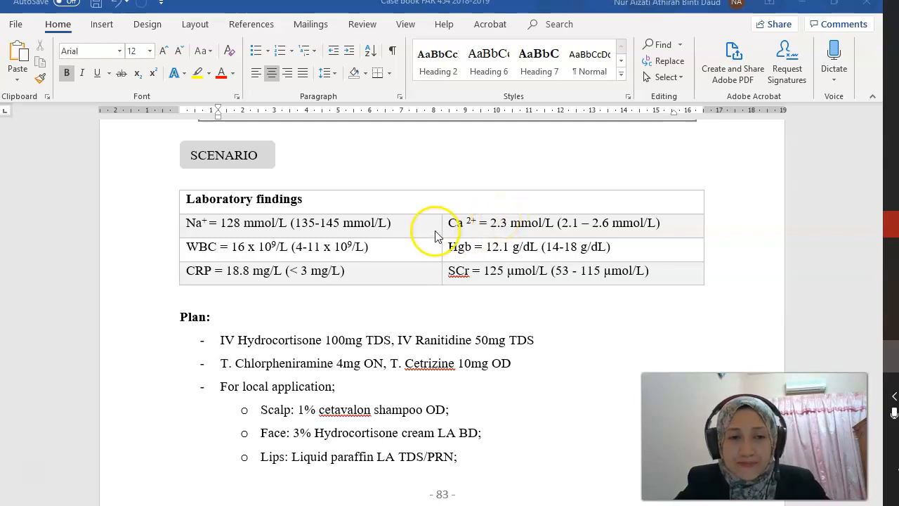
{"action": "mouse_move", "coordinate": [155, 239]}
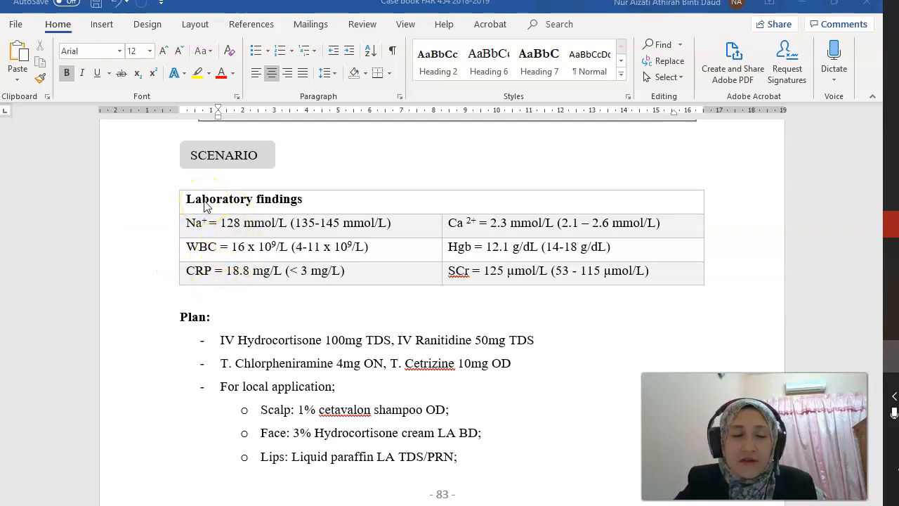
{"action": "mouse_move", "coordinate": [174, 213]}
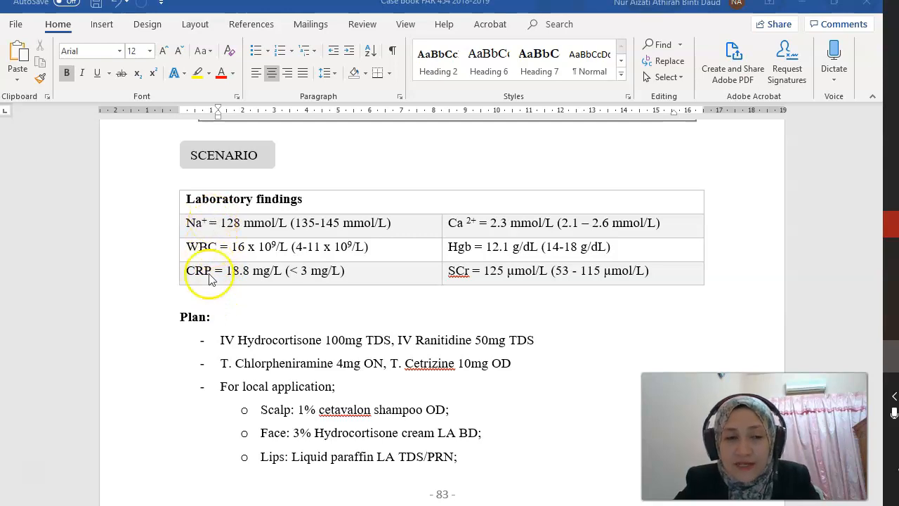
{"action": "mouse_move", "coordinate": [455, 275]}
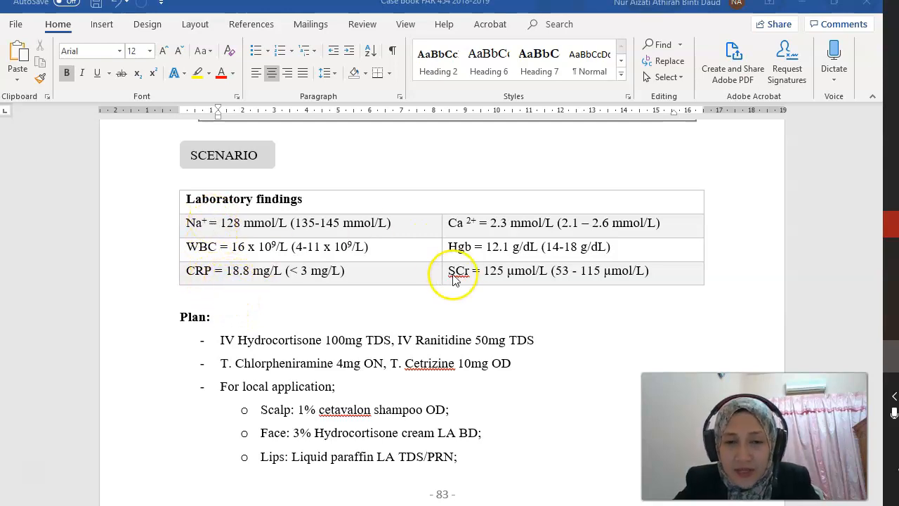
{"action": "mouse_move", "coordinate": [480, 273]}
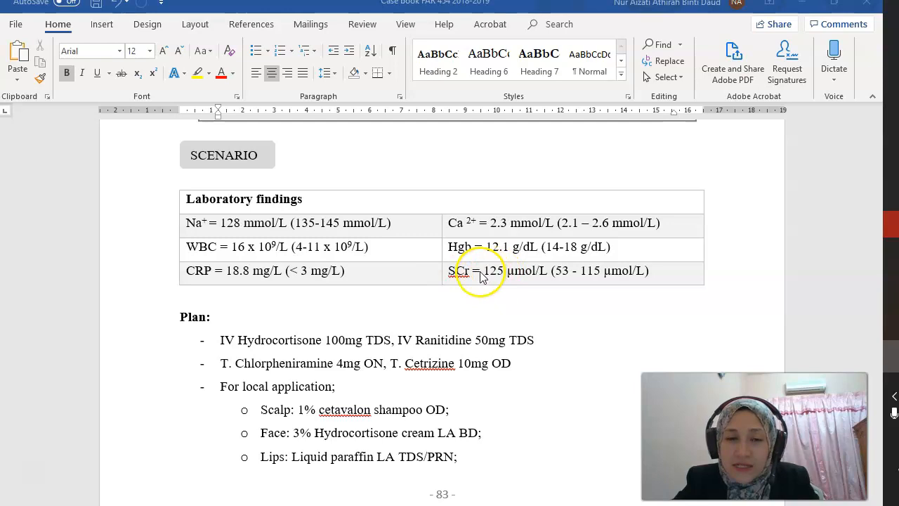
{"action": "mouse_move", "coordinate": [639, 281]}
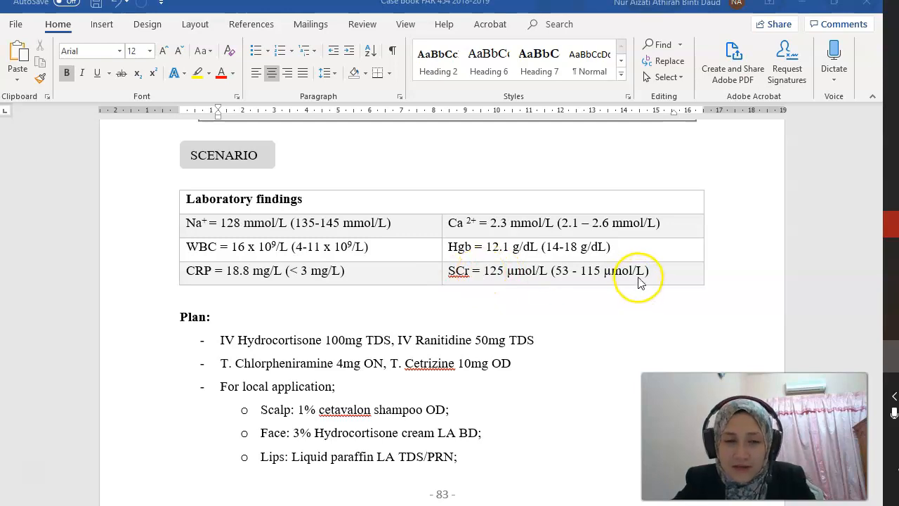
{"action": "mouse_move", "coordinate": [480, 276]}
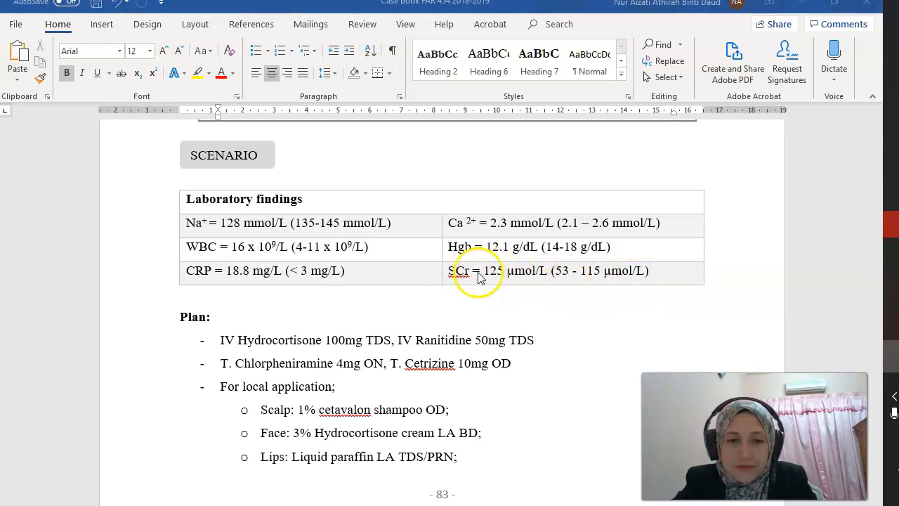
{"action": "mouse_move", "coordinate": [502, 274]}
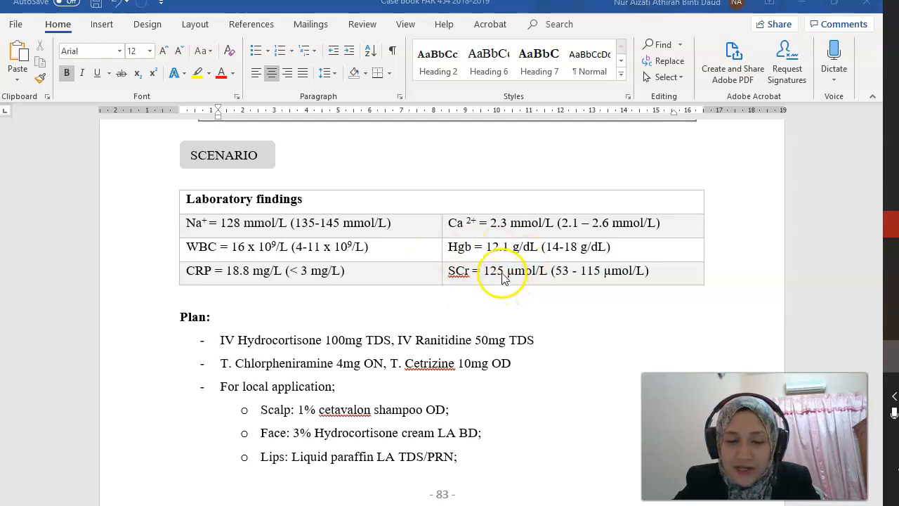
{"action": "scroll", "scroll_direction": "down", "scroll_amount": 3}
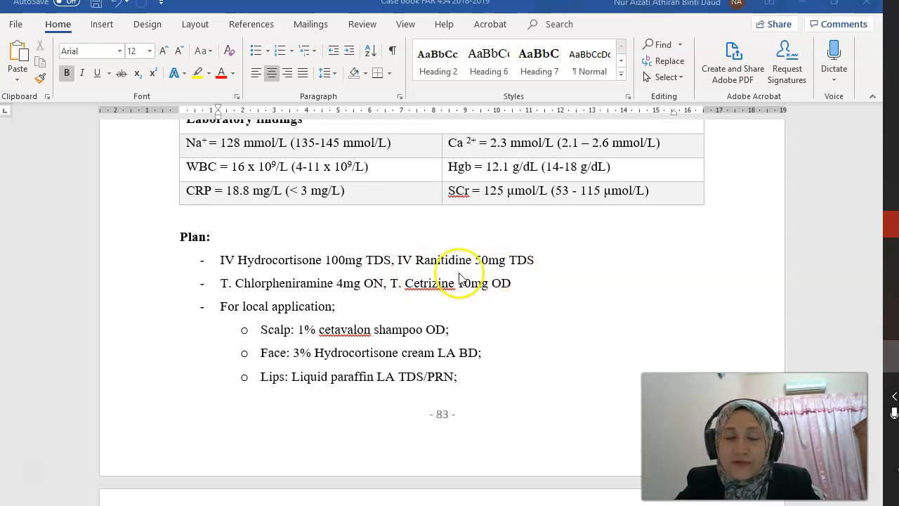
{"action": "mouse_move", "coordinate": [442, 274]}
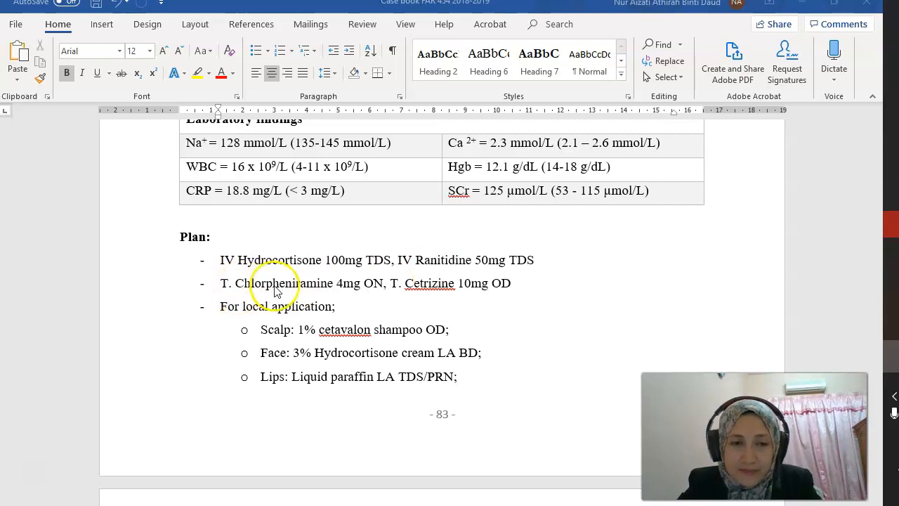
{"action": "mouse_move", "coordinate": [450, 304]}
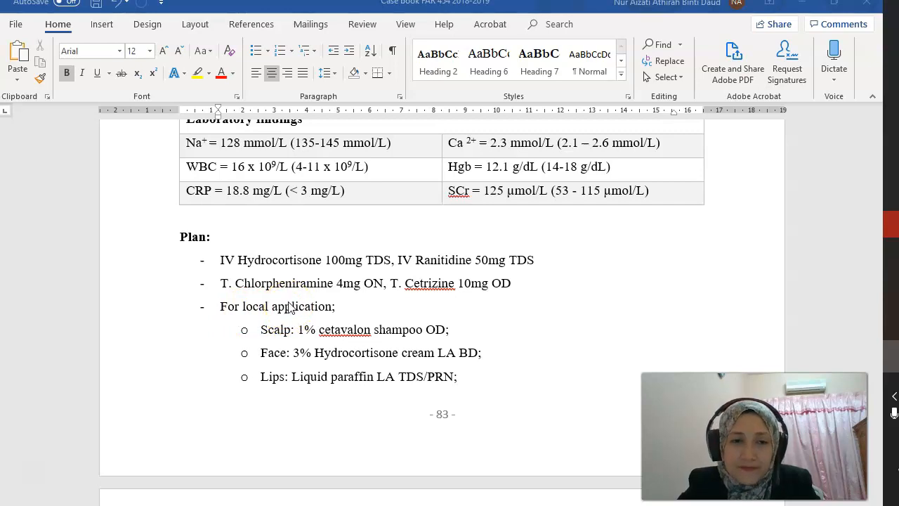
{"action": "scroll", "scroll_direction": "down", "scroll_amount": 3}
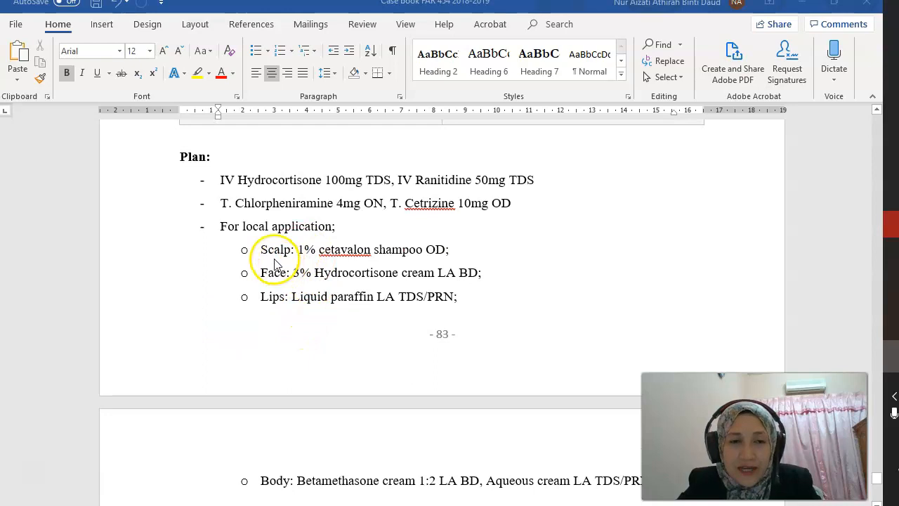
{"action": "scroll", "scroll_direction": "down", "scroll_amount": 3}
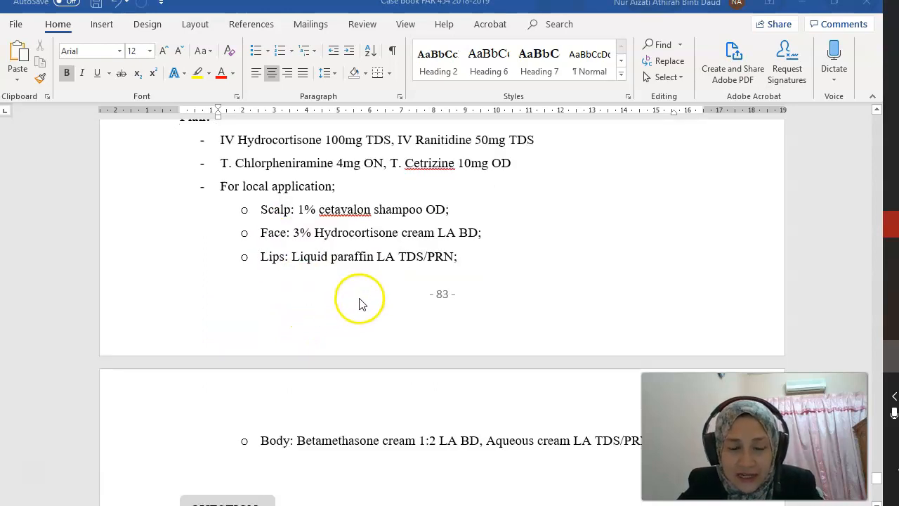
{"action": "mouse_move", "coordinate": [415, 273]}
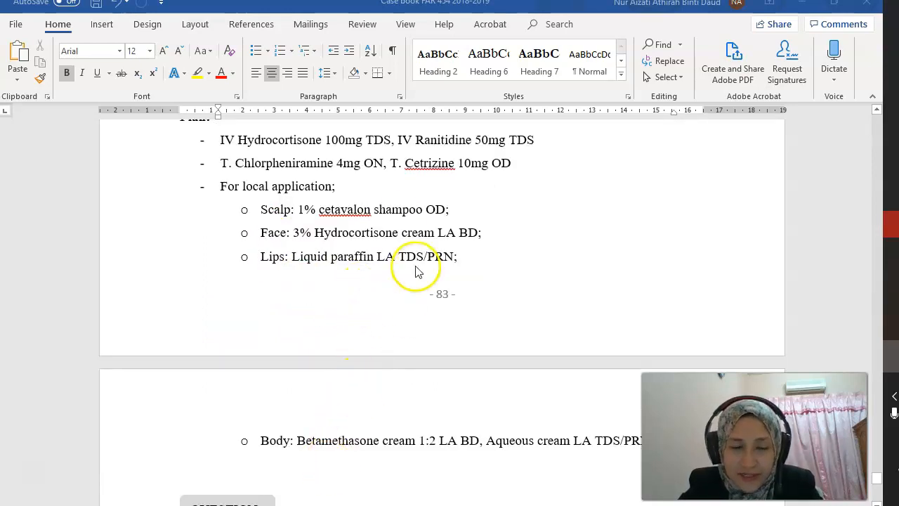
{"action": "scroll", "scroll_direction": "down", "scroll_amount": 3}
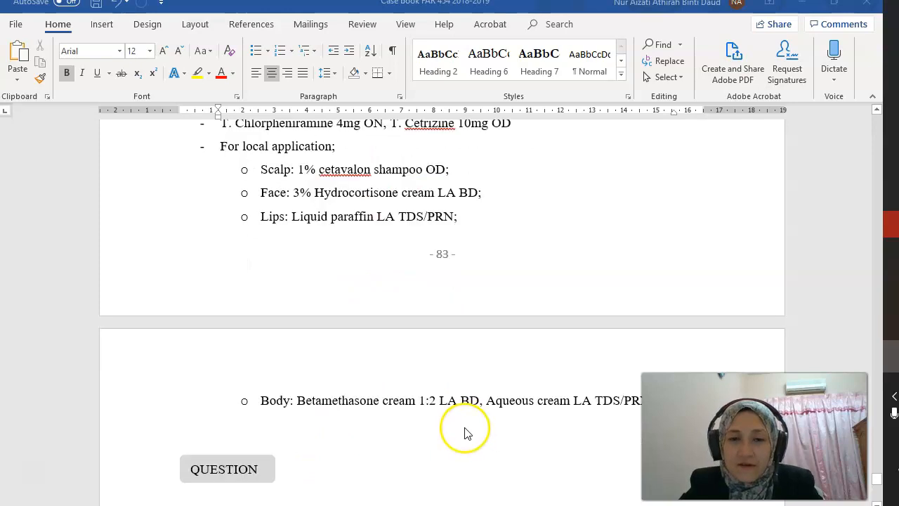
{"action": "mouse_move", "coordinate": [464, 428]}
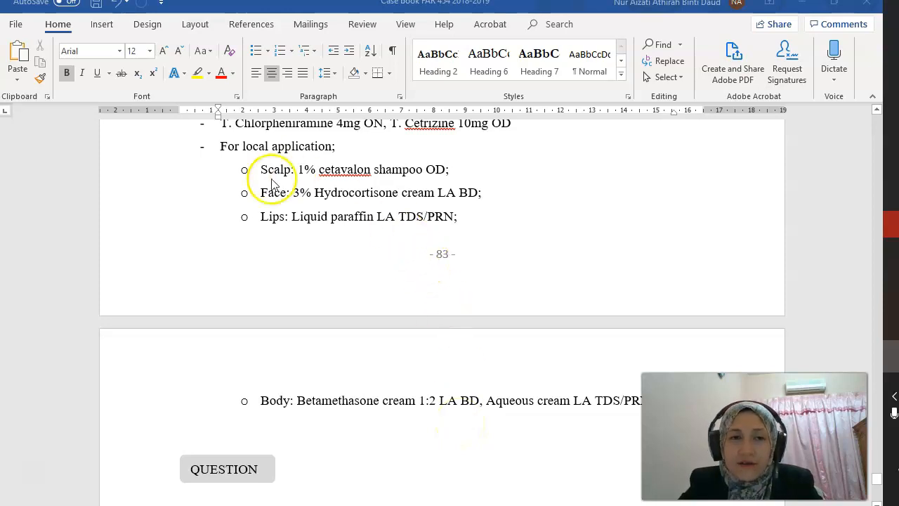
{"action": "mouse_move", "coordinate": [351, 182]}
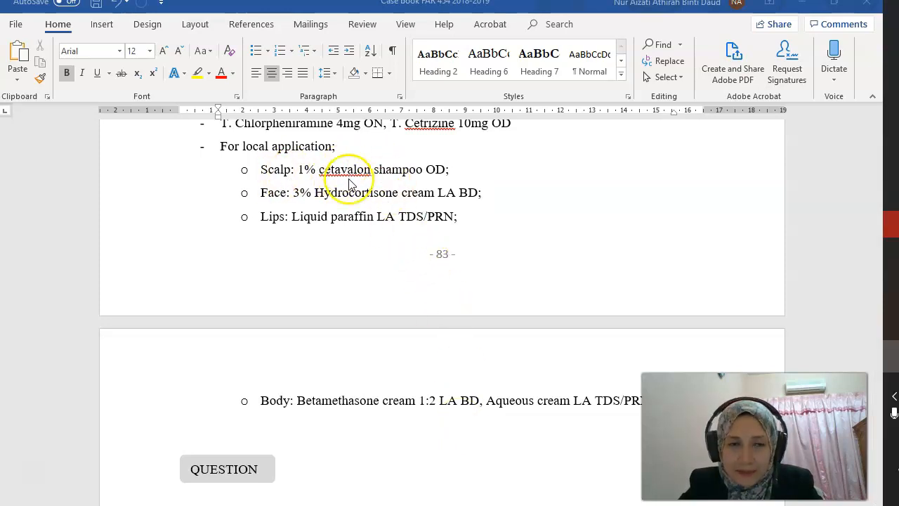
{"action": "mouse_move", "coordinate": [419, 180]}
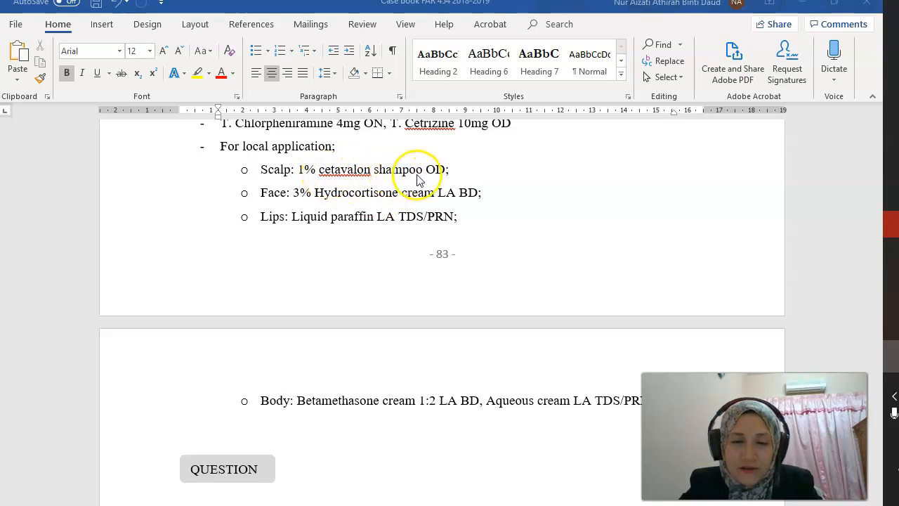
{"action": "mouse_move", "coordinate": [330, 196]}
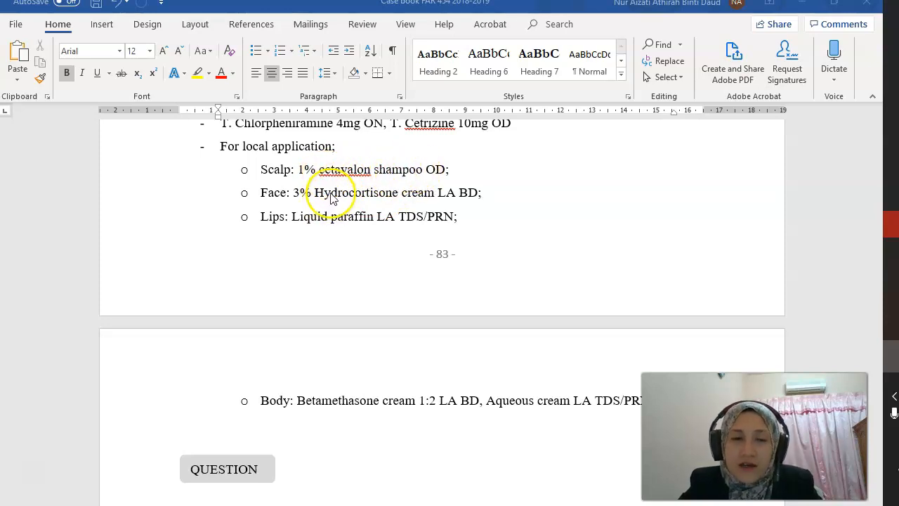
{"action": "mouse_move", "coordinate": [344, 199]}
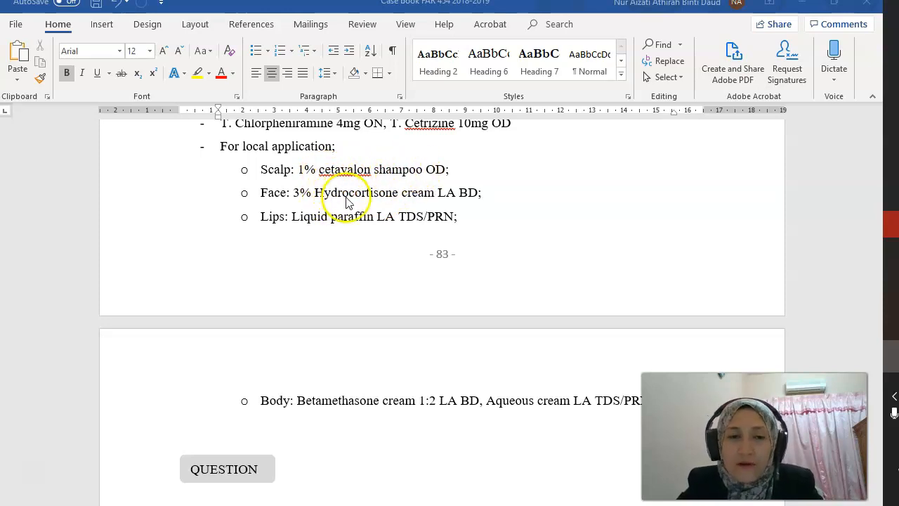
{"action": "mouse_move", "coordinate": [359, 252]}
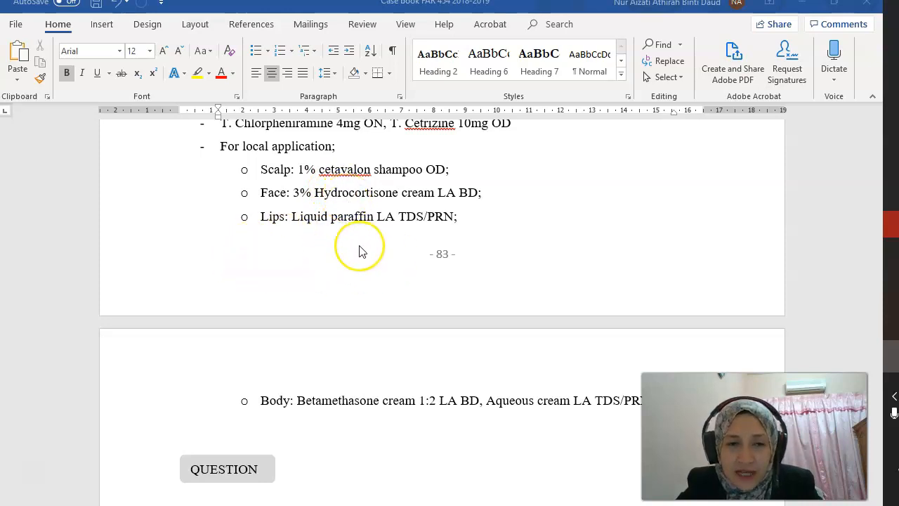
{"action": "scroll", "scroll_direction": "down", "scroll_amount": 3}
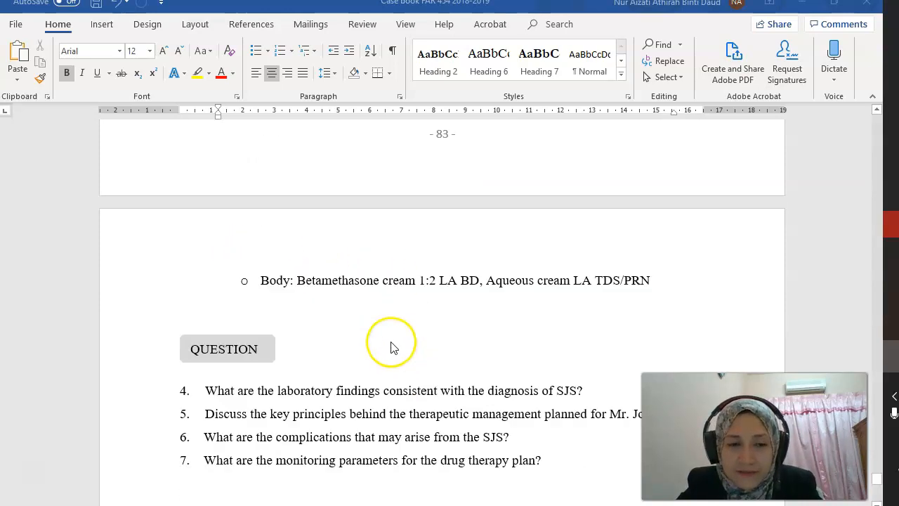
{"action": "scroll", "scroll_direction": "down", "scroll_amount": 3}
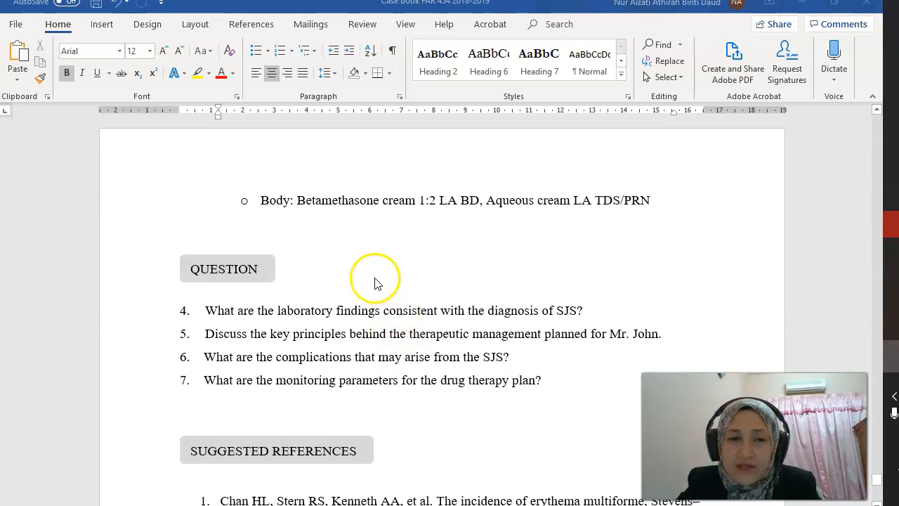
{"action": "mouse_move", "coordinate": [368, 273]}
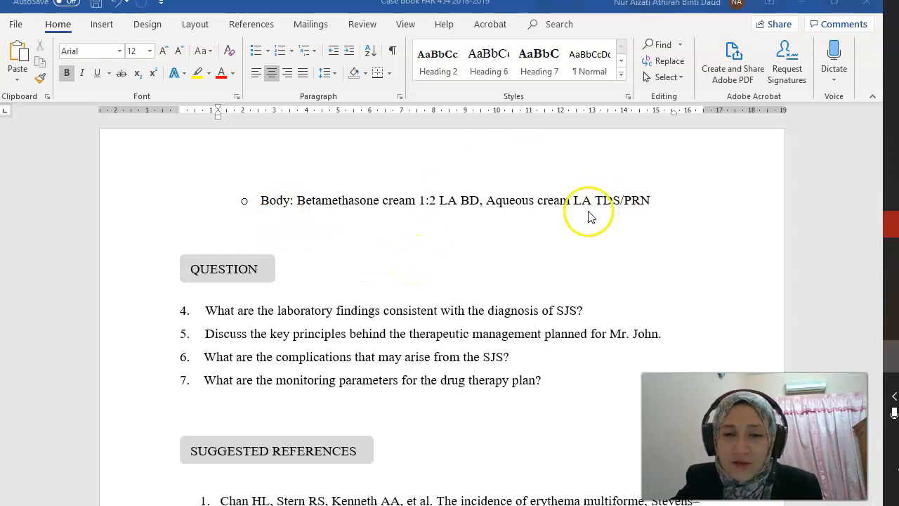
{"action": "mouse_move", "coordinate": [390, 320]}
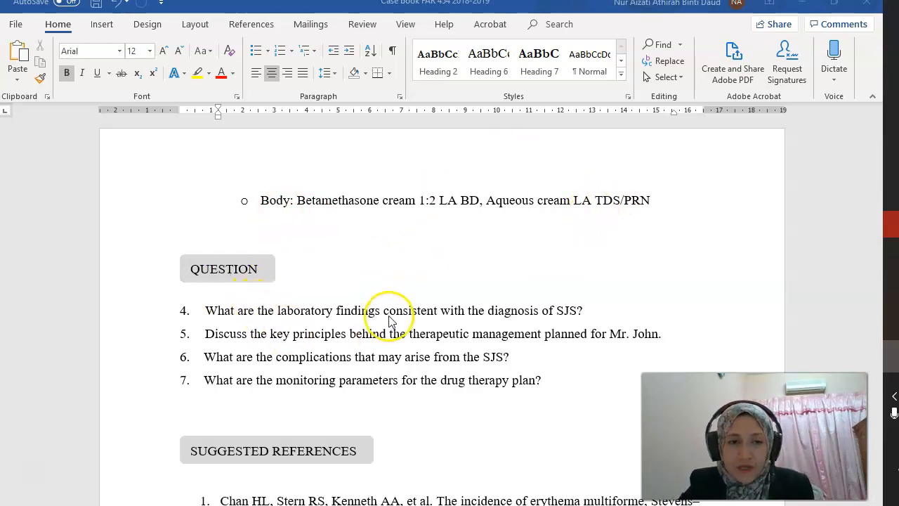
{"action": "mouse_move", "coordinate": [597, 342]}
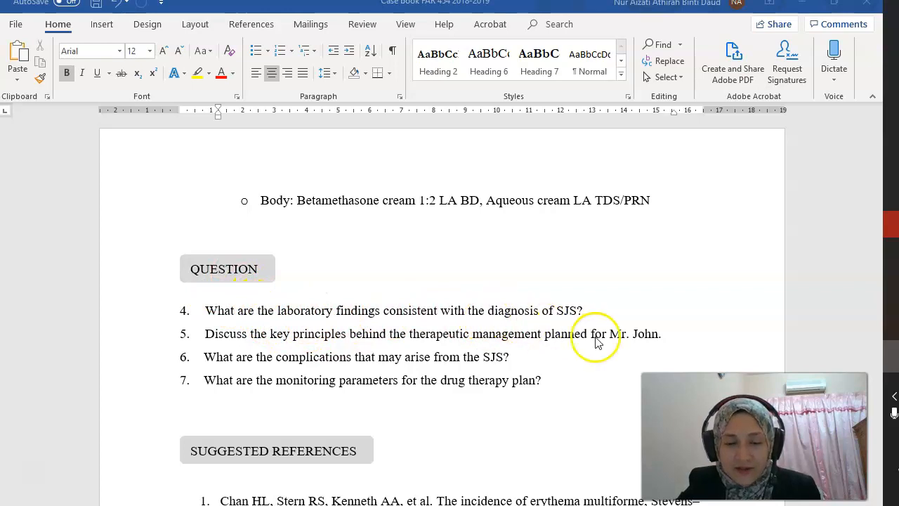
{"action": "mouse_move", "coordinate": [569, 322]}
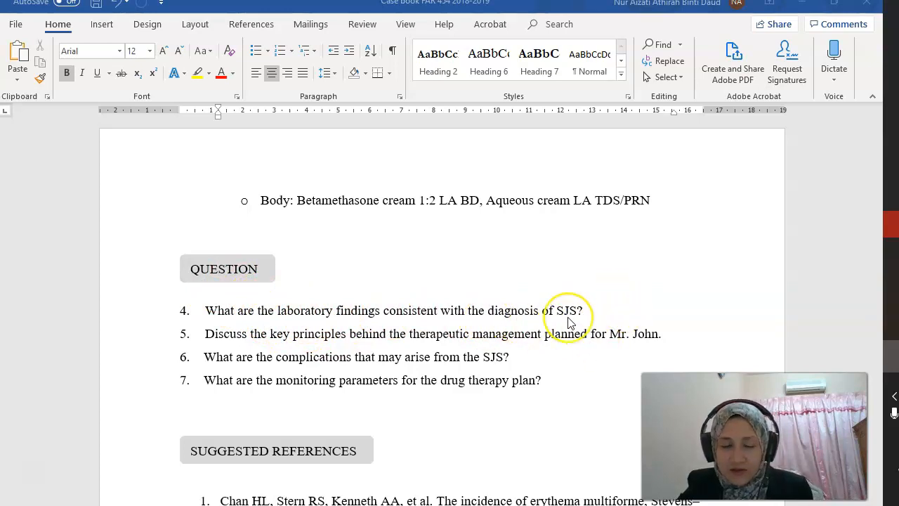
{"action": "mouse_move", "coordinate": [418, 307]}
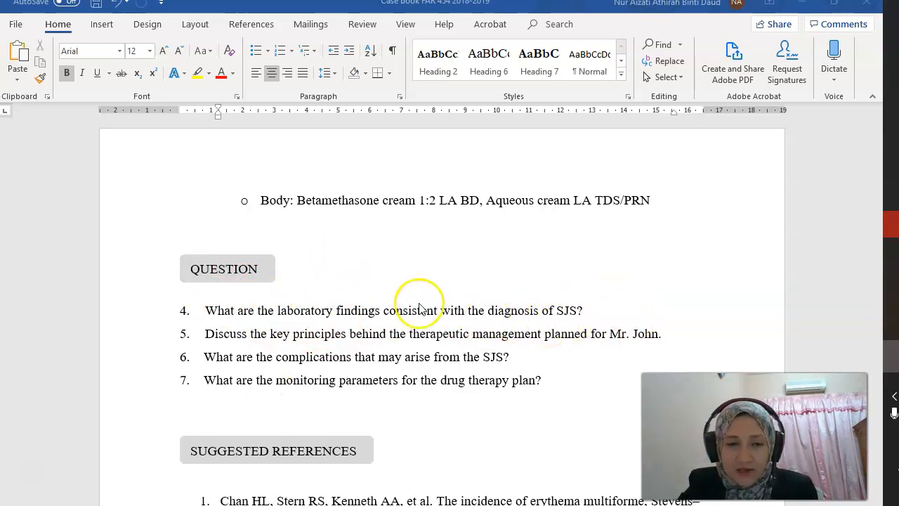
{"action": "scroll", "scroll_direction": "up", "scroll_amount": 3}
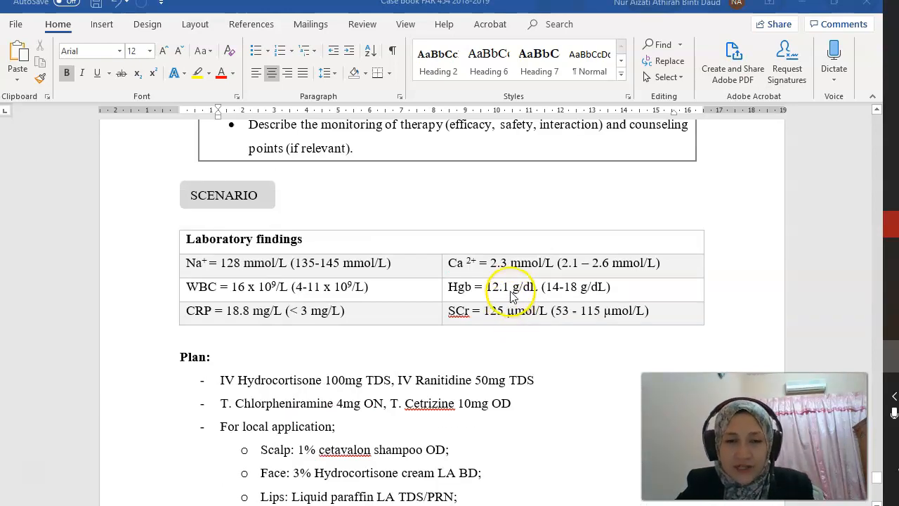
{"action": "scroll", "scroll_direction": "down", "scroll_amount": 3}
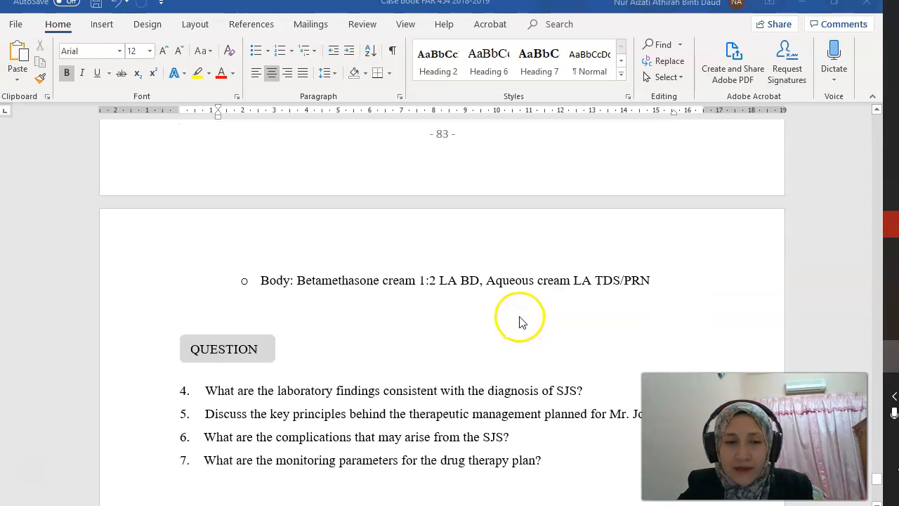
{"action": "scroll", "scroll_direction": "down", "scroll_amount": 3}
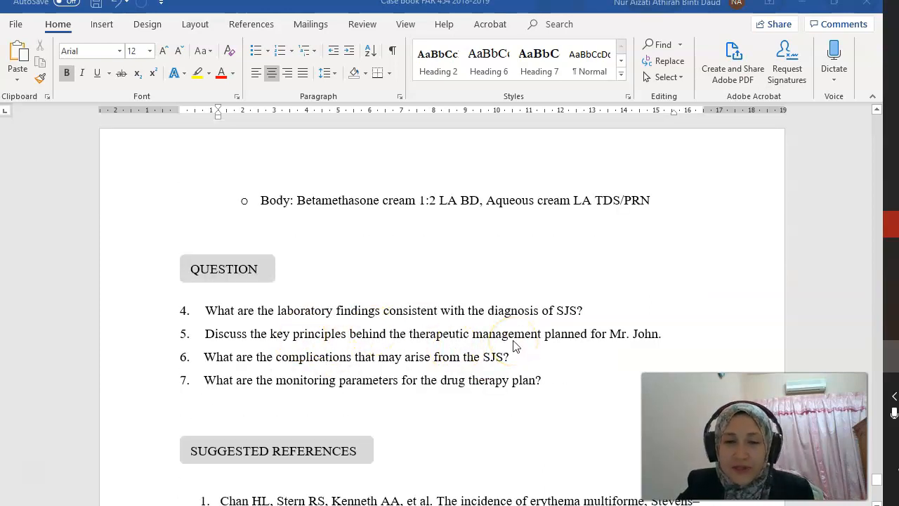
{"action": "mouse_move", "coordinate": [607, 371]}
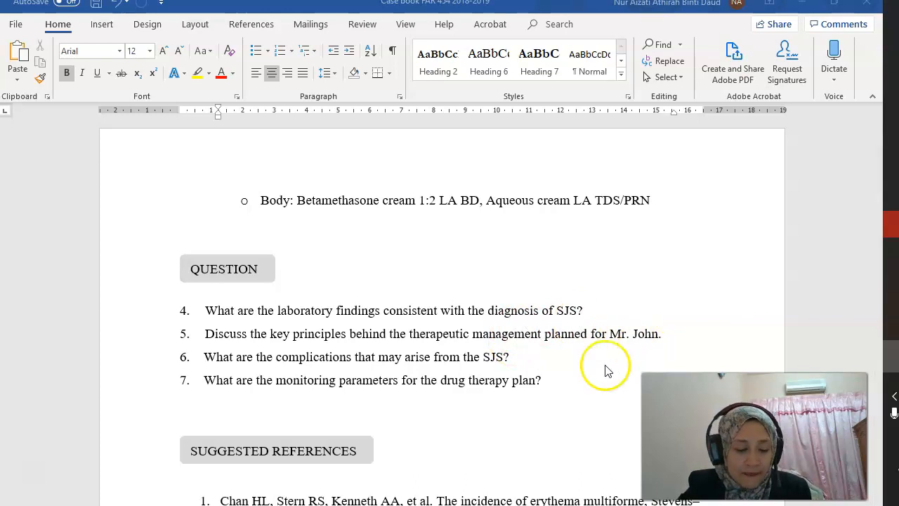
{"action": "mouse_move", "coordinate": [382, 343]}
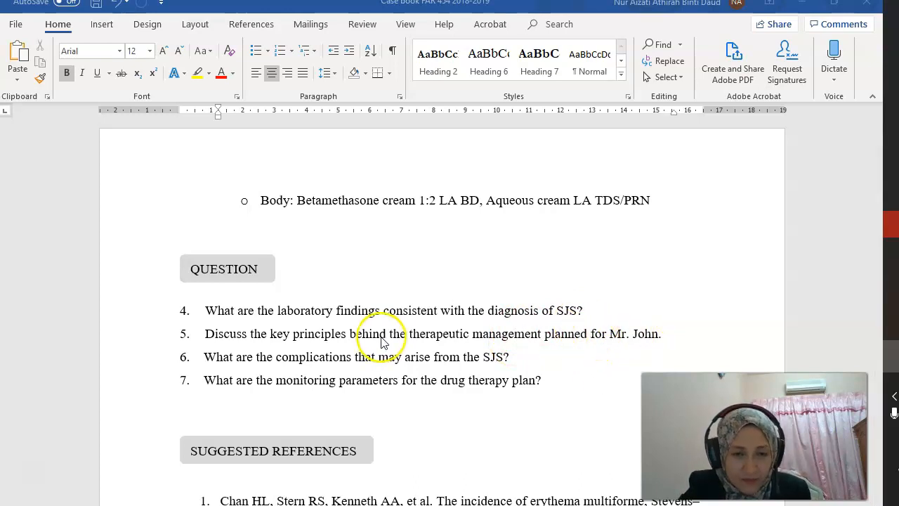
{"action": "scroll", "scroll_direction": "up", "scroll_amount": 3}
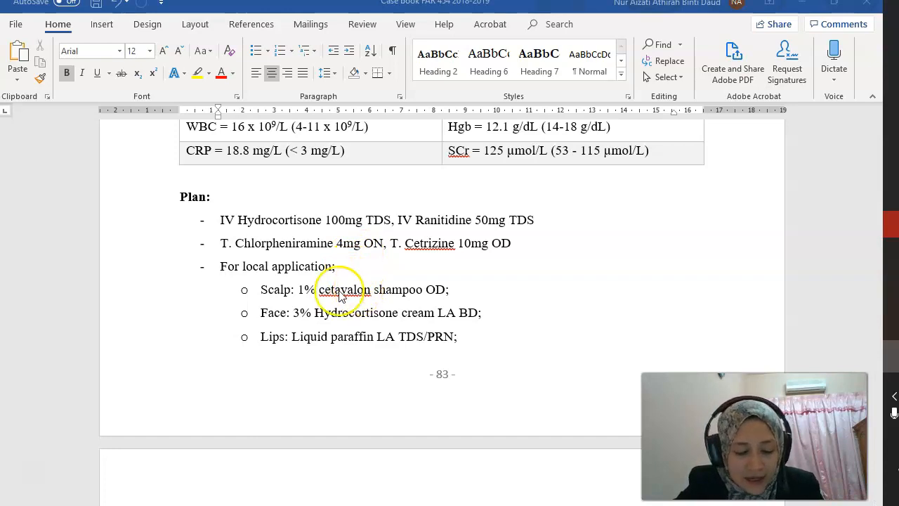
{"action": "mouse_move", "coordinate": [396, 236]}
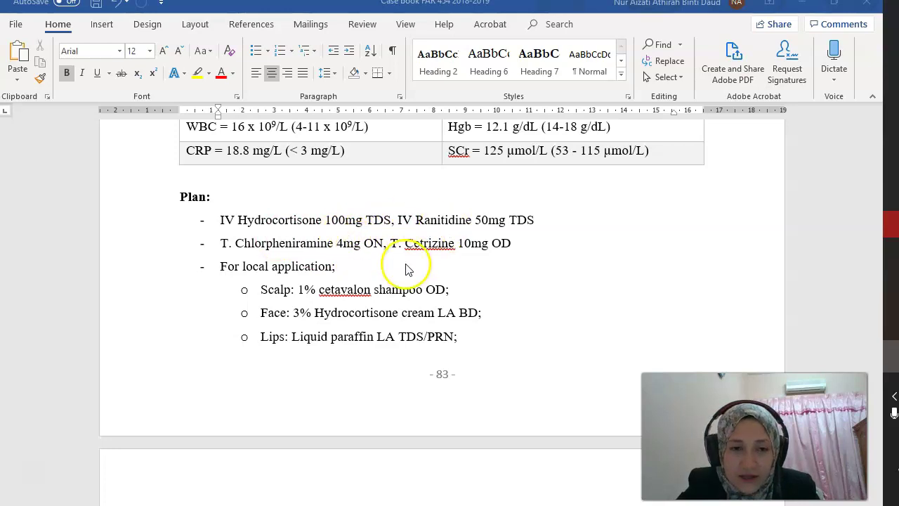
{"action": "scroll", "scroll_direction": "down", "scroll_amount": 3}
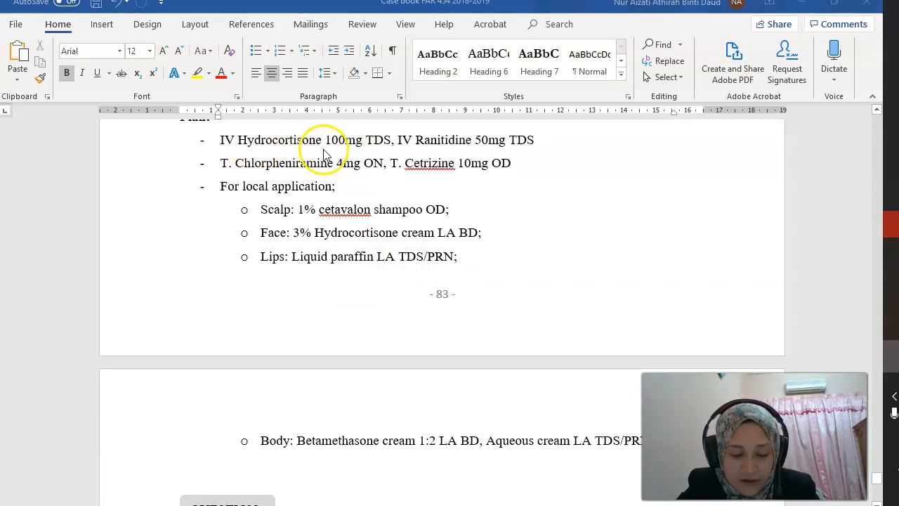
{"action": "mouse_move", "coordinate": [312, 232]}
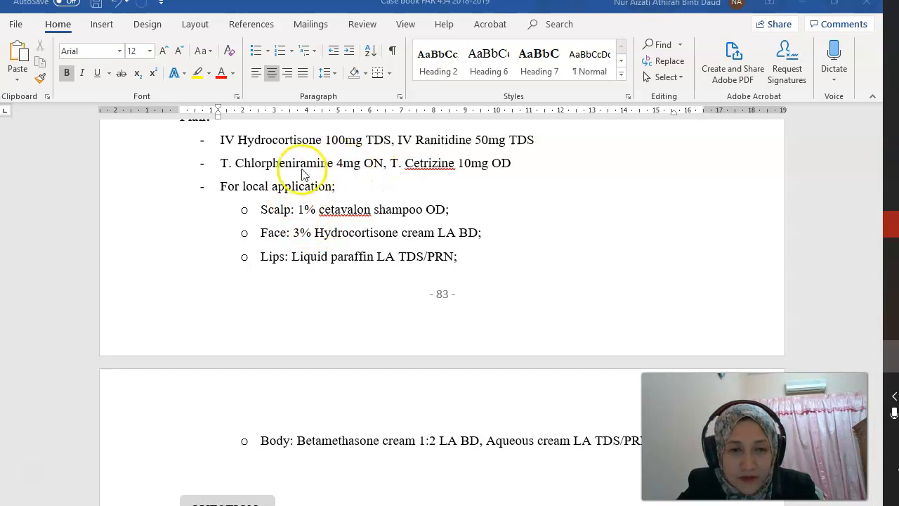
{"action": "mouse_move", "coordinate": [266, 151]}
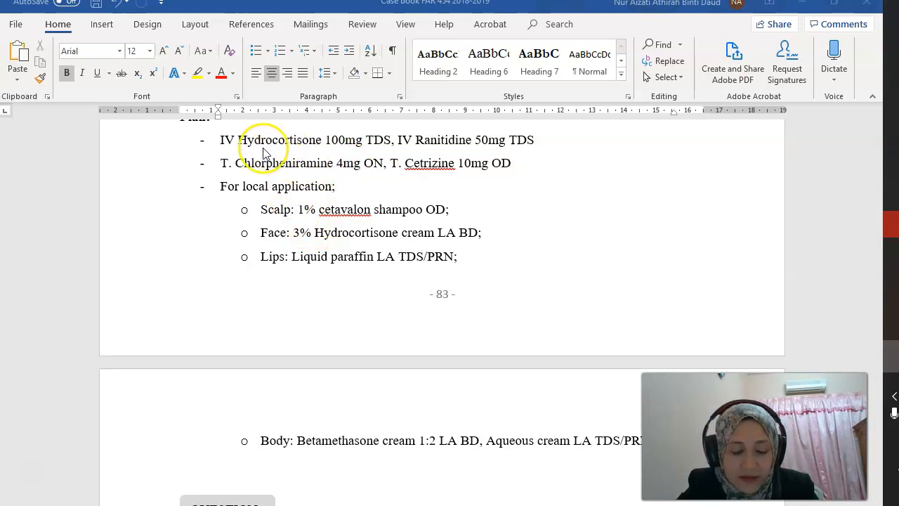
{"action": "mouse_move", "coordinate": [287, 177]}
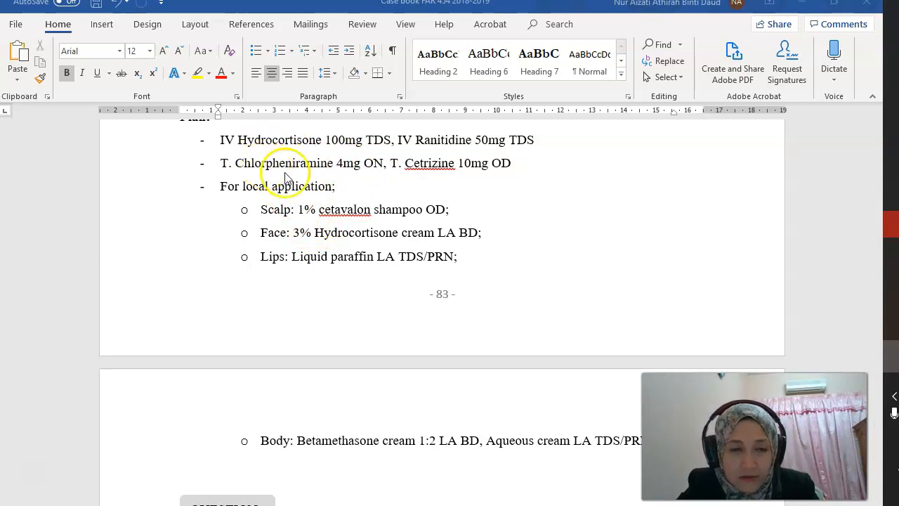
{"action": "mouse_move", "coordinate": [351, 194]}
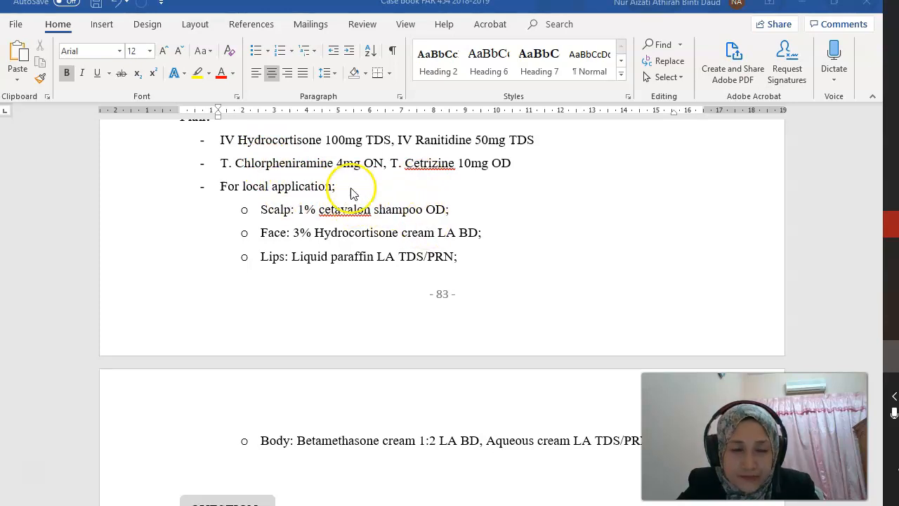
{"action": "mouse_move", "coordinate": [307, 152]}
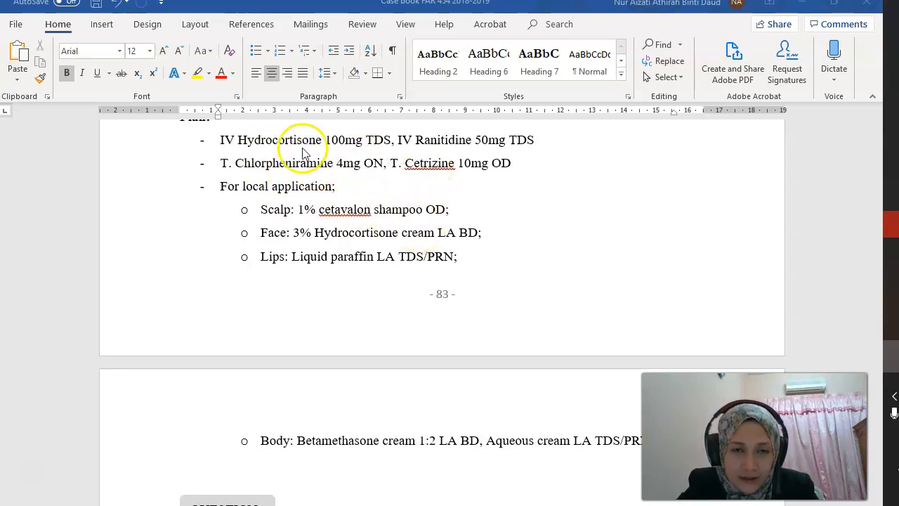
{"action": "mouse_move", "coordinate": [360, 166]}
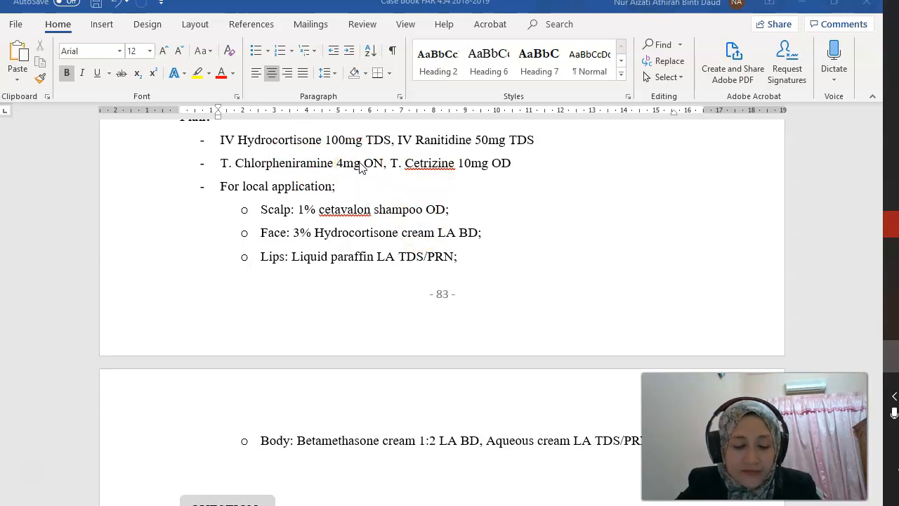
{"action": "mouse_move", "coordinate": [379, 273]}
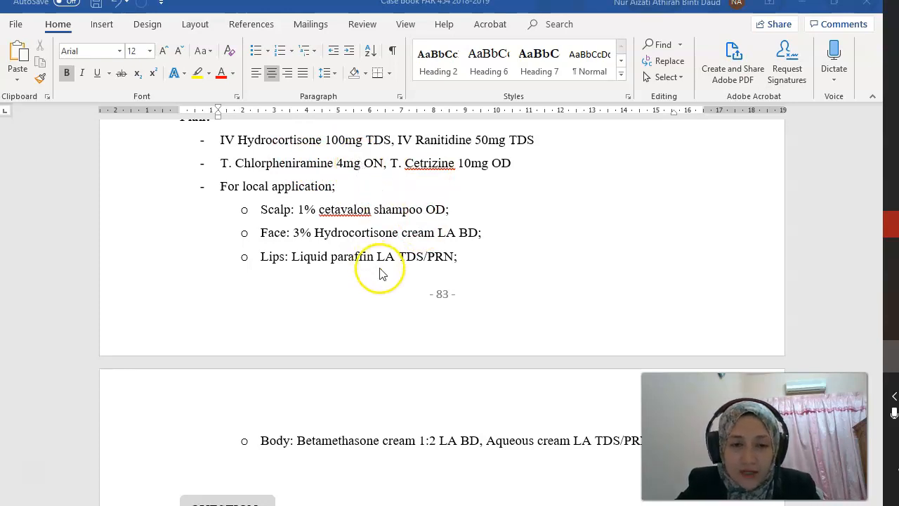
{"action": "mouse_move", "coordinate": [406, 302]}
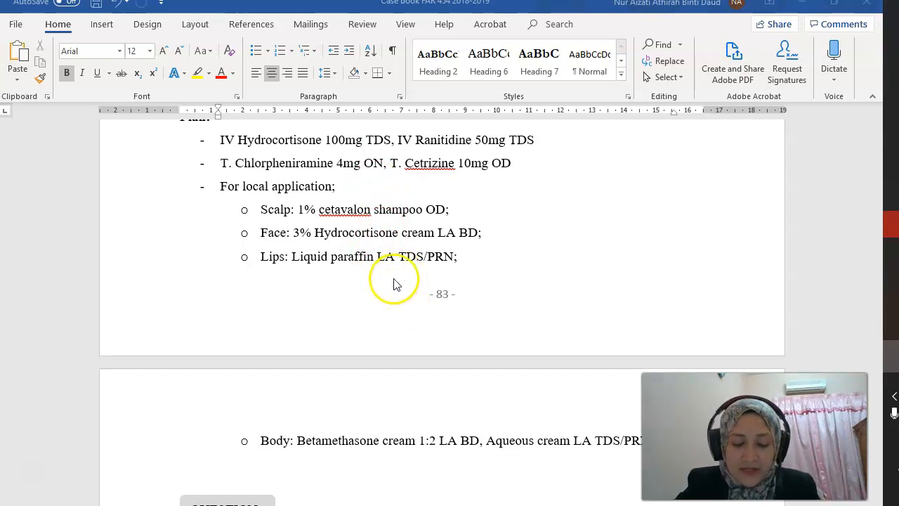
{"action": "scroll", "scroll_direction": "up", "scroll_amount": 3}
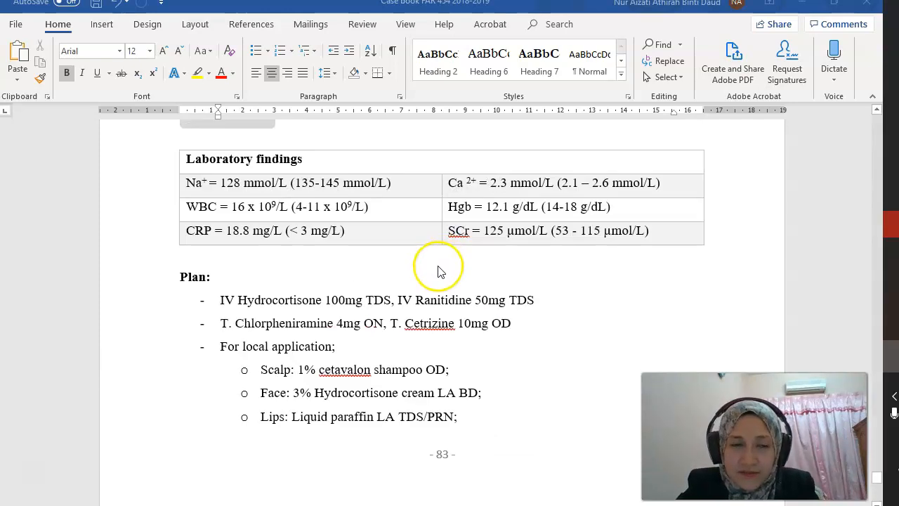
{"action": "mouse_move", "coordinate": [199, 166]}
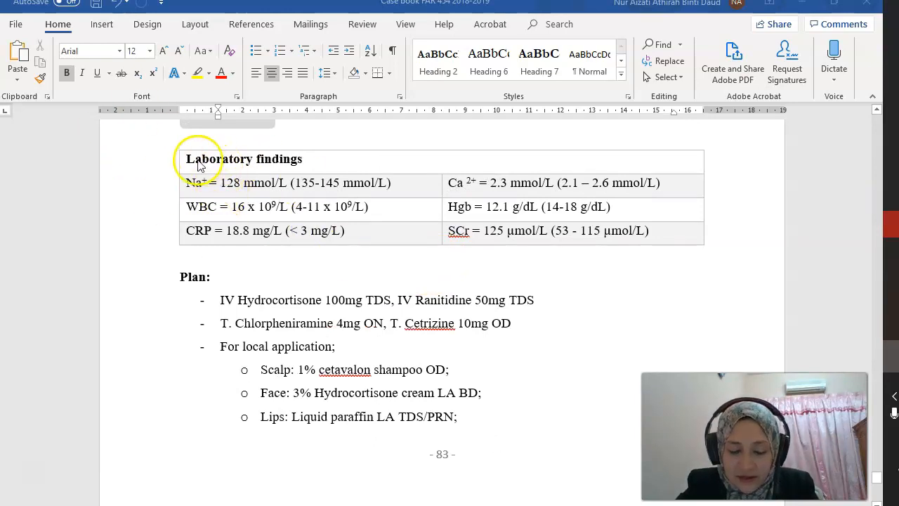
{"action": "mouse_move", "coordinate": [312, 241]}
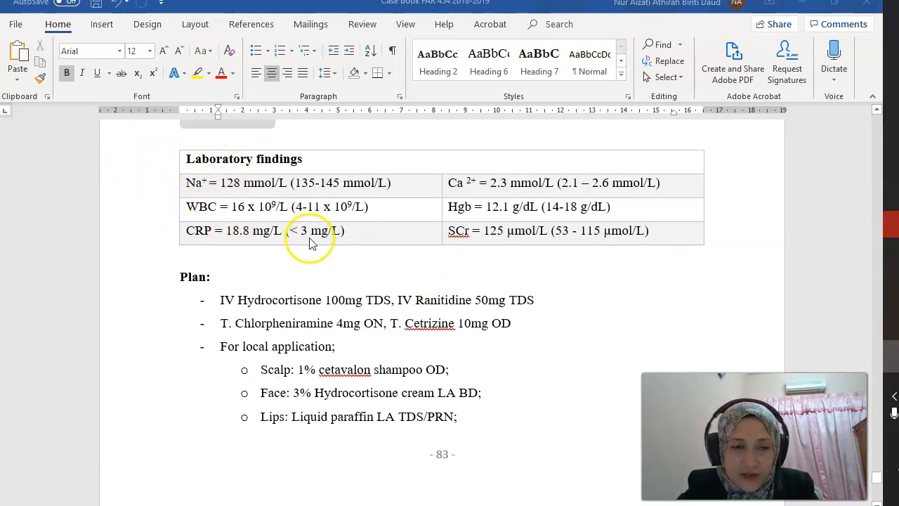
{"action": "mouse_move", "coordinate": [450, 300]}
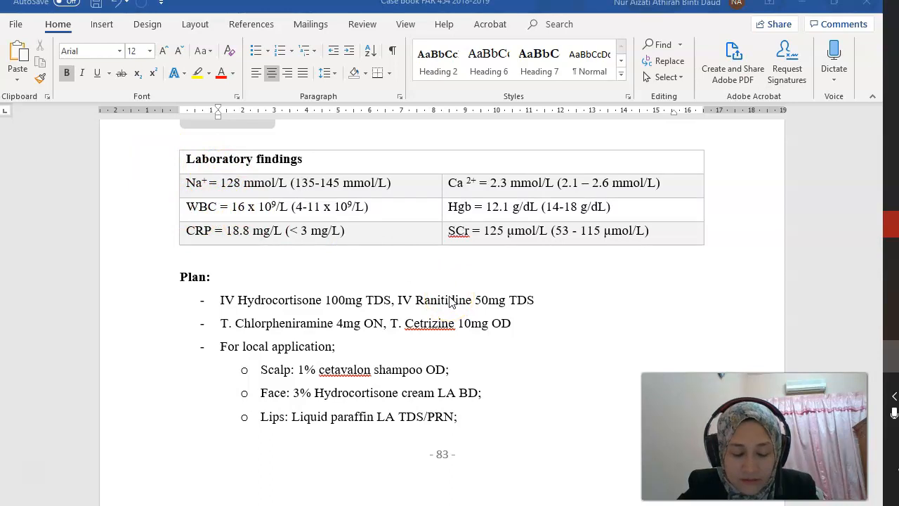
{"action": "mouse_move", "coordinate": [448, 297]}
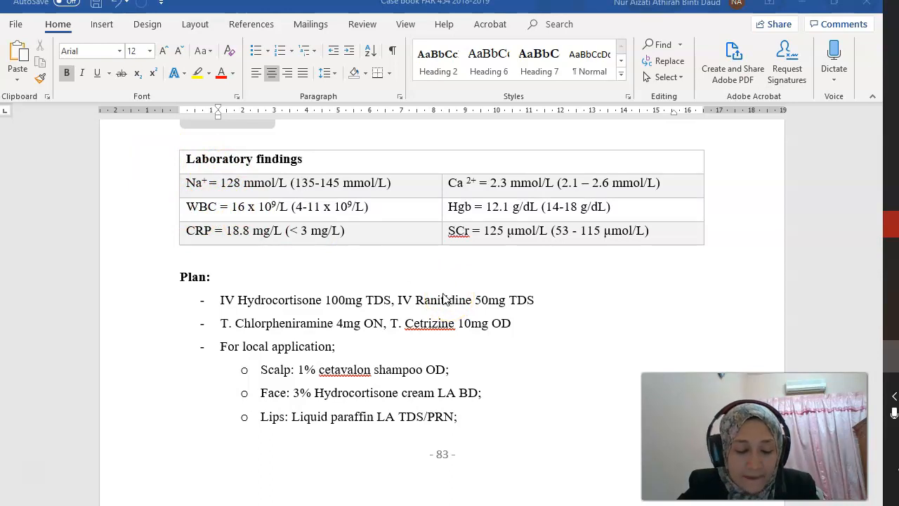
{"action": "scroll", "scroll_direction": "down", "scroll_amount": 3}
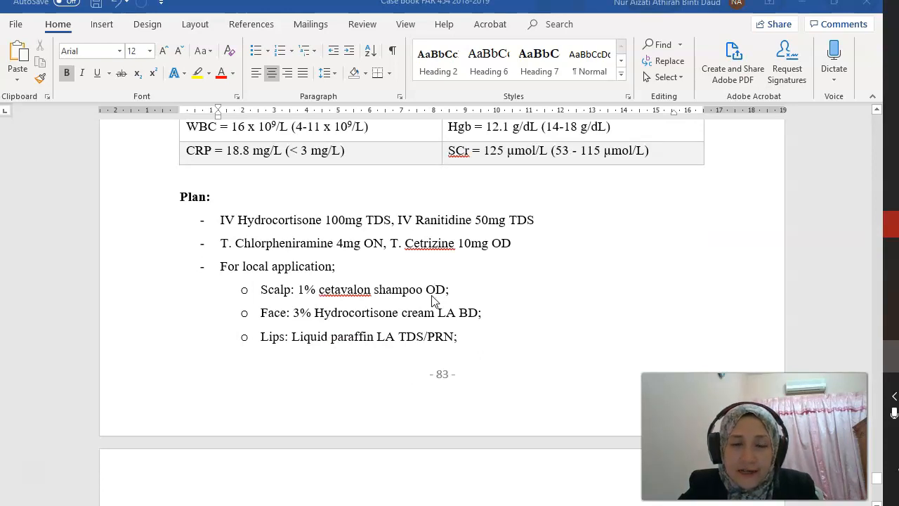
{"action": "scroll", "scroll_direction": "up", "scroll_amount": 3}
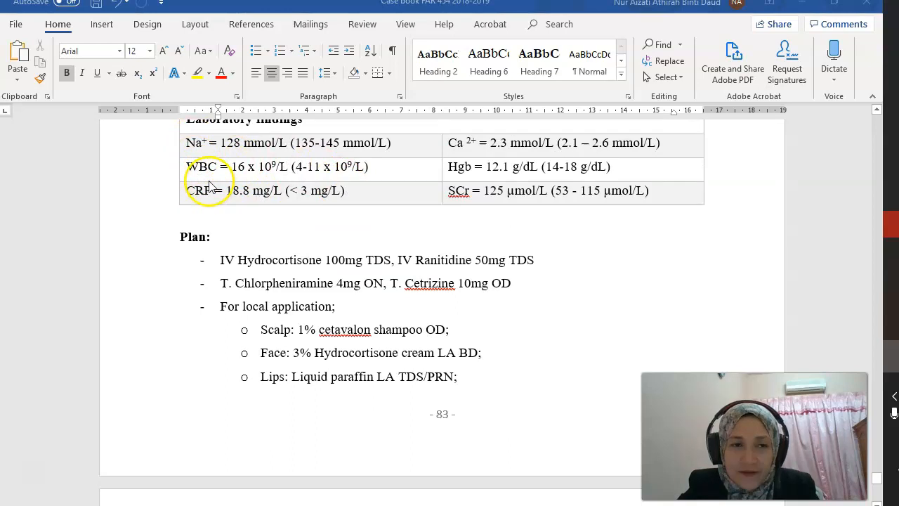
{"action": "mouse_move", "coordinate": [396, 260]}
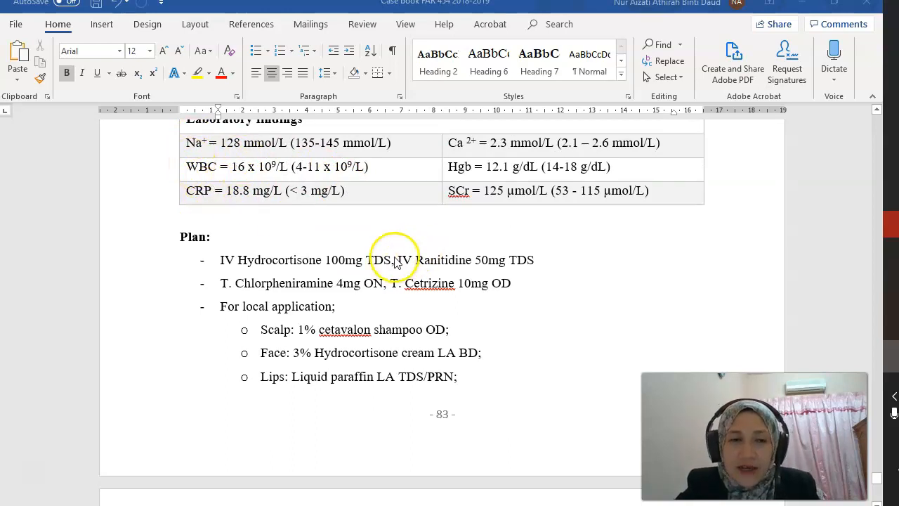
{"action": "scroll", "scroll_direction": "up", "scroll_amount": 3}
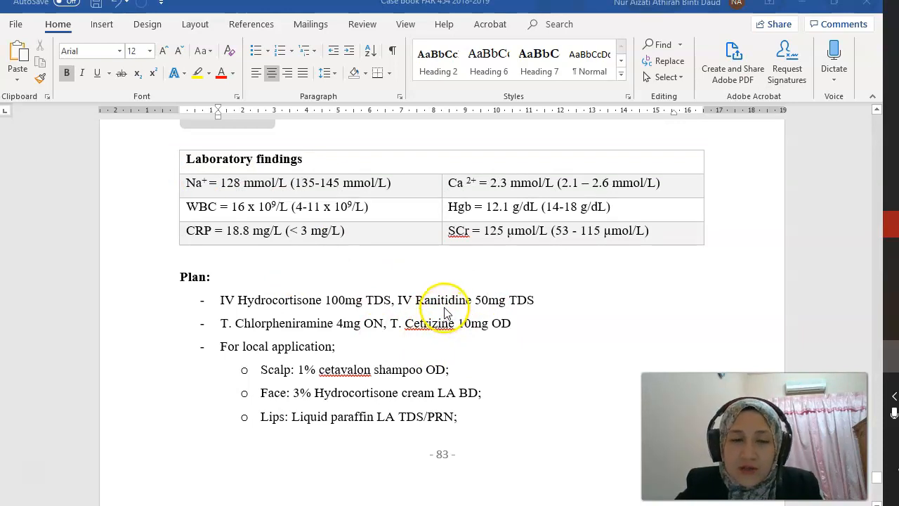
{"action": "mouse_move", "coordinate": [372, 295]}
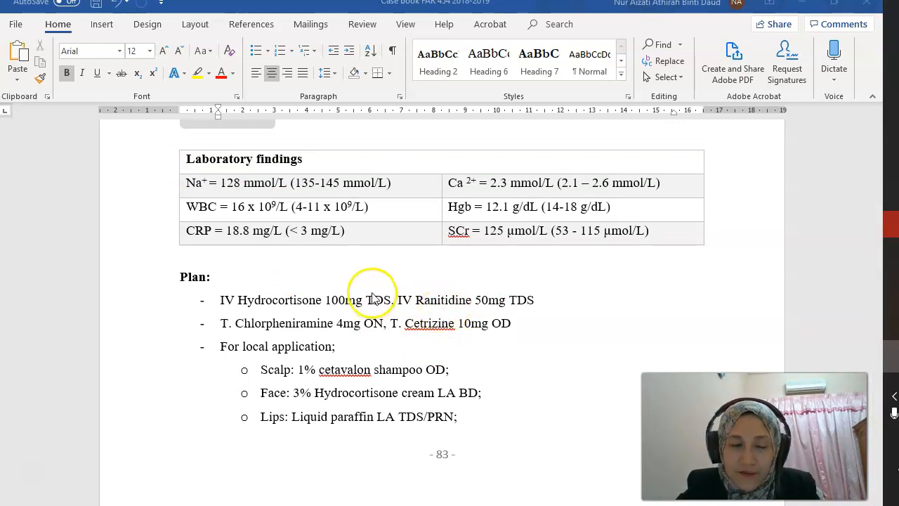
{"action": "scroll", "scroll_direction": "down", "scroll_amount": 3}
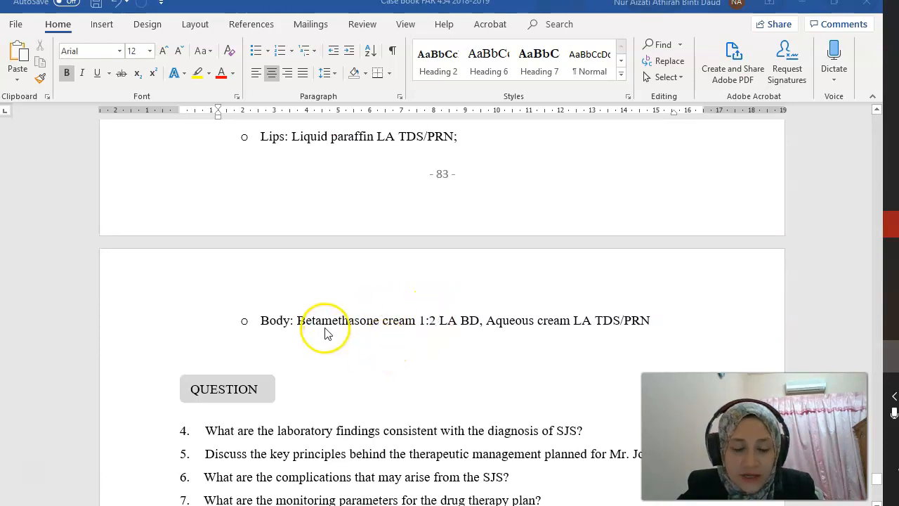
{"action": "mouse_move", "coordinate": [272, 272]}
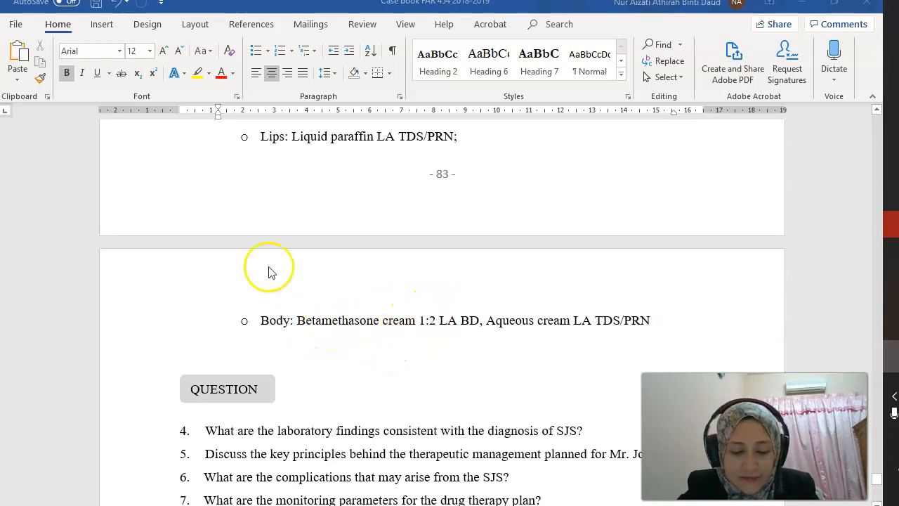
{"action": "mouse_move", "coordinate": [550, 284]}
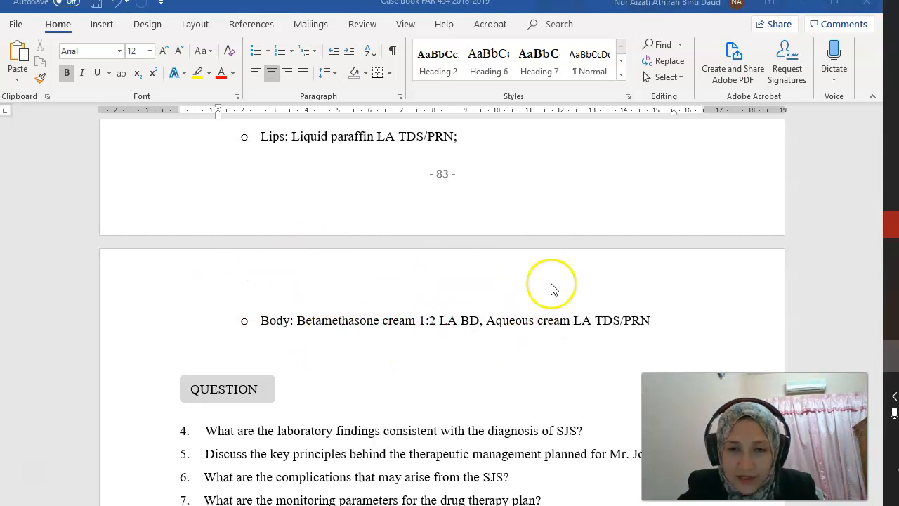
{"action": "scroll", "scroll_direction": "down", "scroll_amount": 3}
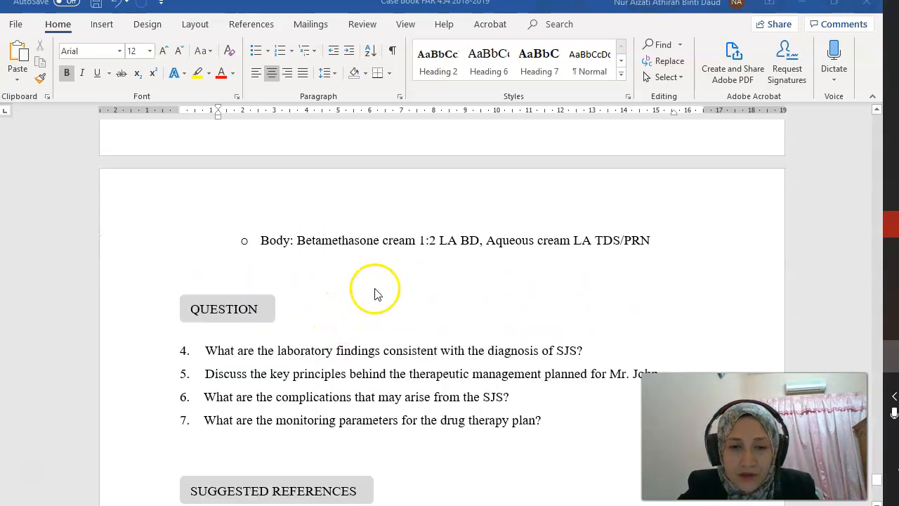
{"action": "mouse_move", "coordinate": [475, 250]}
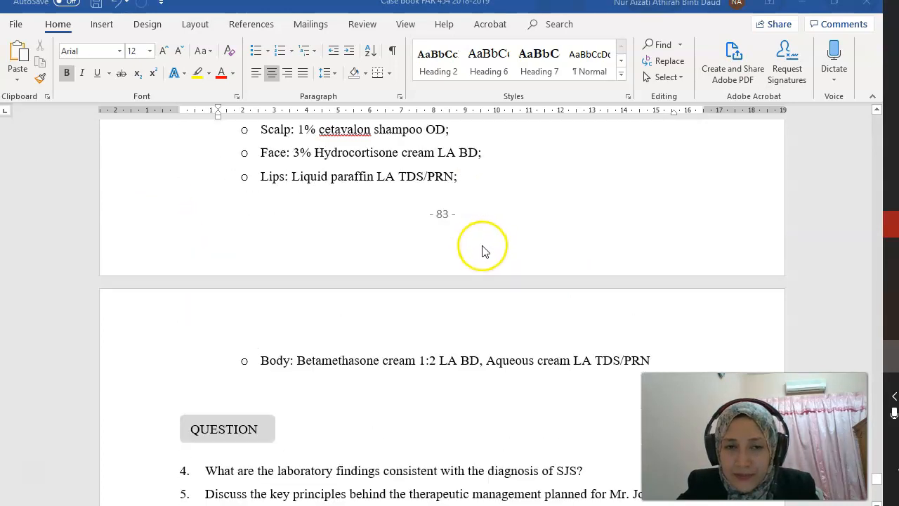
{"action": "scroll", "scroll_direction": "down", "scroll_amount": 3}
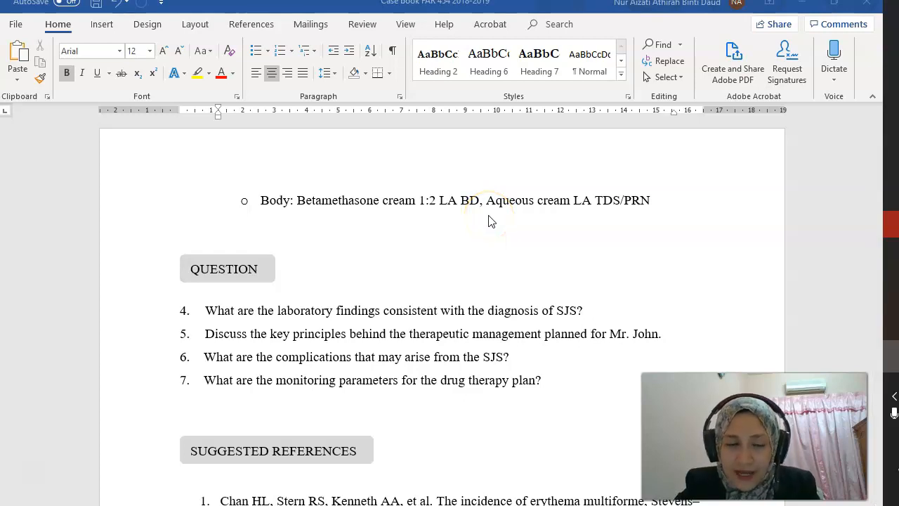
{"action": "mouse_move", "coordinate": [452, 222]}
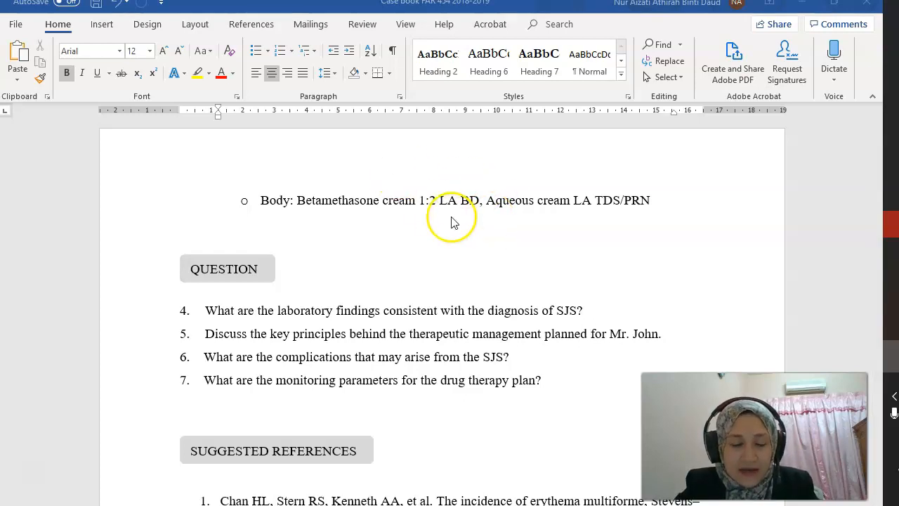
{"action": "scroll", "scroll_direction": "down", "scroll_amount": 3}
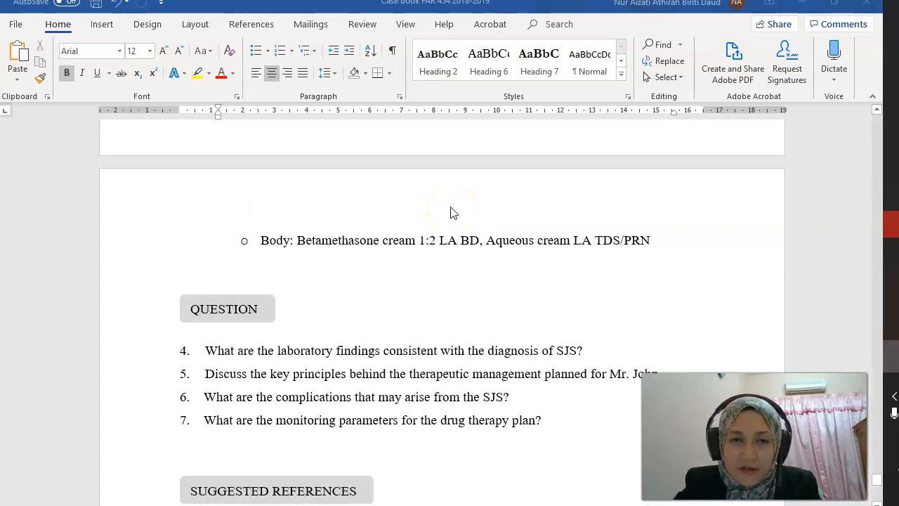
{"action": "mouse_move", "coordinate": [453, 208]}
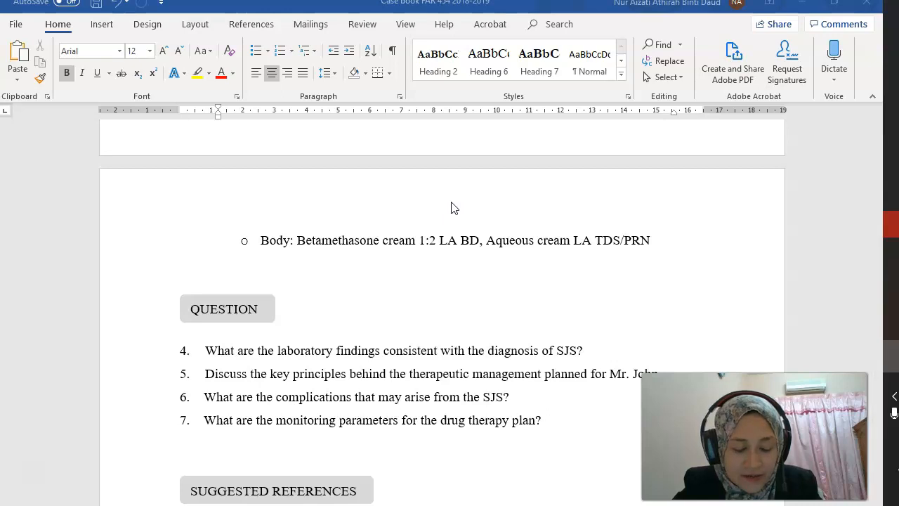
{"action": "scroll", "scroll_direction": "down", "scroll_amount": 3}
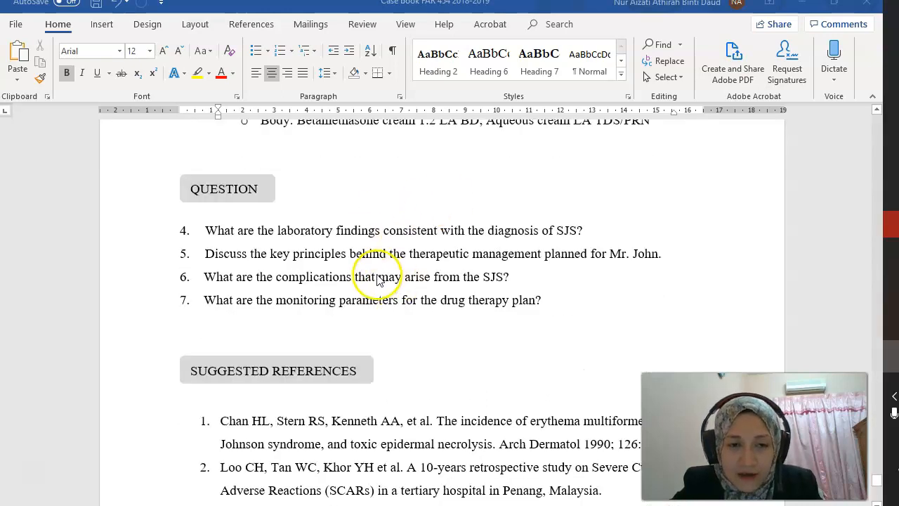
{"action": "mouse_move", "coordinate": [508, 295]}
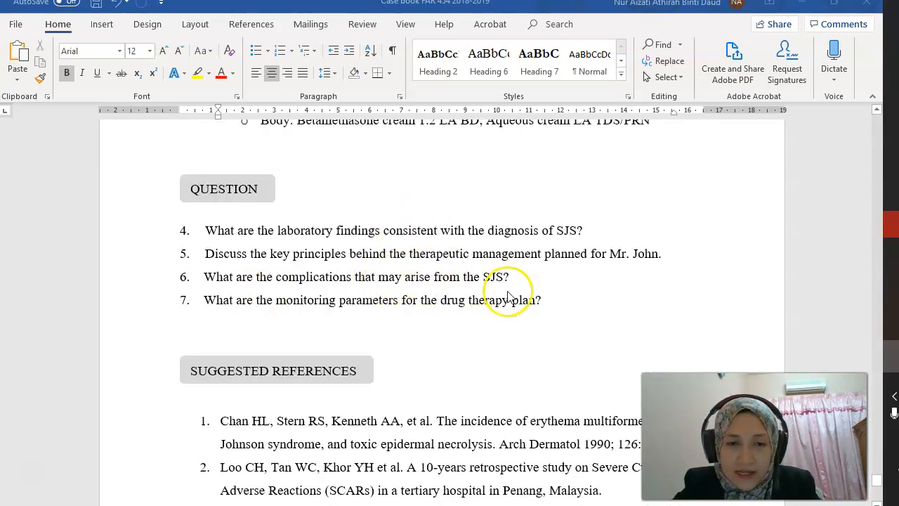
{"action": "mouse_move", "coordinate": [385, 277]}
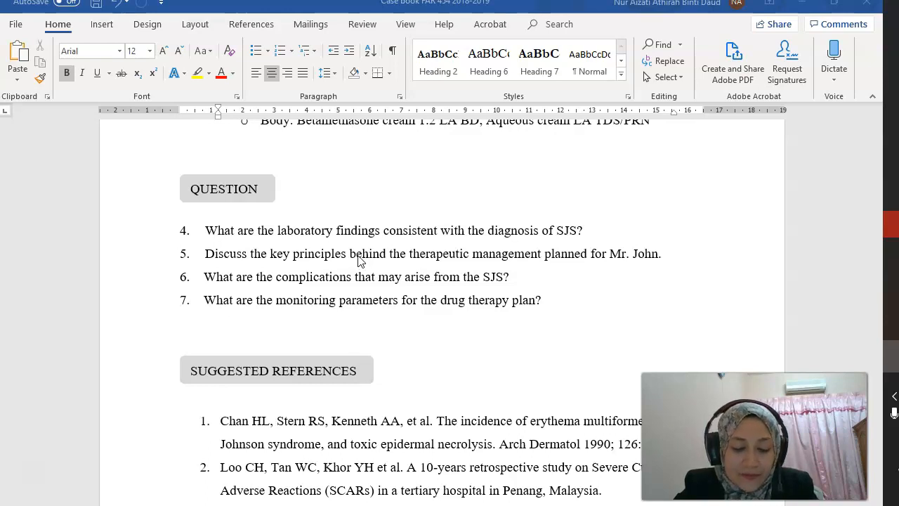
{"action": "mouse_move", "coordinate": [337, 314]}
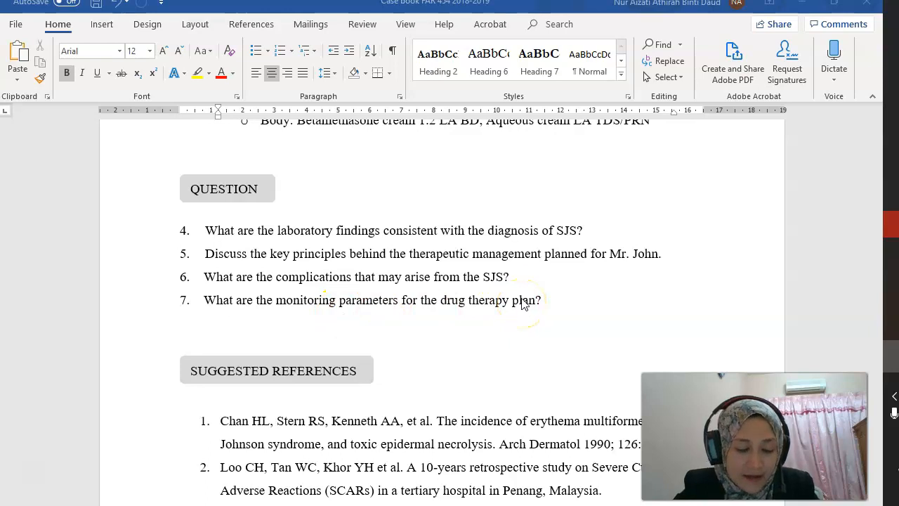
{"action": "mouse_move", "coordinate": [414, 311]}
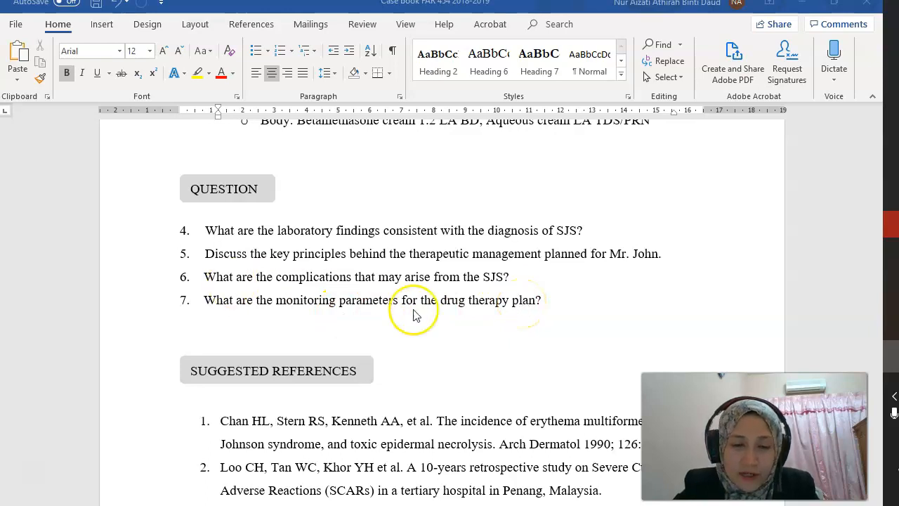
{"action": "mouse_move", "coordinate": [446, 317]}
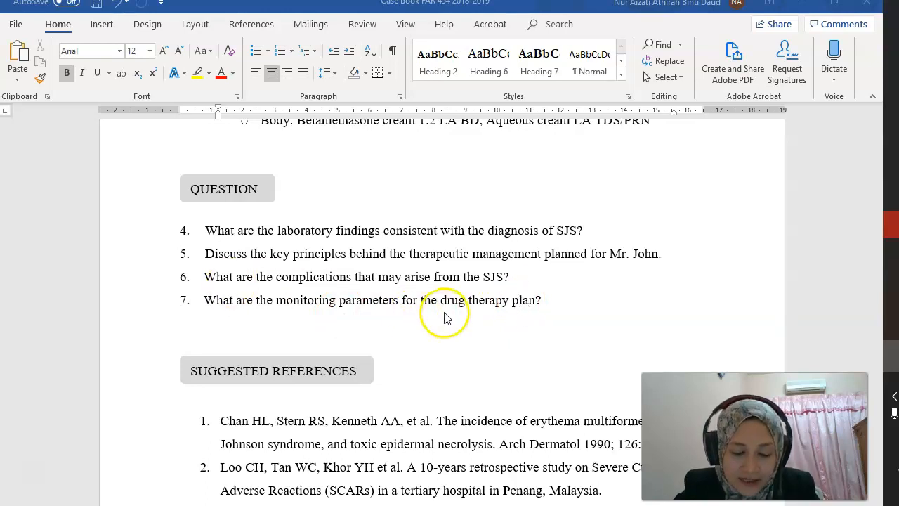
{"action": "mouse_move", "coordinate": [625, 337]}
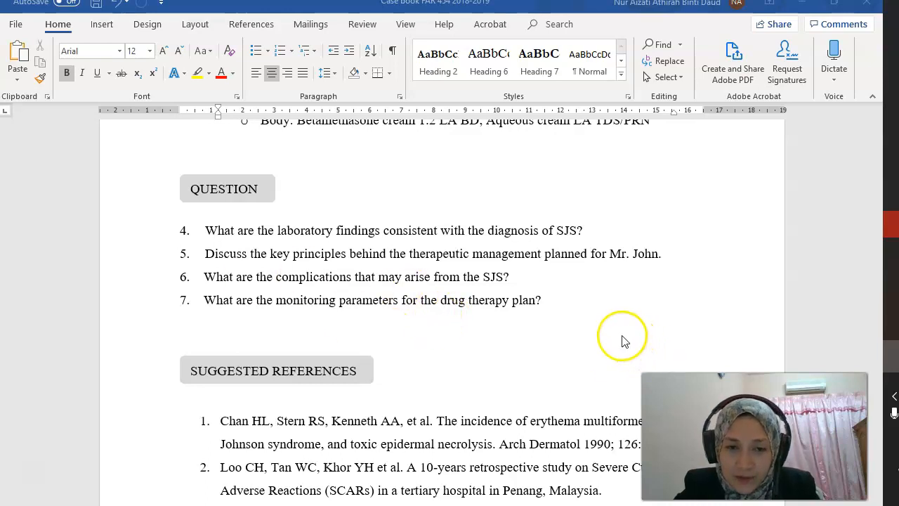
{"action": "mouse_move", "coordinate": [531, 351]}
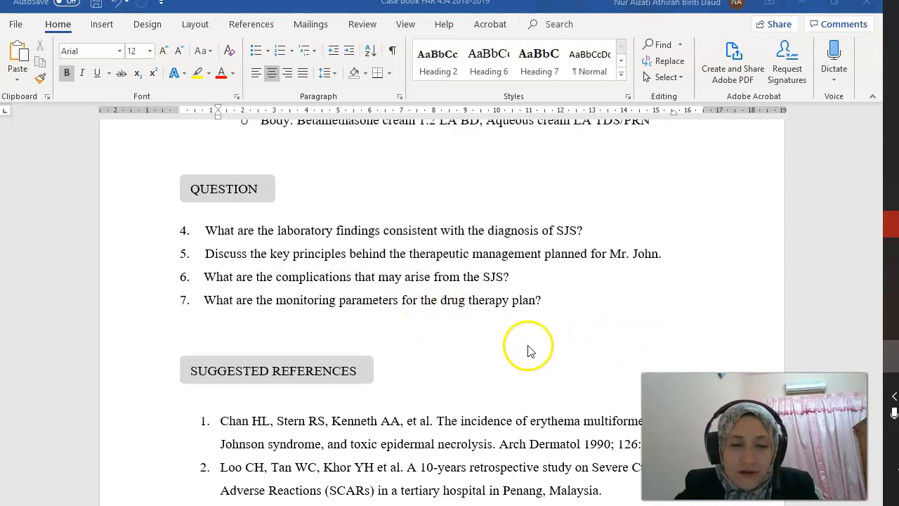
{"action": "mouse_move", "coordinate": [435, 309]}
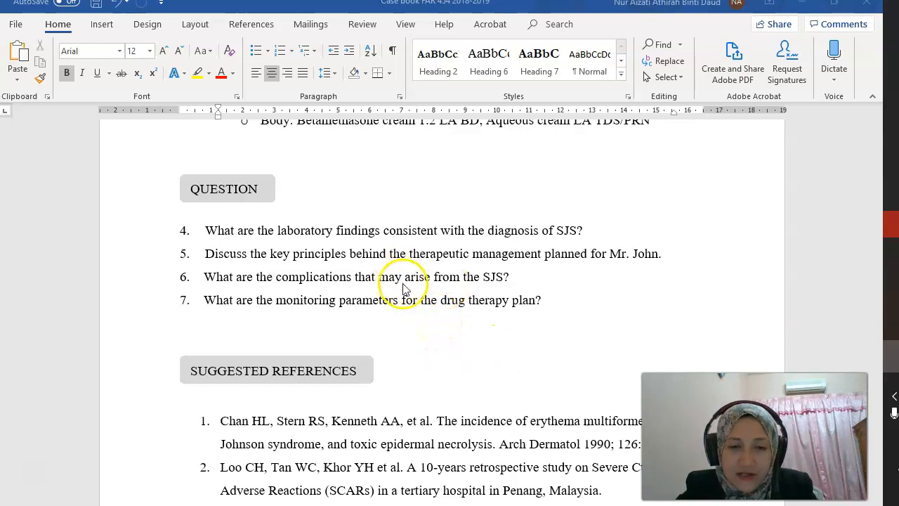
{"action": "scroll", "scroll_direction": "up", "scroll_amount": 3}
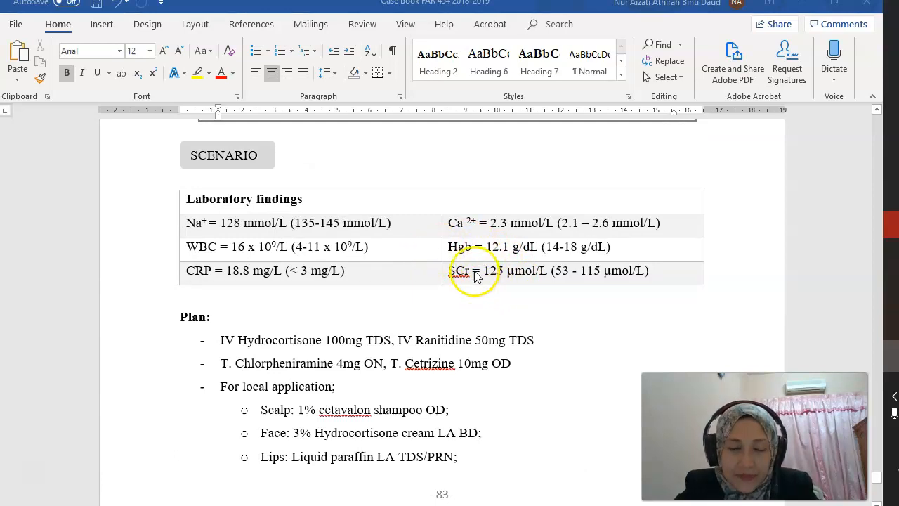
{"action": "mouse_move", "coordinate": [503, 312]}
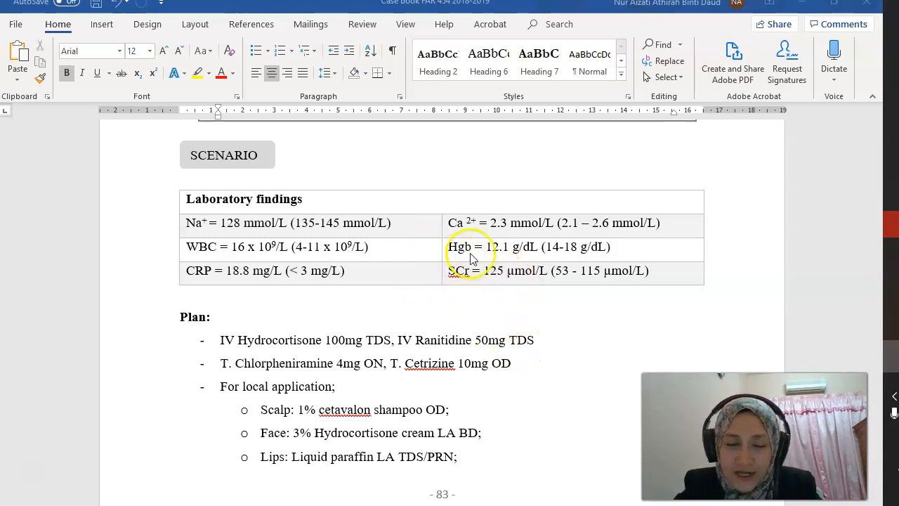
{"action": "mouse_move", "coordinate": [354, 342]}
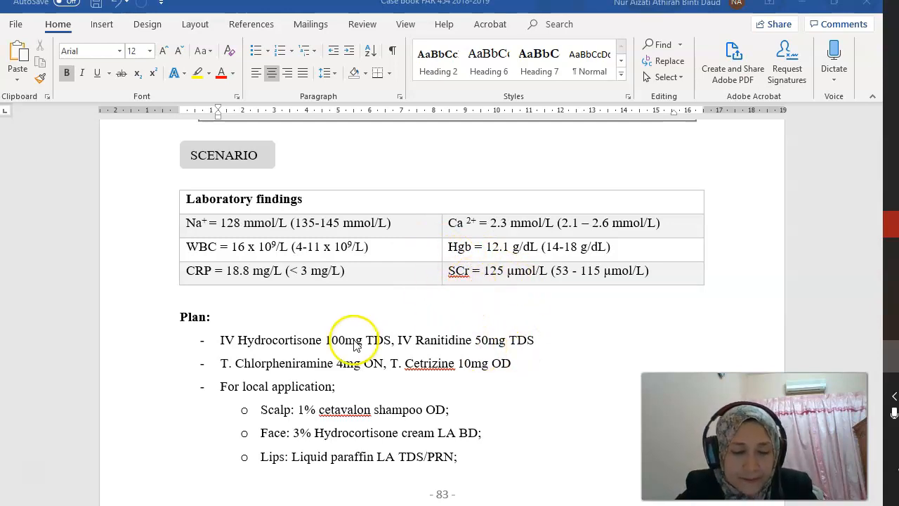
{"action": "scroll", "scroll_direction": "down", "scroll_amount": 3}
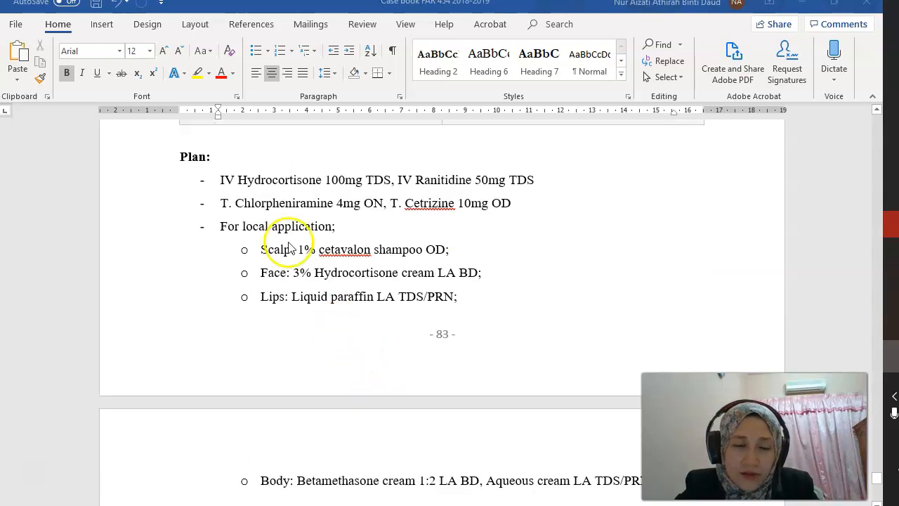
{"action": "mouse_move", "coordinate": [280, 185]}
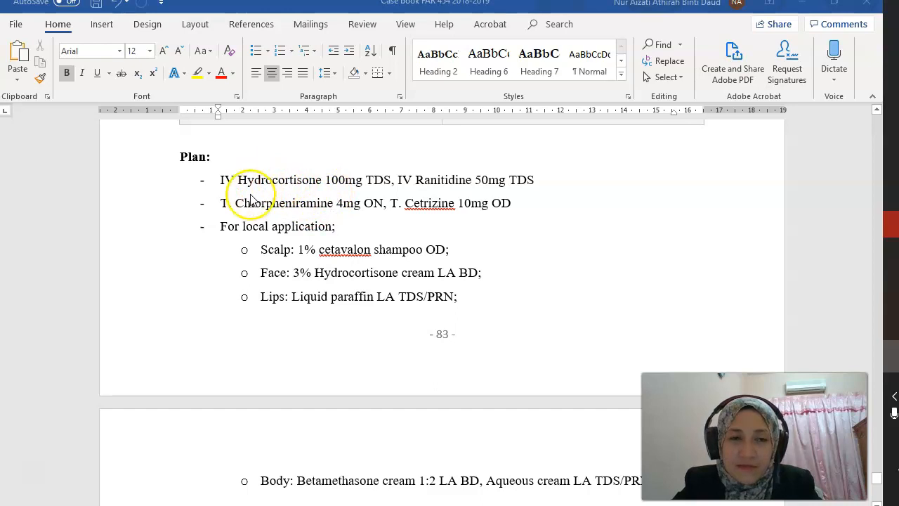
{"action": "mouse_move", "coordinate": [144, 214]}
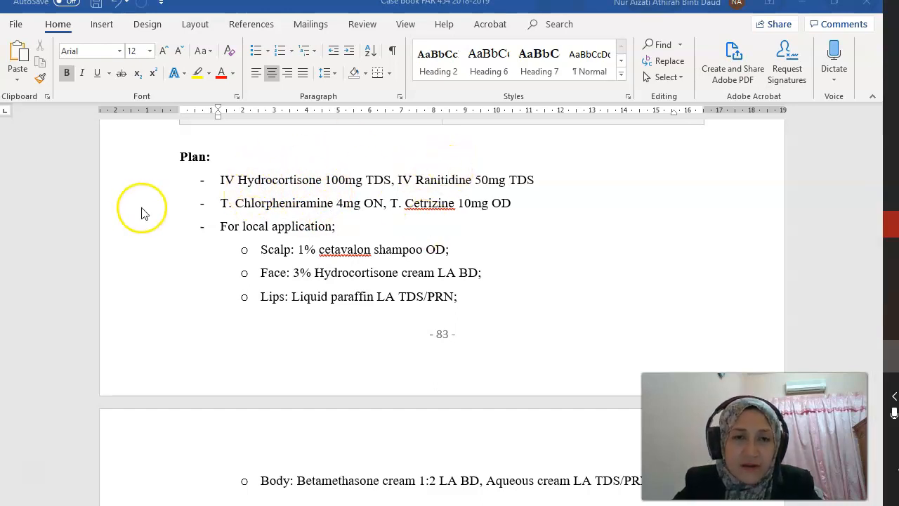
{"action": "mouse_move", "coordinate": [444, 219]}
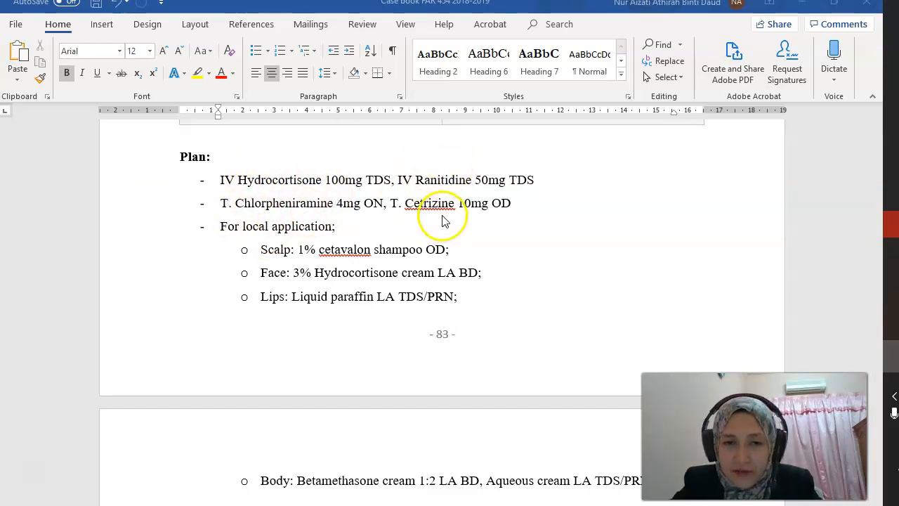
{"action": "mouse_move", "coordinate": [499, 334]}
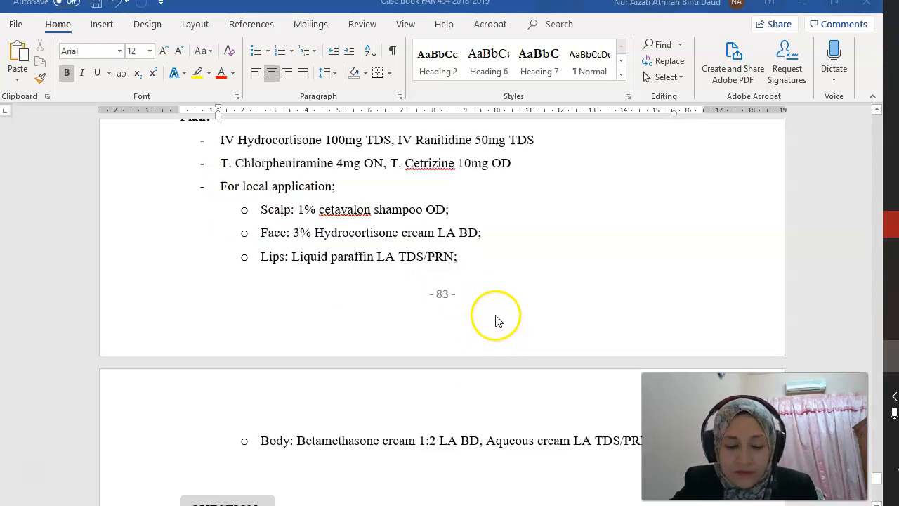
{"action": "scroll", "scroll_direction": "down", "scroll_amount": 3}
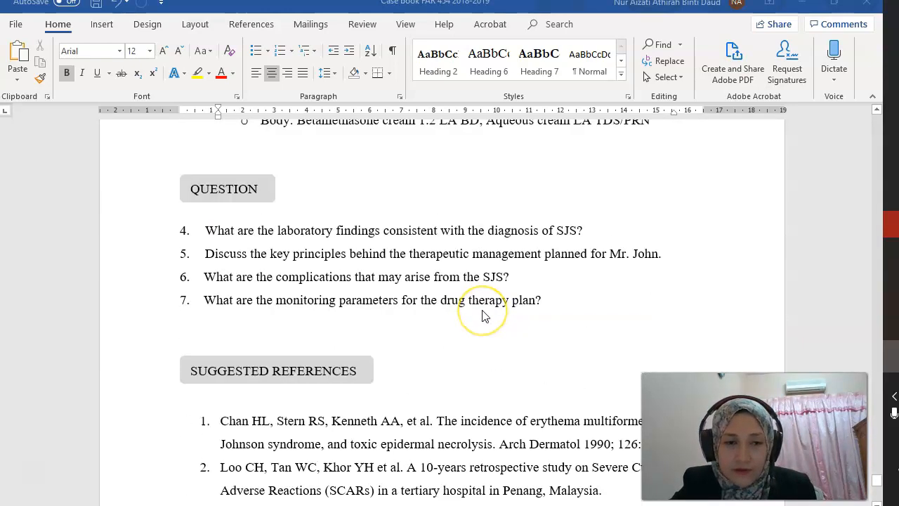
{"action": "mouse_move", "coordinate": [483, 315]}
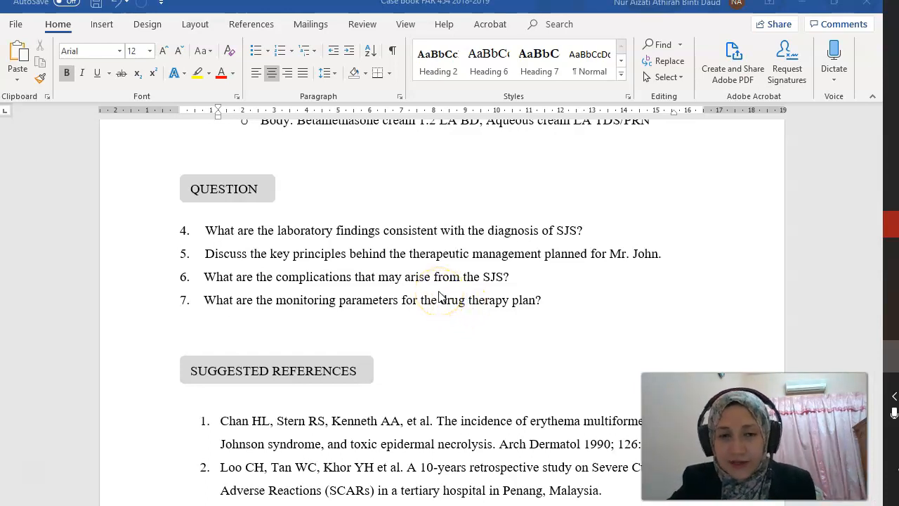
{"action": "mouse_move", "coordinate": [424, 306]}
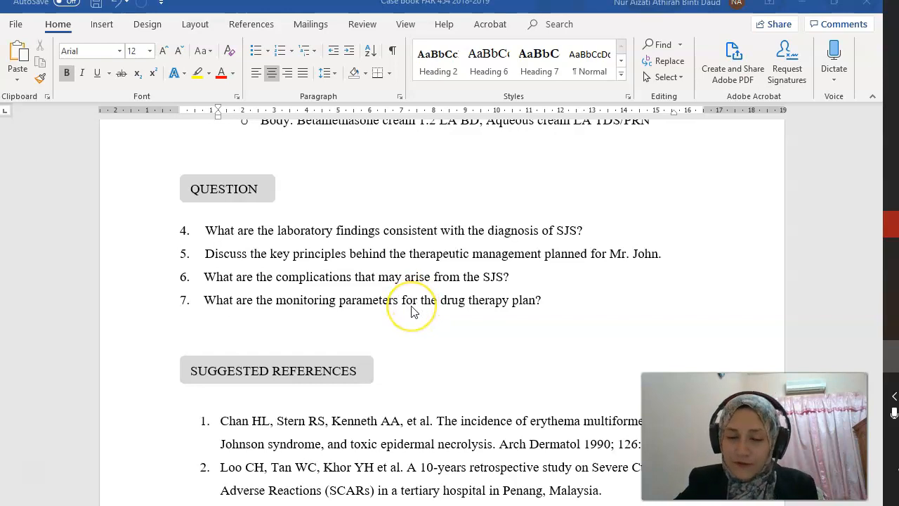
{"action": "mouse_move", "coordinate": [414, 312]}
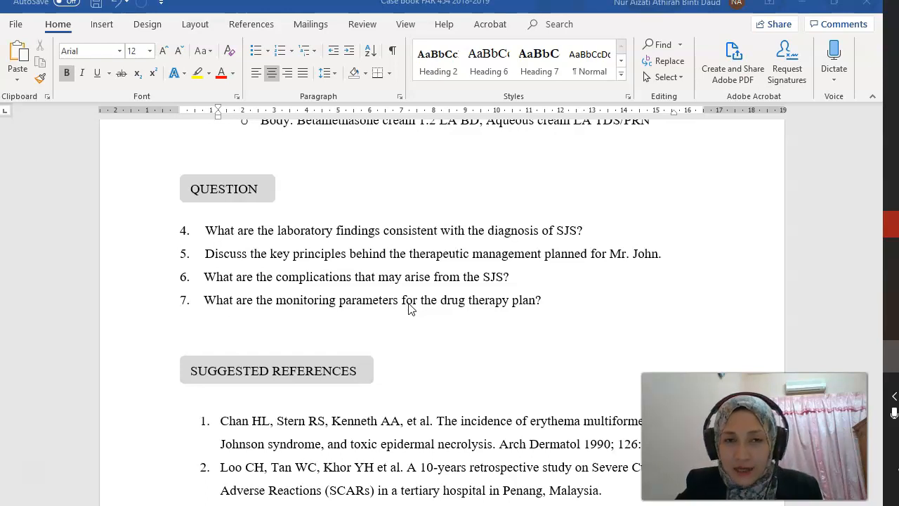
{"action": "mouse_move", "coordinate": [450, 328]}
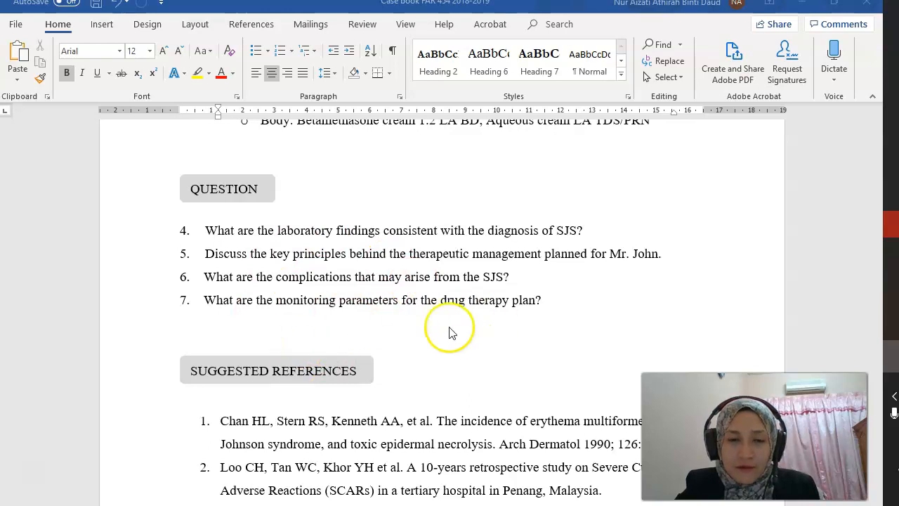
{"action": "mouse_move", "coordinate": [334, 275]}
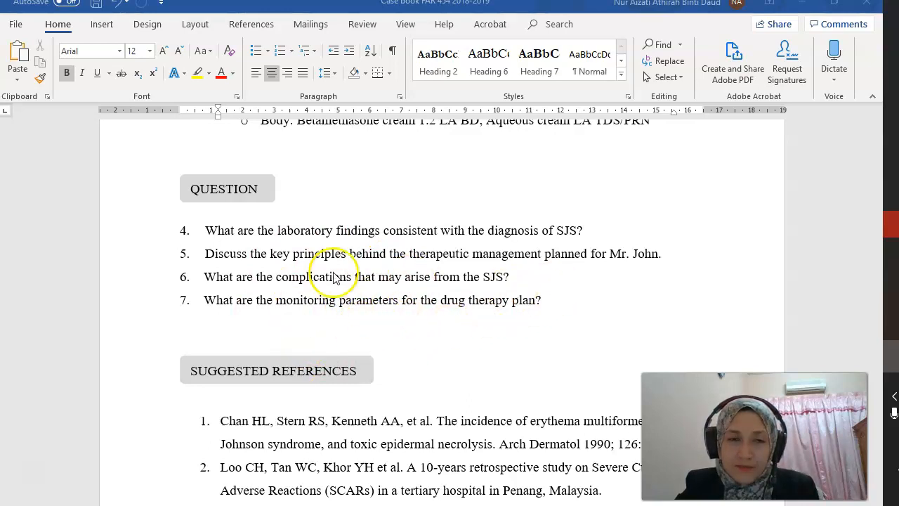
{"action": "scroll", "scroll_direction": "up", "scroll_amount": 3}
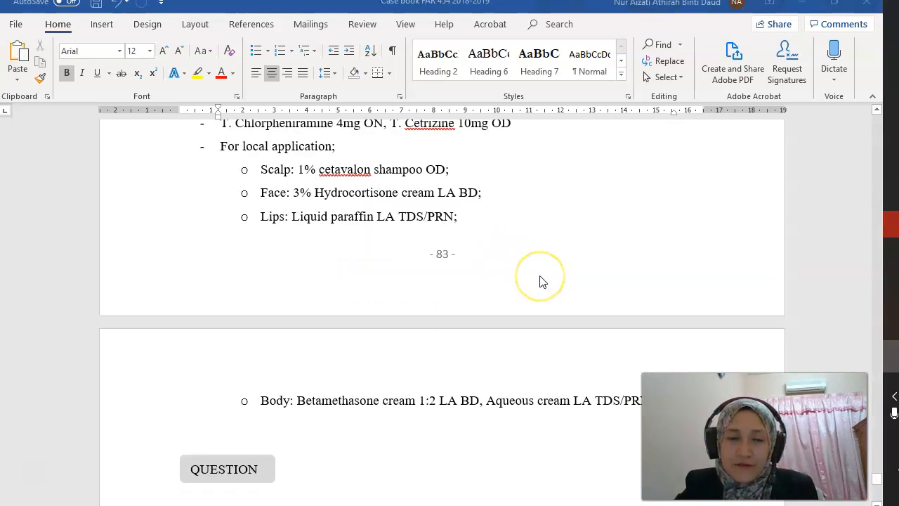
{"action": "scroll", "scroll_direction": "up", "scroll_amount": 3}
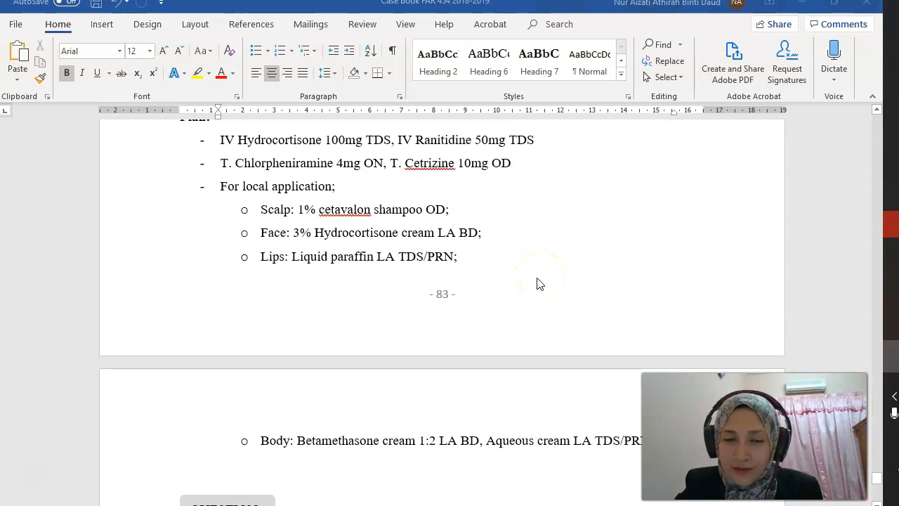
{"action": "mouse_move", "coordinate": [287, 199]}
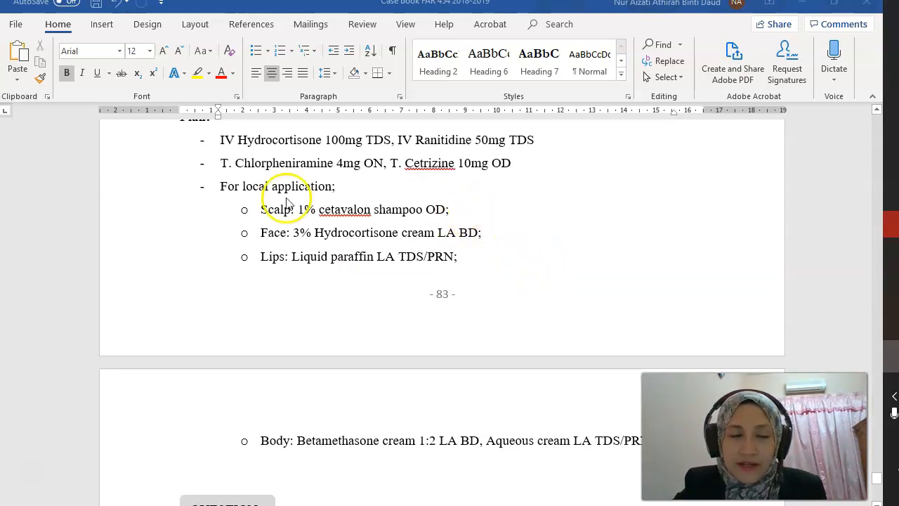
{"action": "mouse_move", "coordinate": [339, 152]}
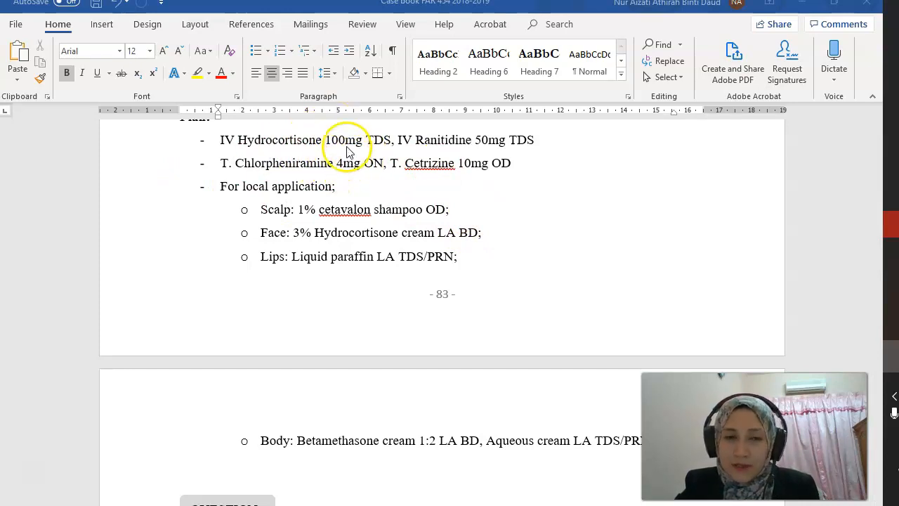
{"action": "mouse_move", "coordinate": [438, 238]}
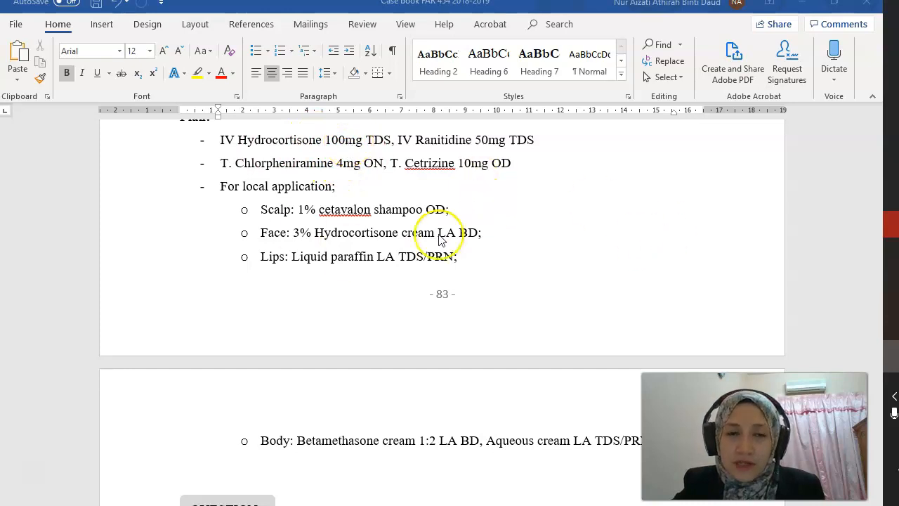
{"action": "mouse_move", "coordinate": [428, 183]}
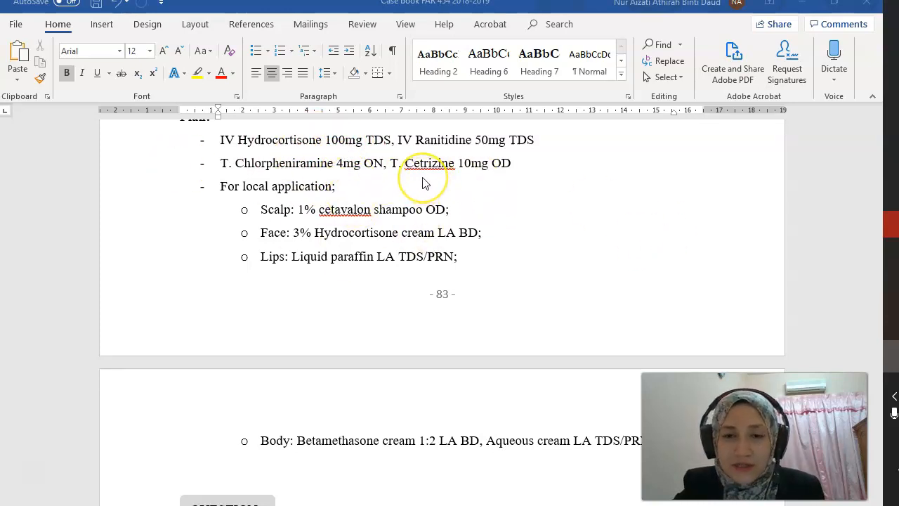
{"action": "mouse_move", "coordinate": [424, 174]}
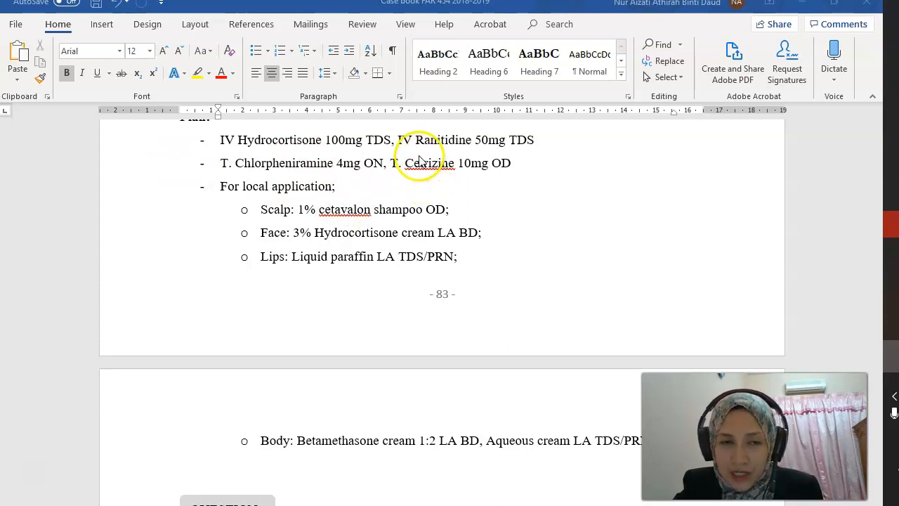
{"action": "mouse_move", "coordinate": [372, 270]}
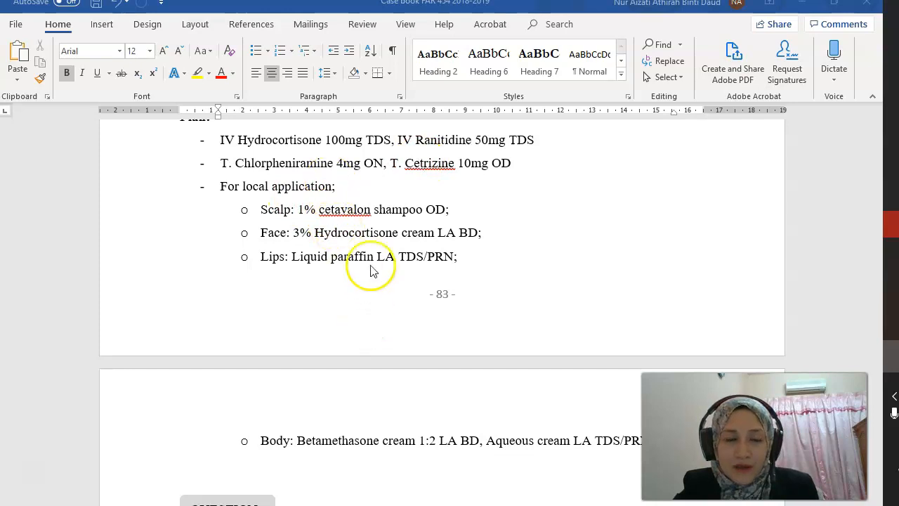
{"action": "mouse_move", "coordinate": [382, 231]}
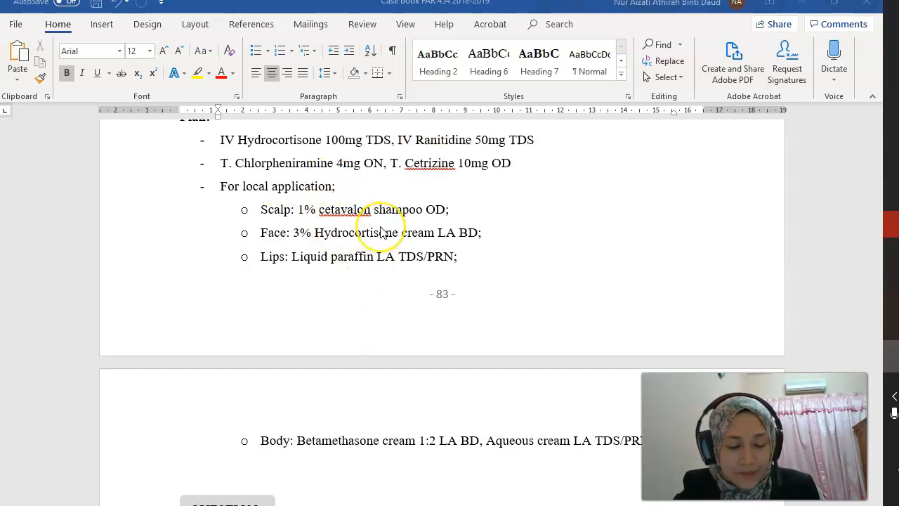
{"action": "mouse_move", "coordinate": [474, 225]}
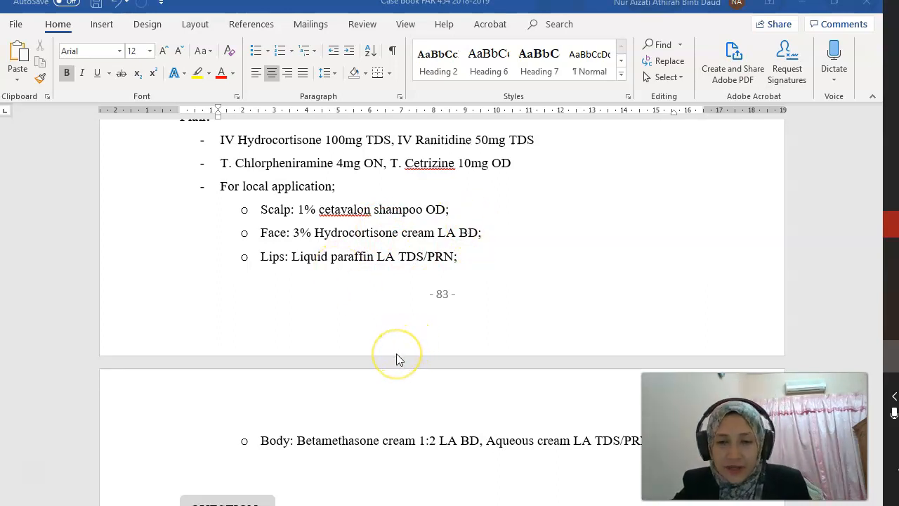
{"action": "scroll", "scroll_direction": "down", "scroll_amount": 3}
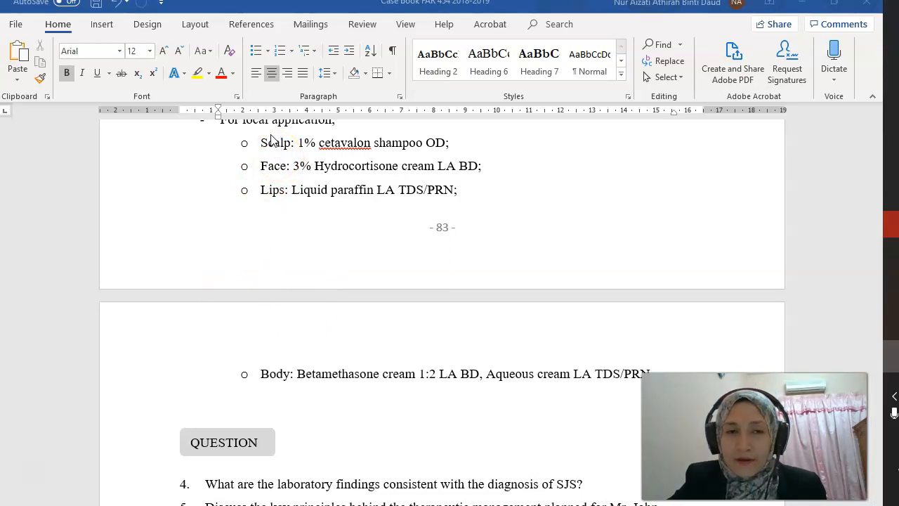
{"action": "mouse_move", "coordinate": [390, 264]}
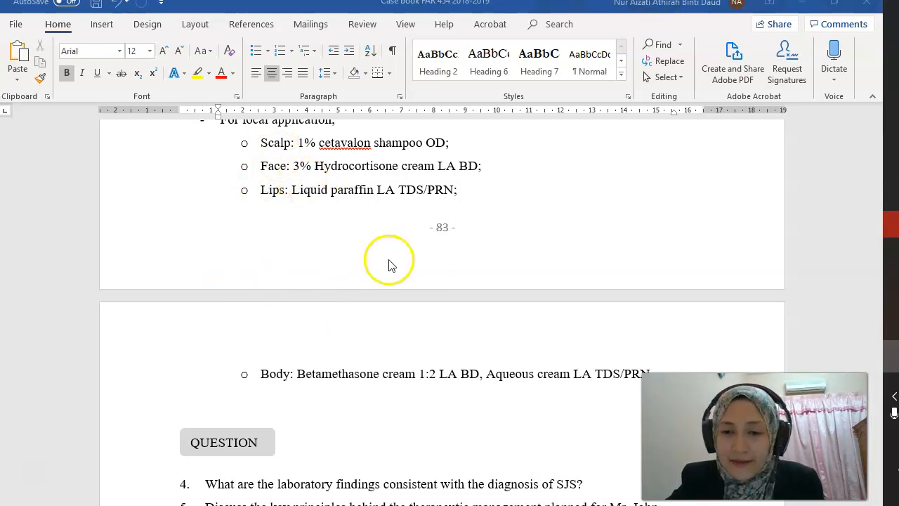